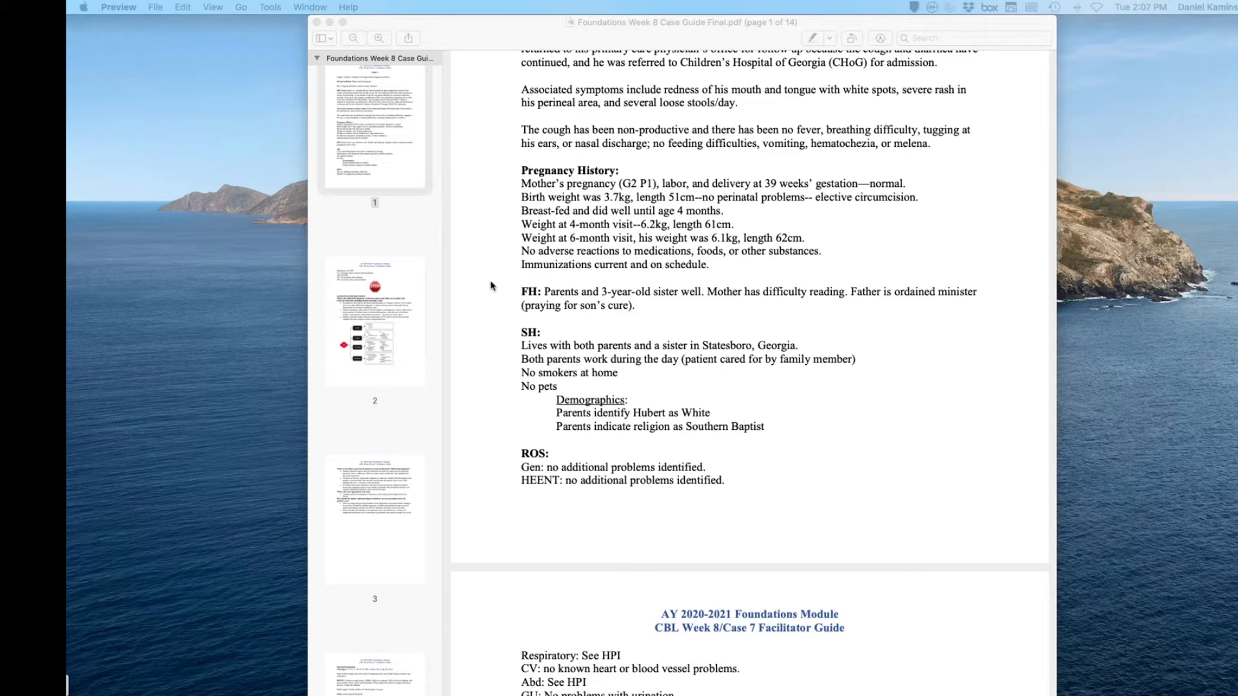
pyautogui.moveTo(522, 277)
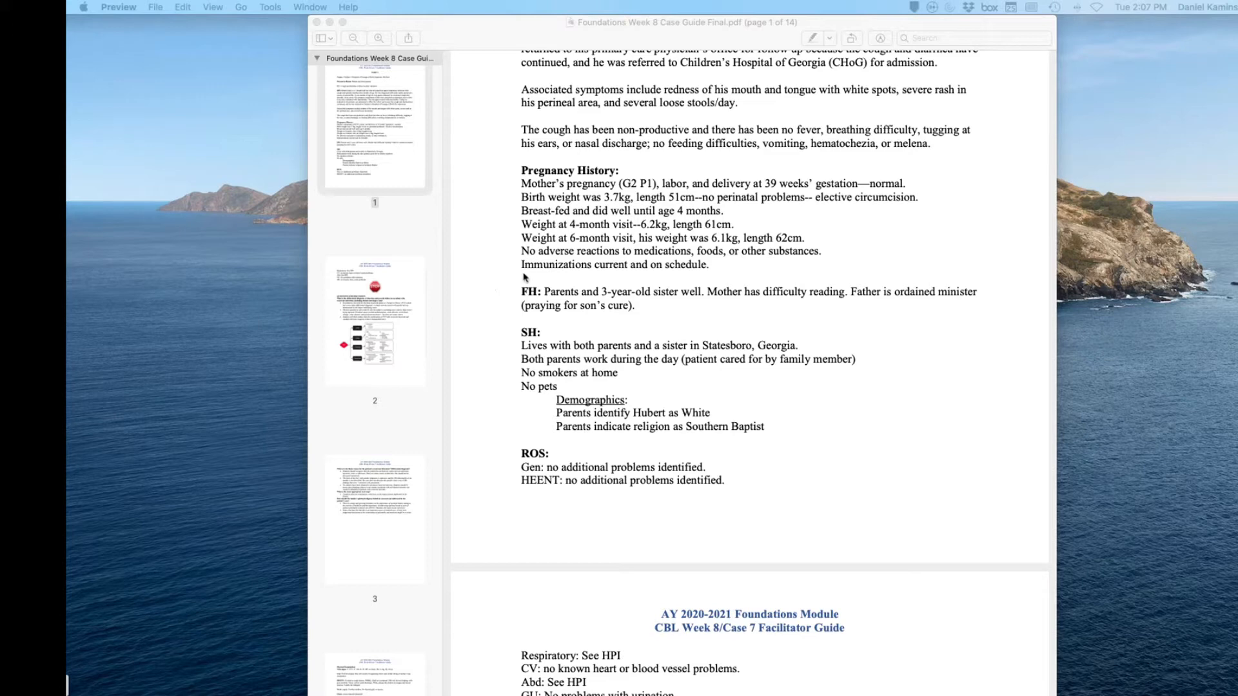
pyautogui.scroll(-3)
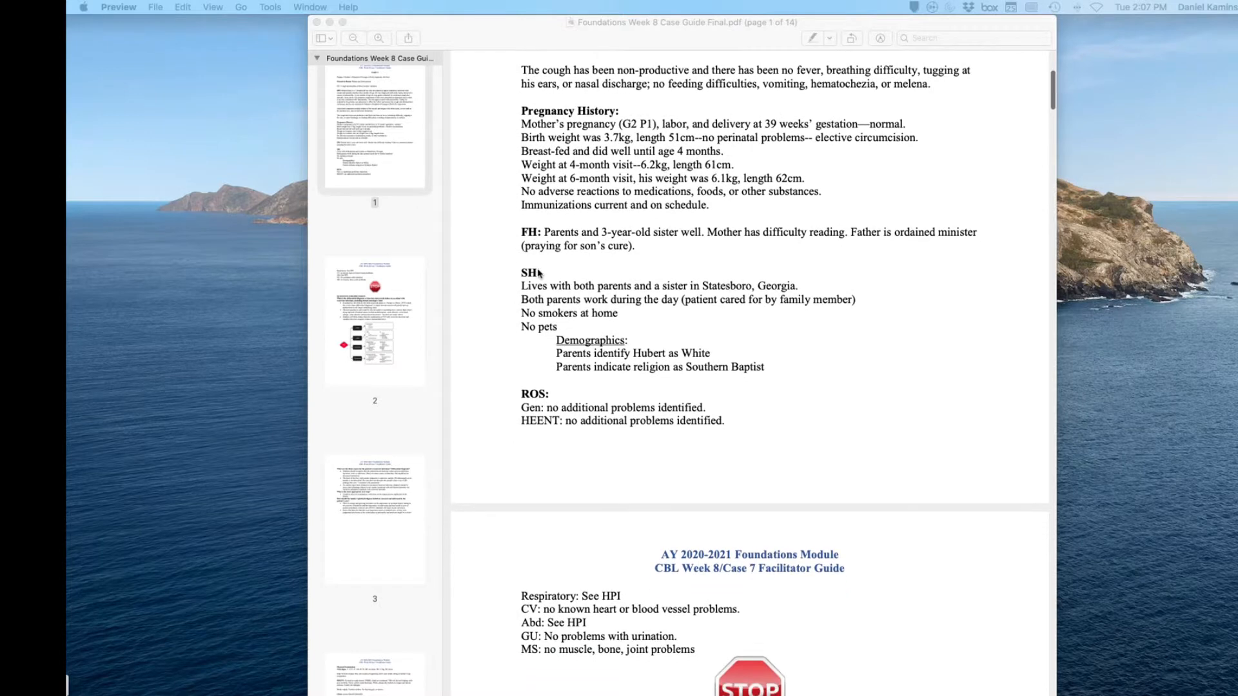
pyautogui.scroll(-3)
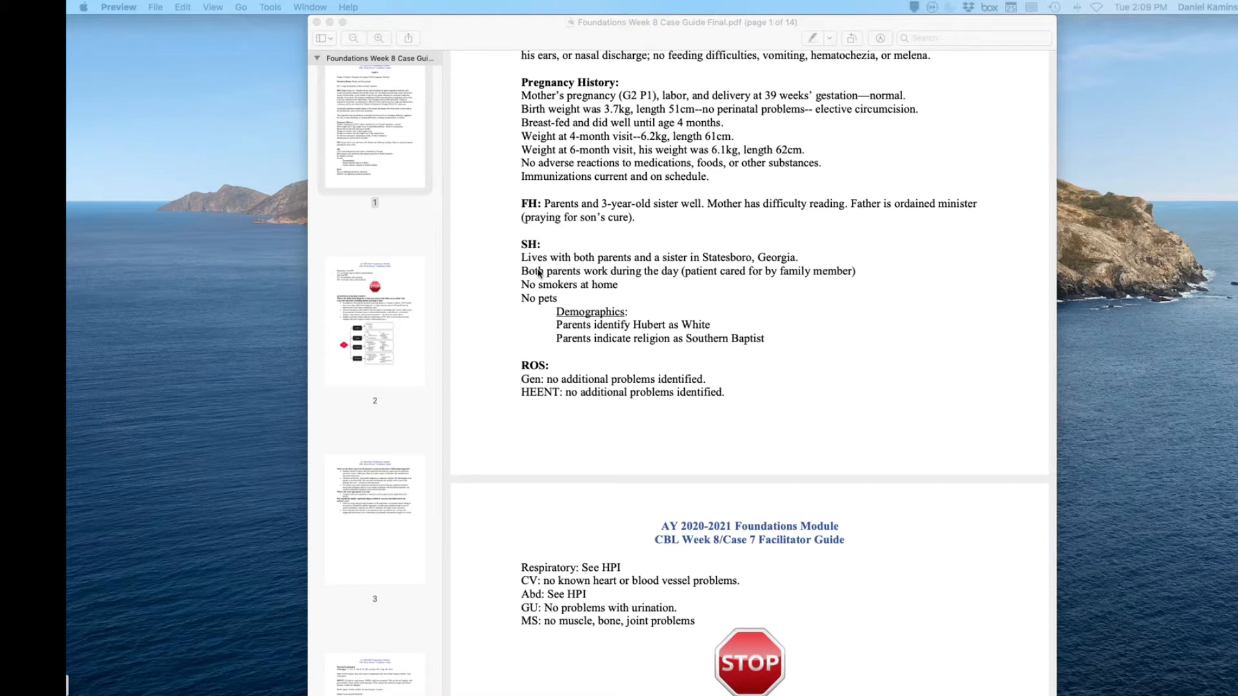
pyautogui.moveTo(698, 231)
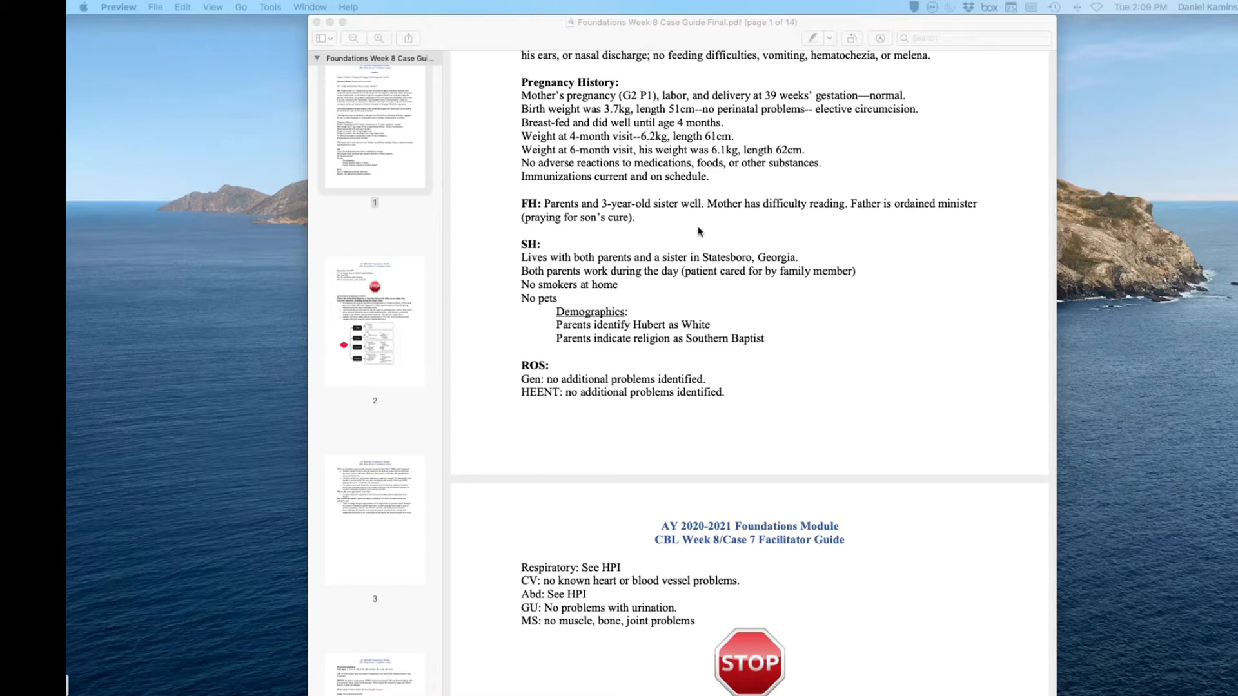
pyautogui.moveTo(686, 248)
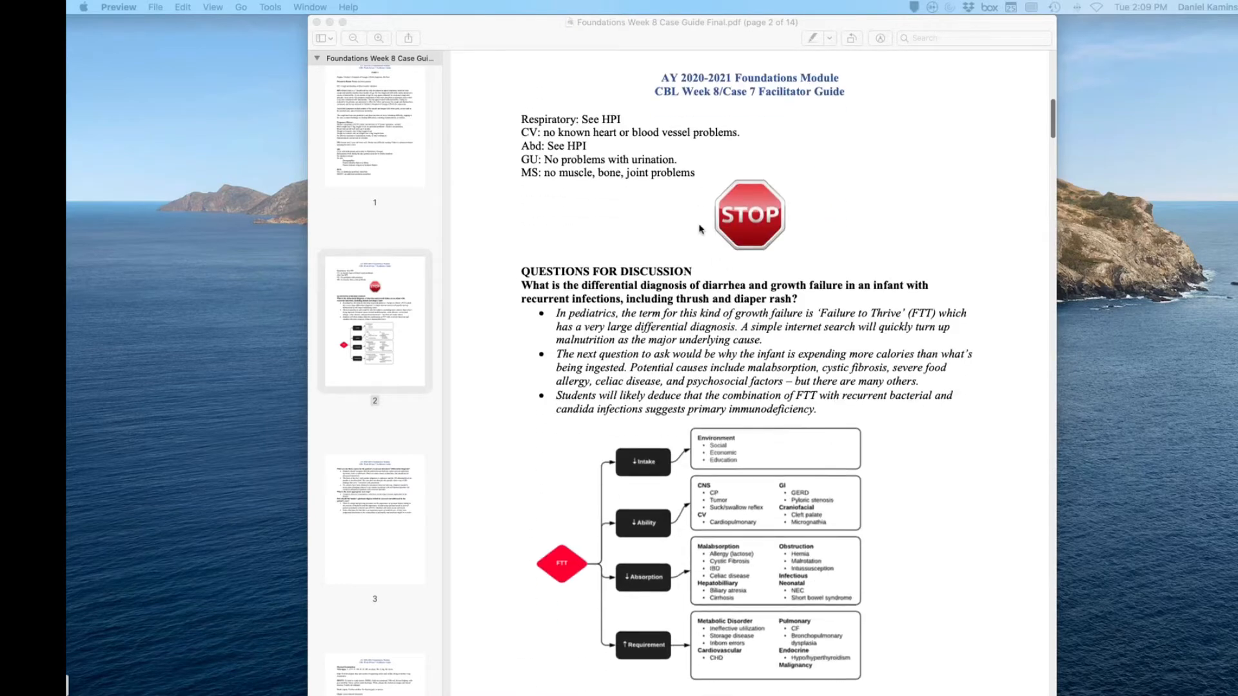
pyautogui.scroll(-3)
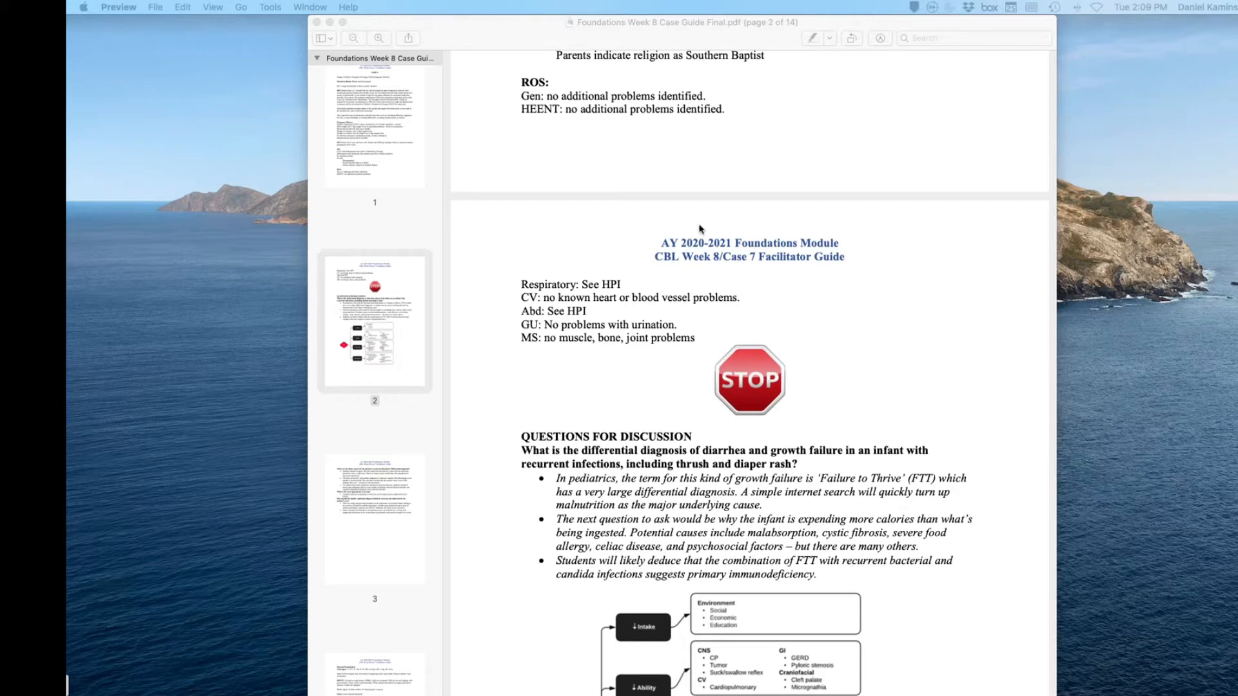
pyautogui.scroll(-3)
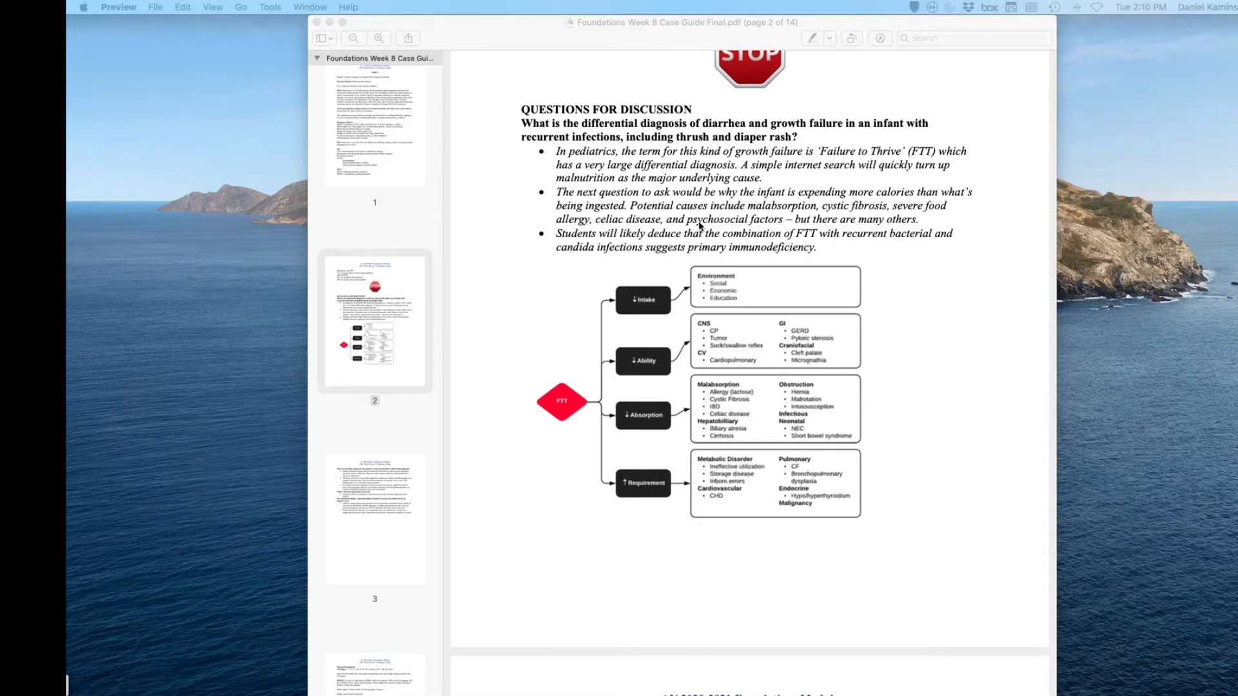
pyautogui.scroll(-3)
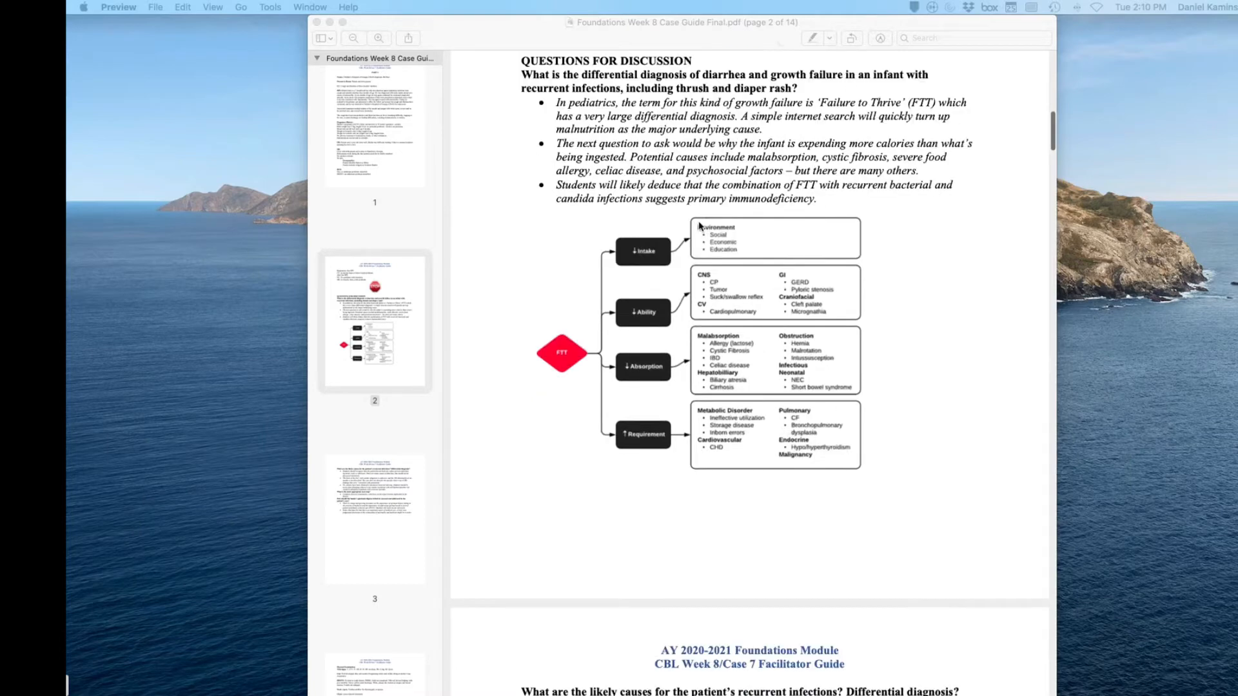
pyautogui.scroll(-3)
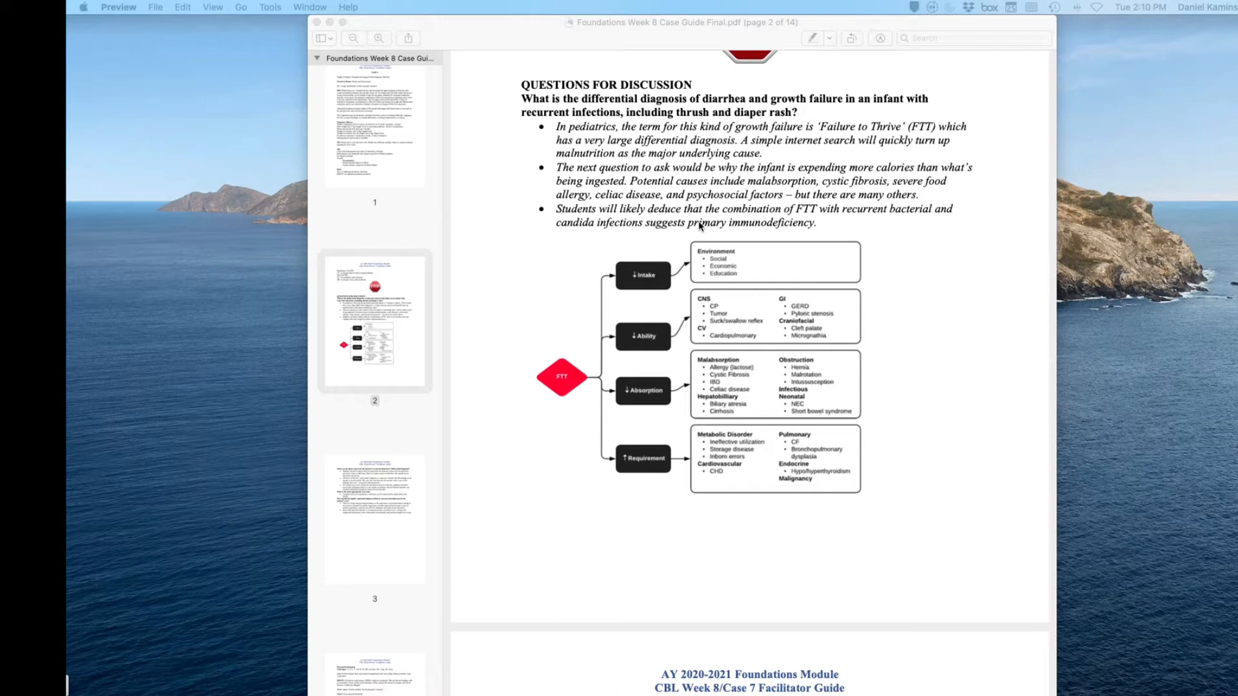
pyautogui.moveTo(786, 197)
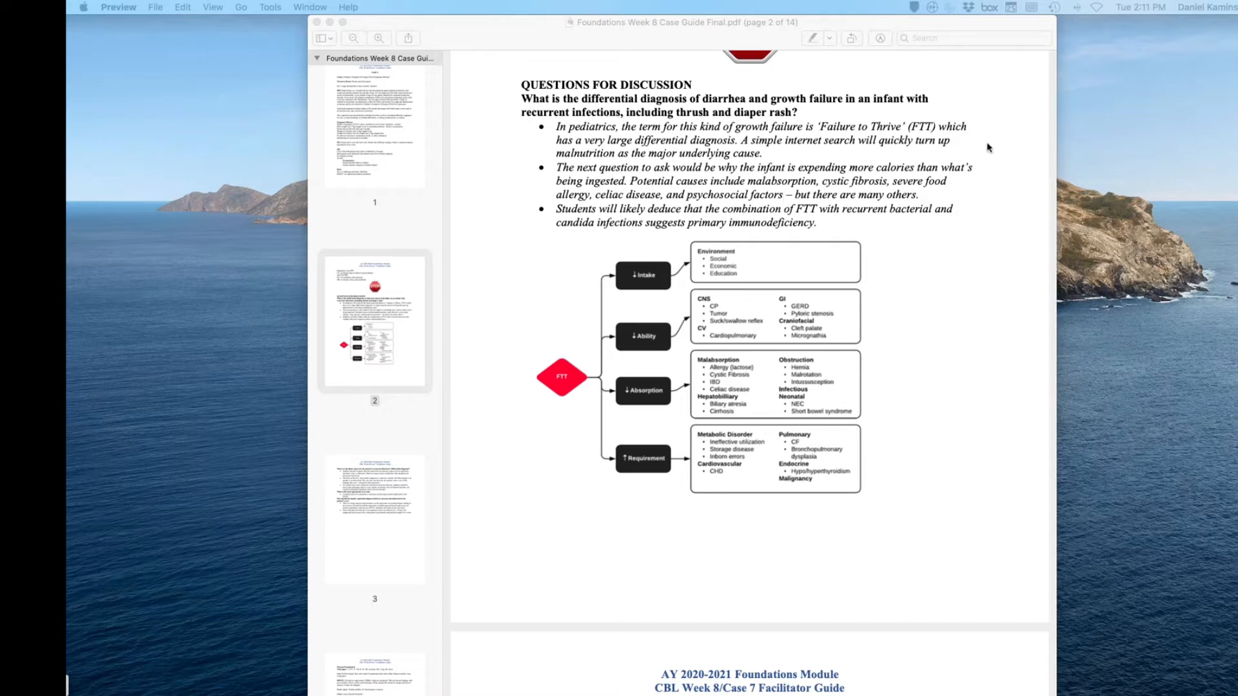
pyautogui.scroll(-3)
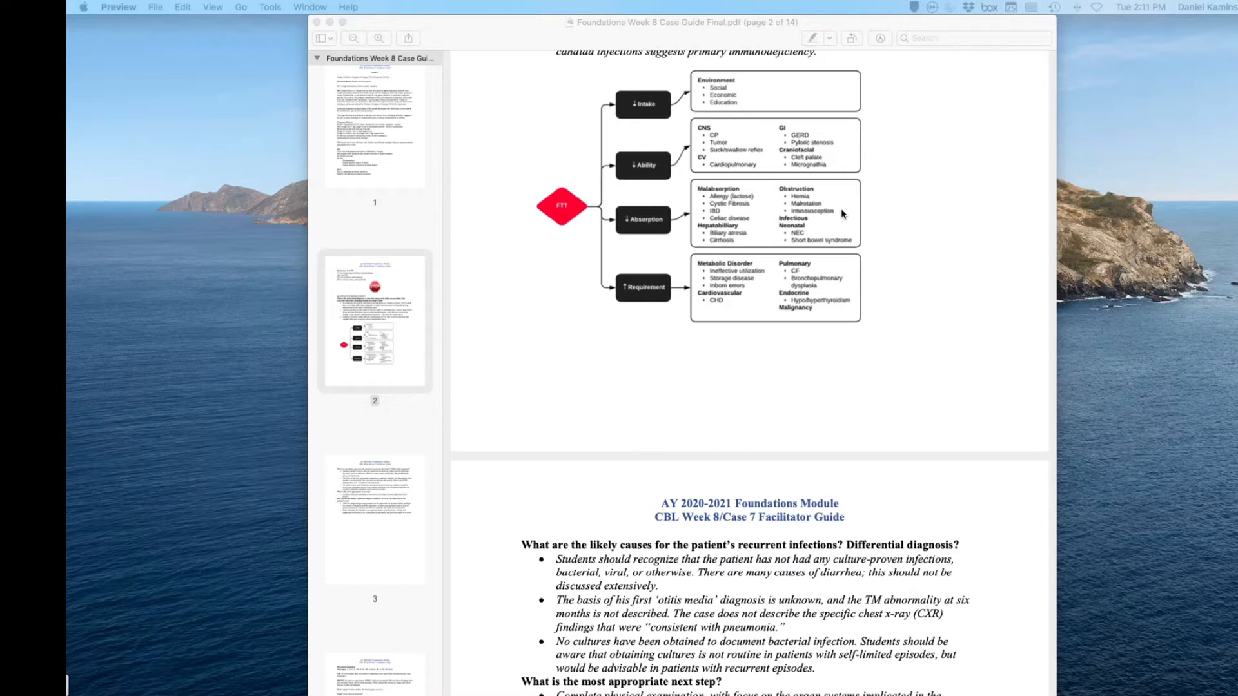
pyautogui.scroll(-3)
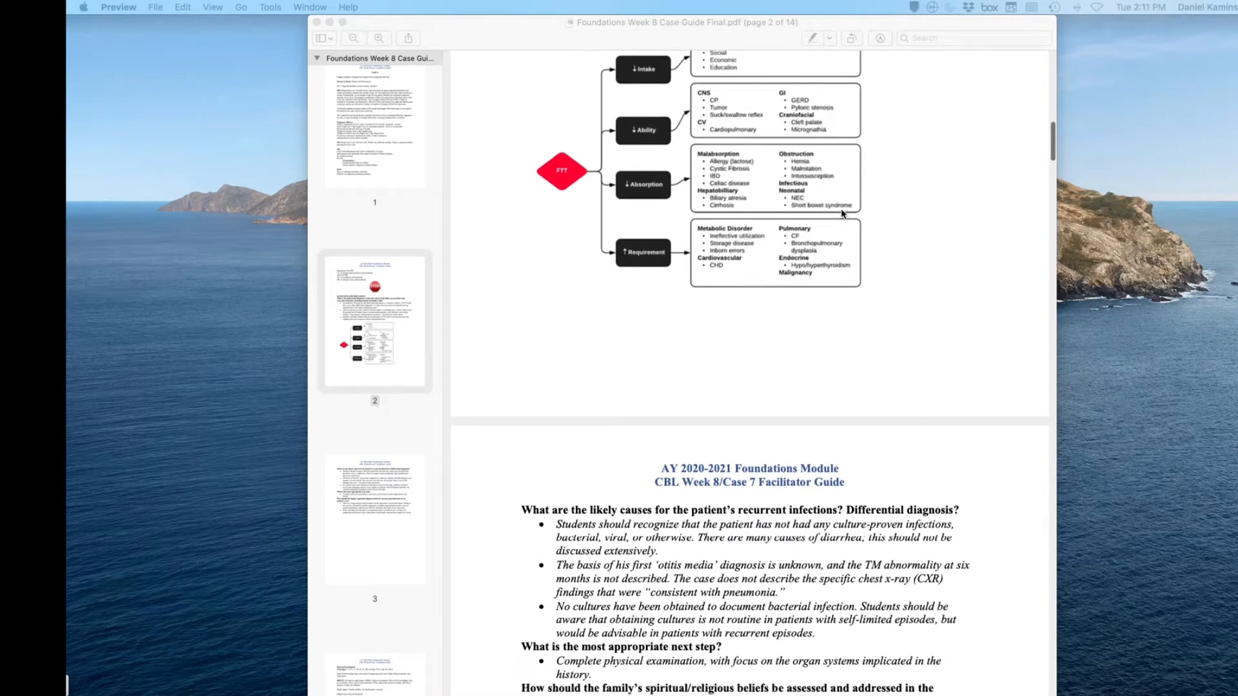
pyautogui.scroll(-3)
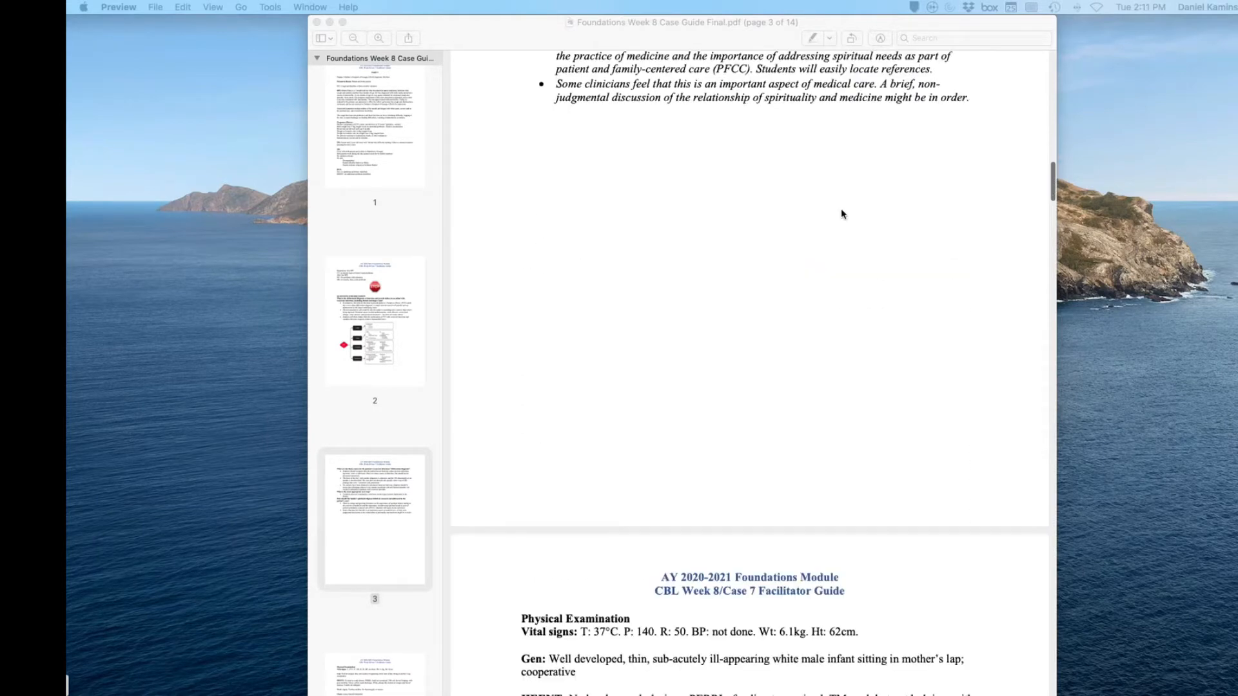
pyautogui.scroll(-3)
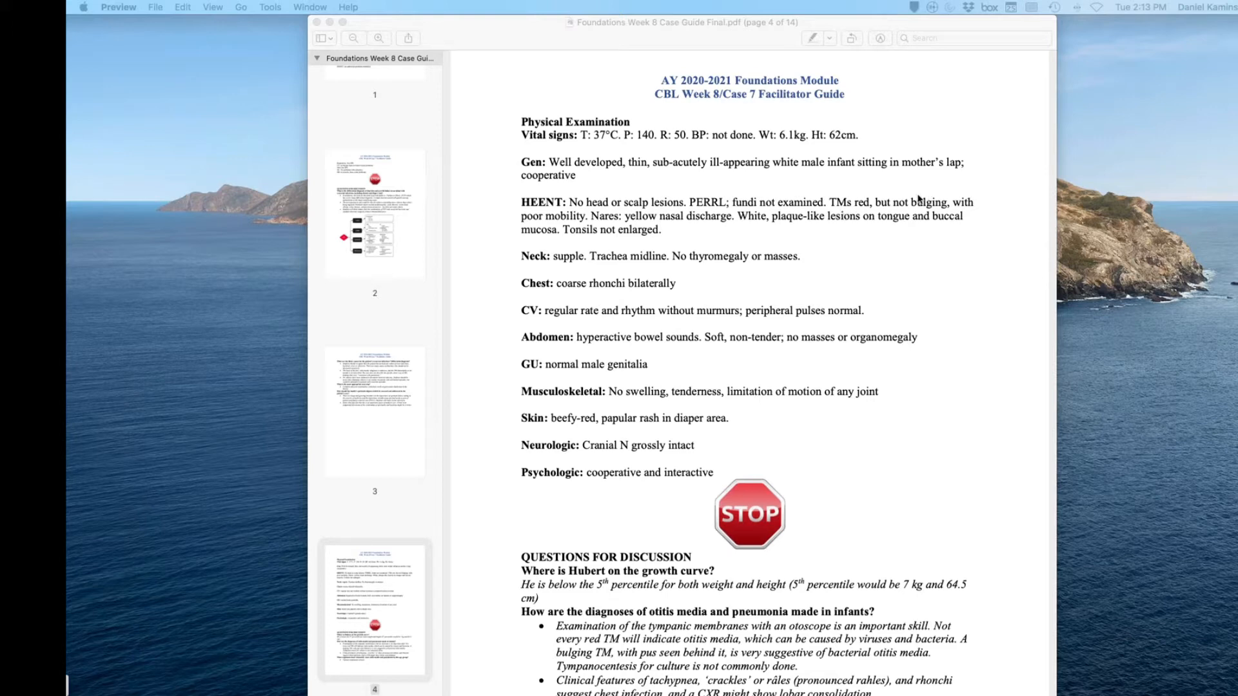
pyautogui.moveTo(684, 220)
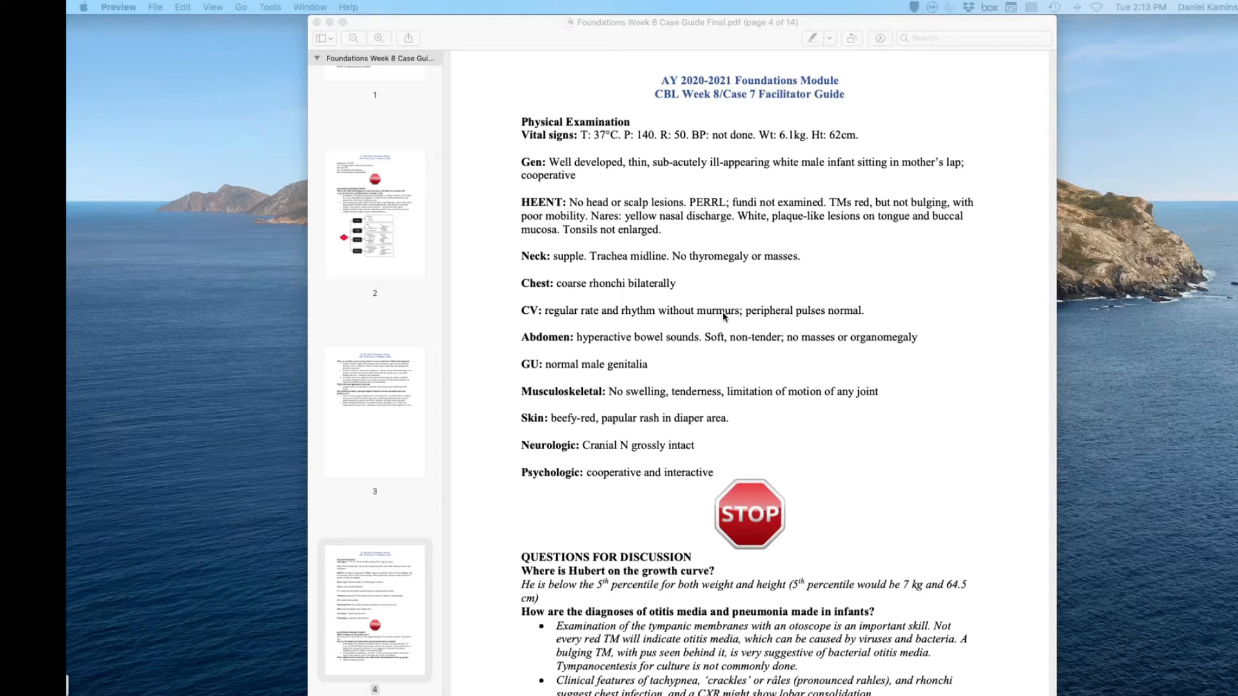
pyautogui.moveTo(723, 320)
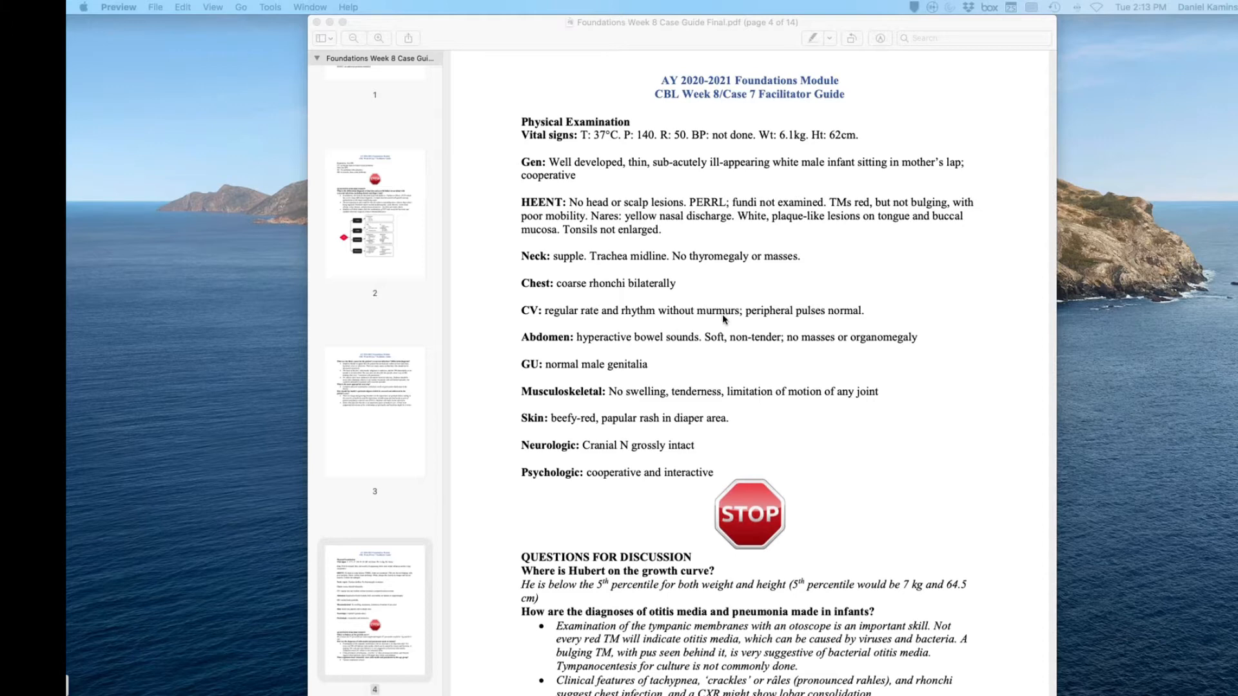
pyautogui.scroll(-3)
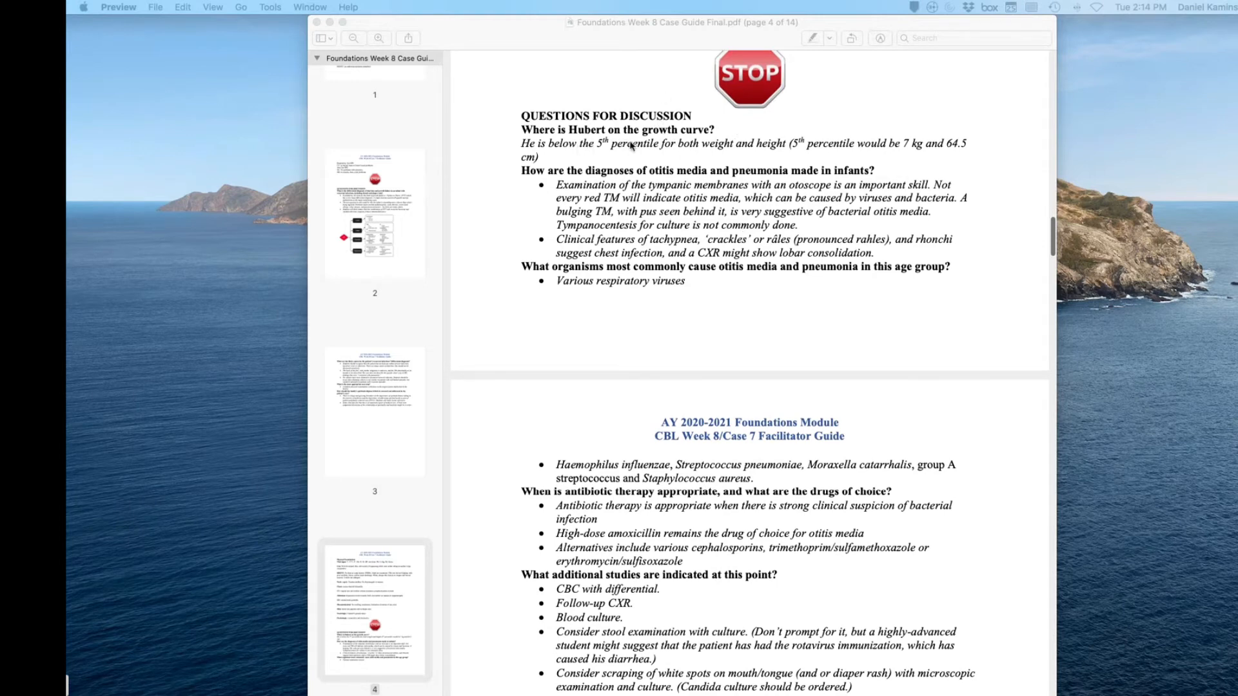
pyautogui.moveTo(513, 149)
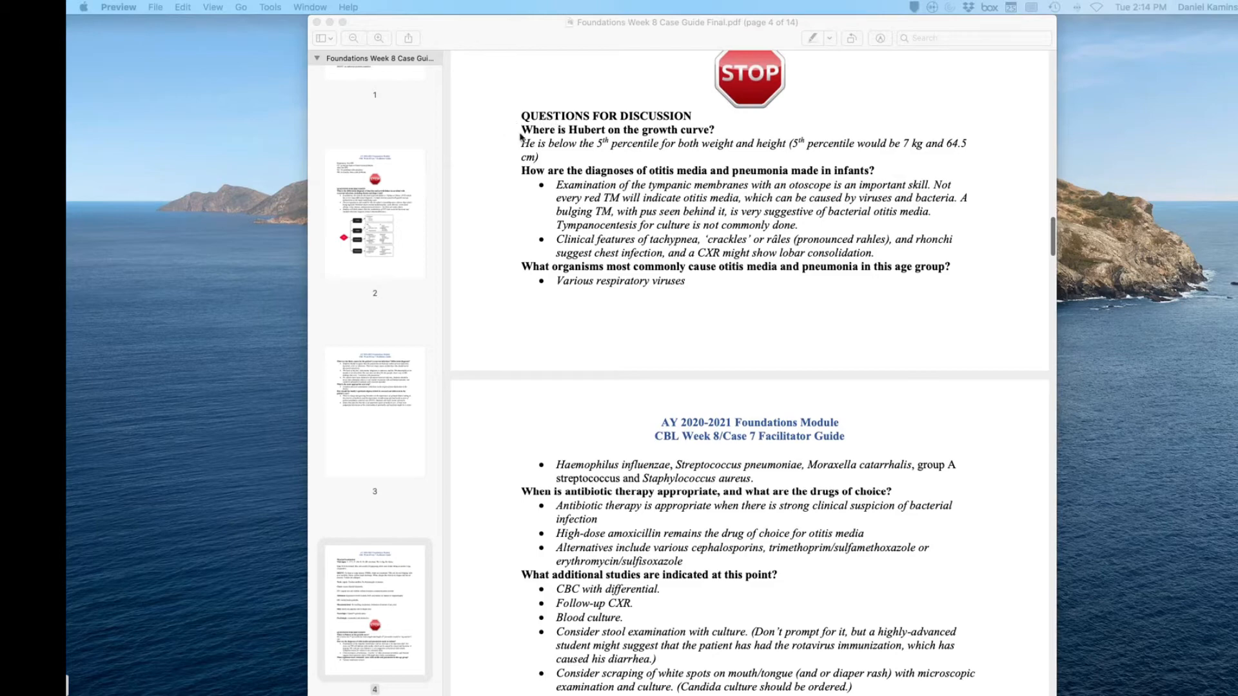
pyautogui.moveTo(558, 187)
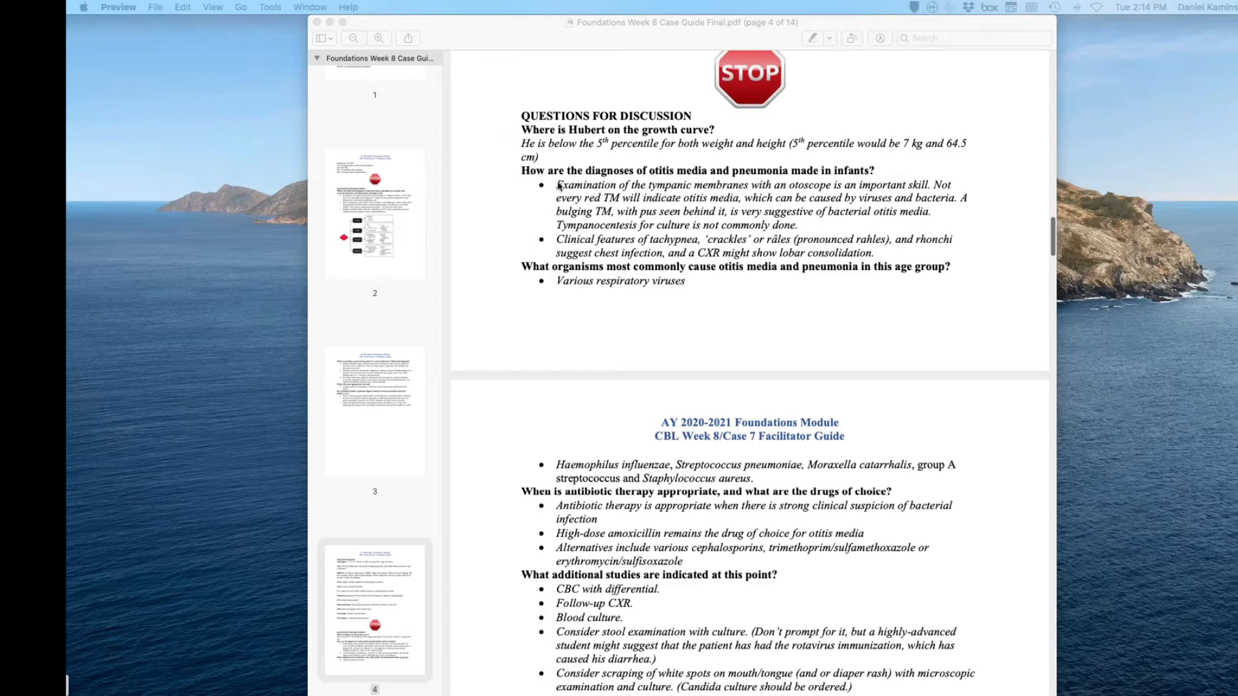
pyautogui.scroll(-3)
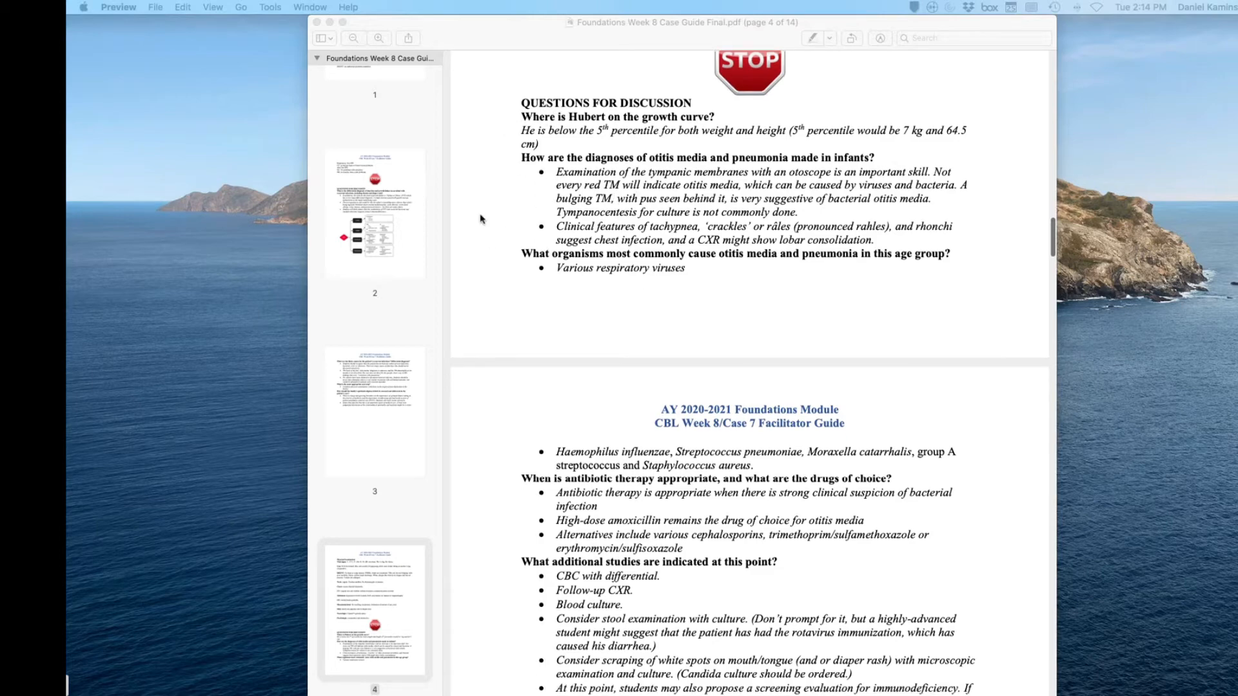
pyautogui.scroll(-3)
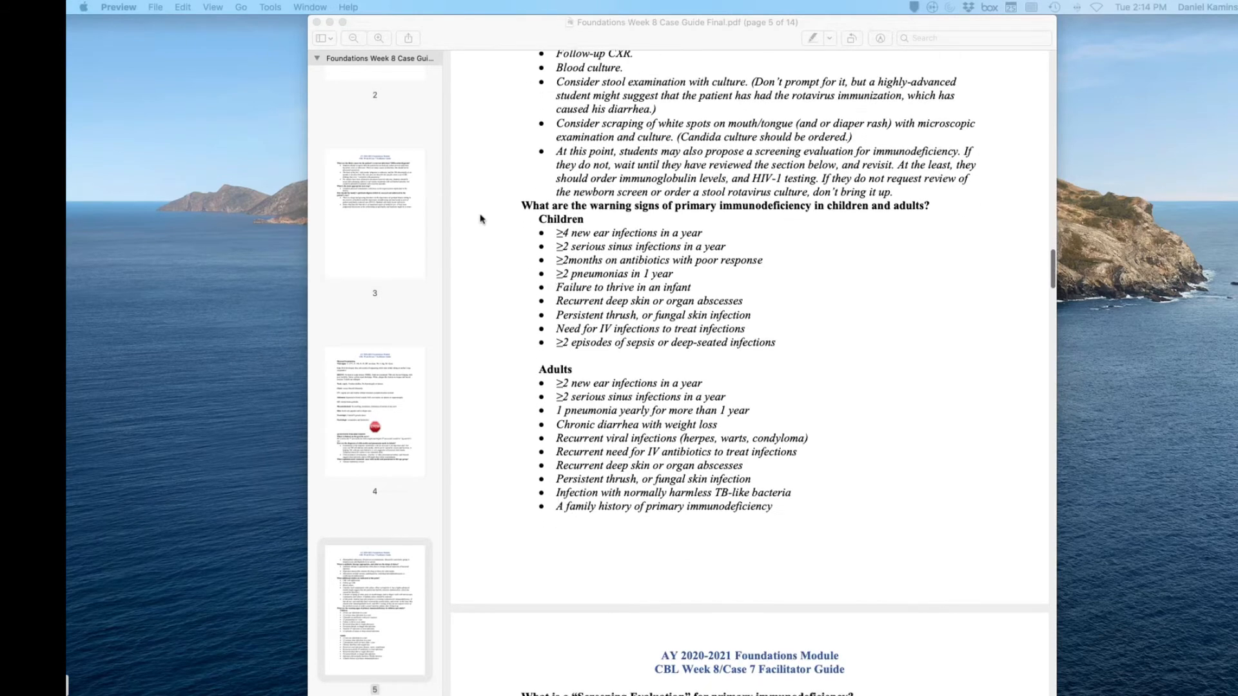
pyautogui.scroll(-3)
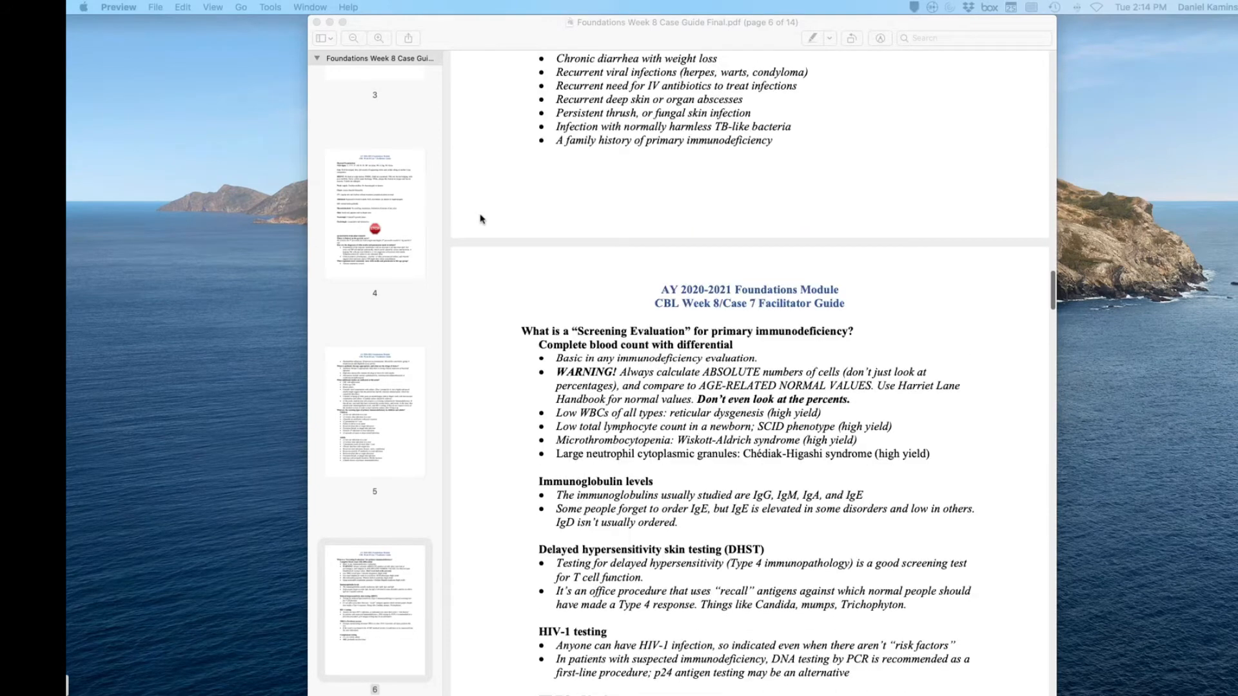
pyautogui.scroll(-3)
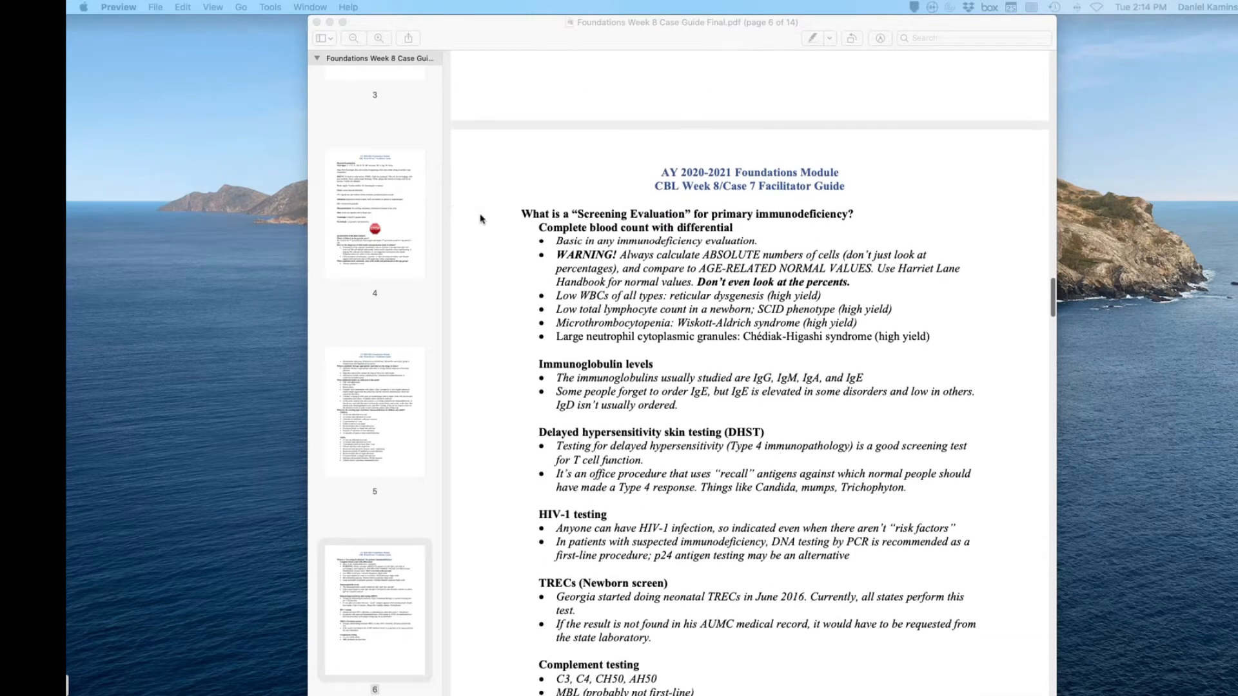
pyautogui.scroll(-3)
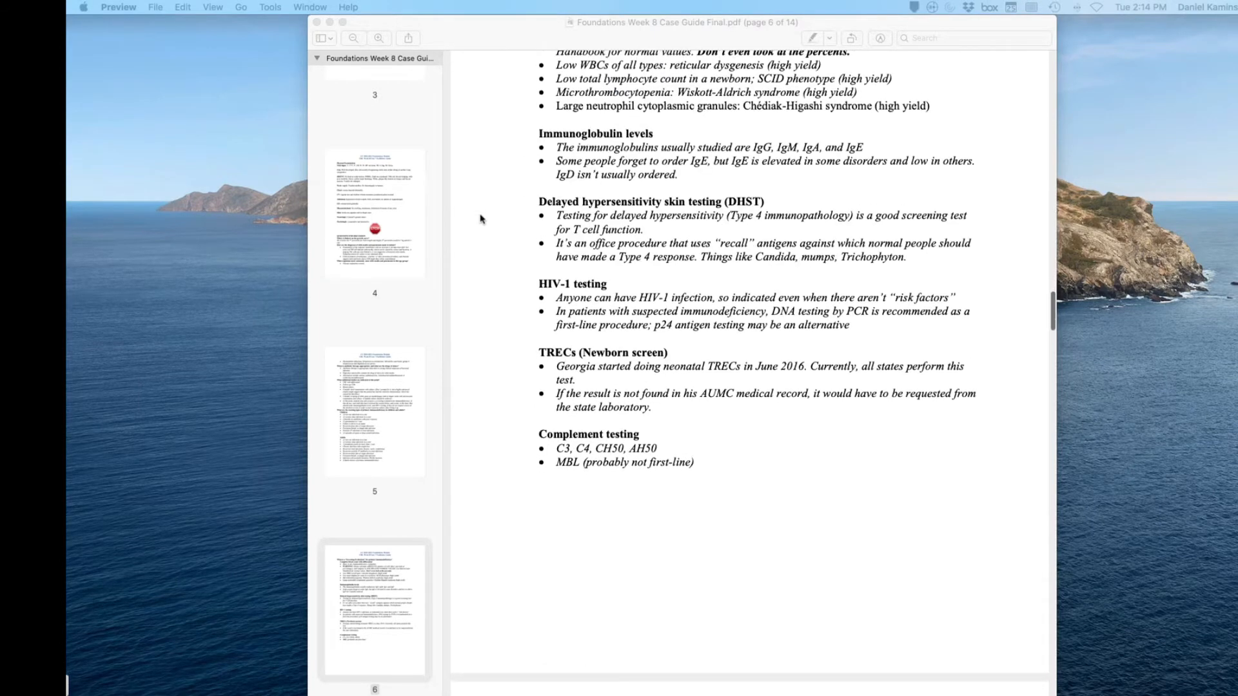
pyautogui.scroll(-3)
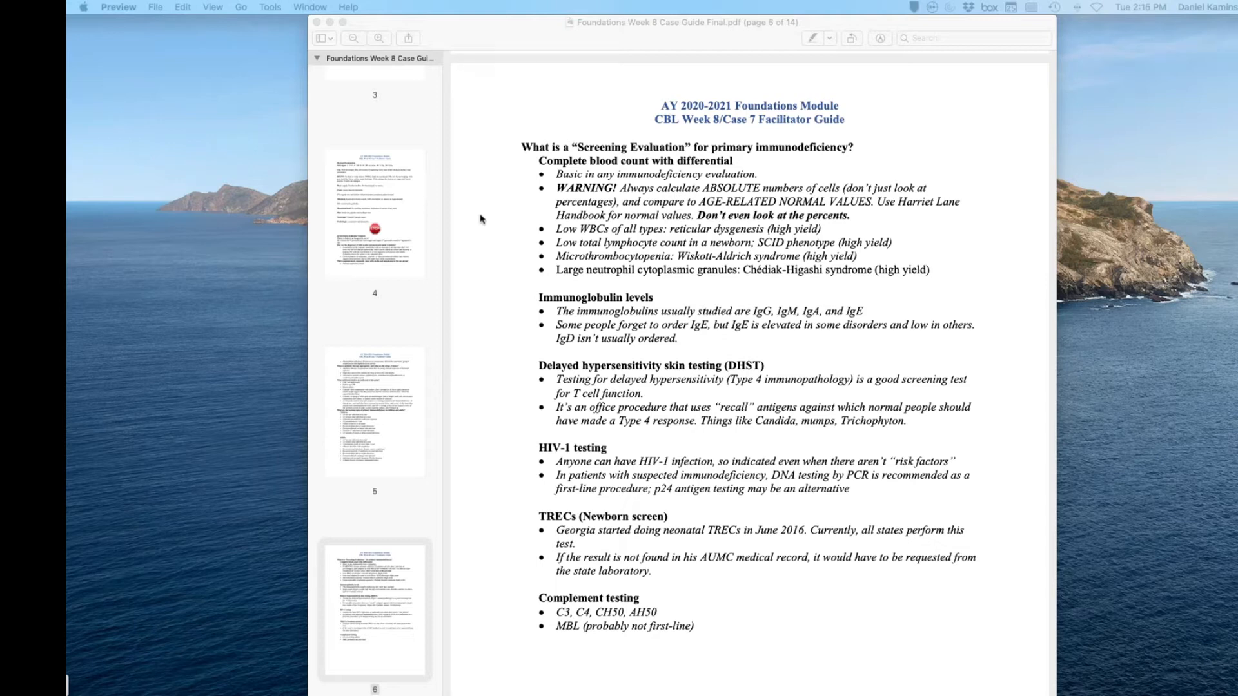
pyautogui.moveTo(673, 141)
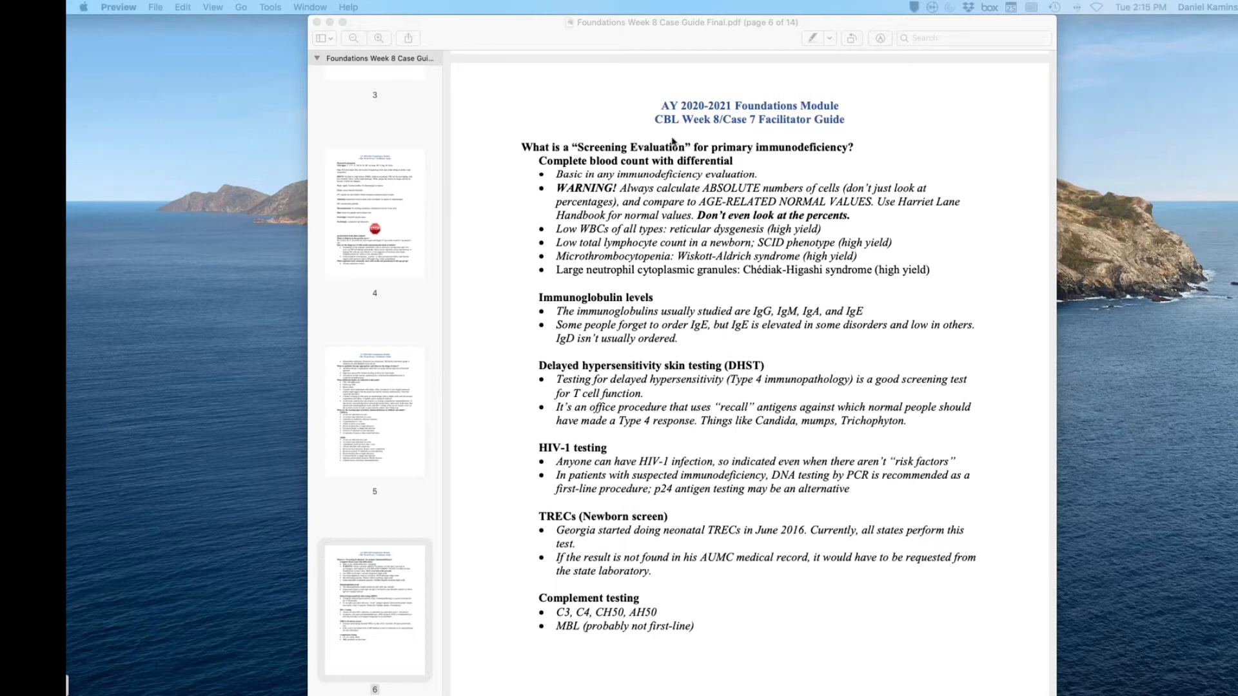
pyautogui.moveTo(799, 164)
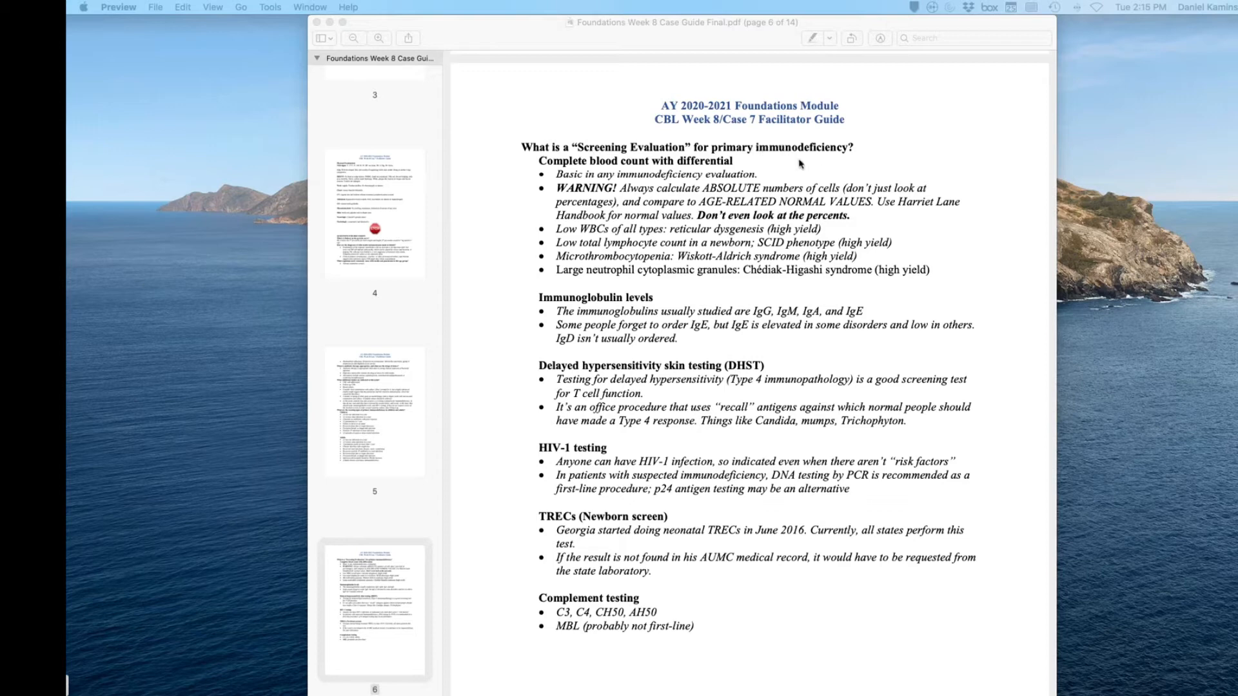
pyautogui.scroll(-3)
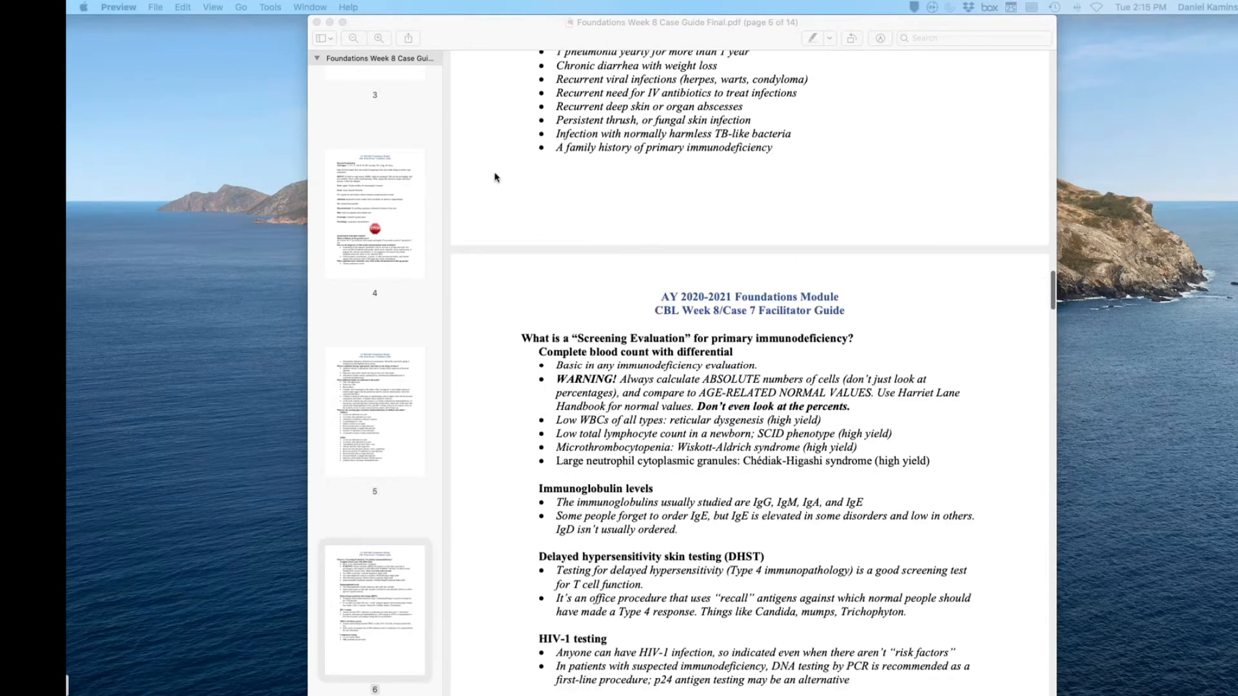
pyautogui.scroll(-3)
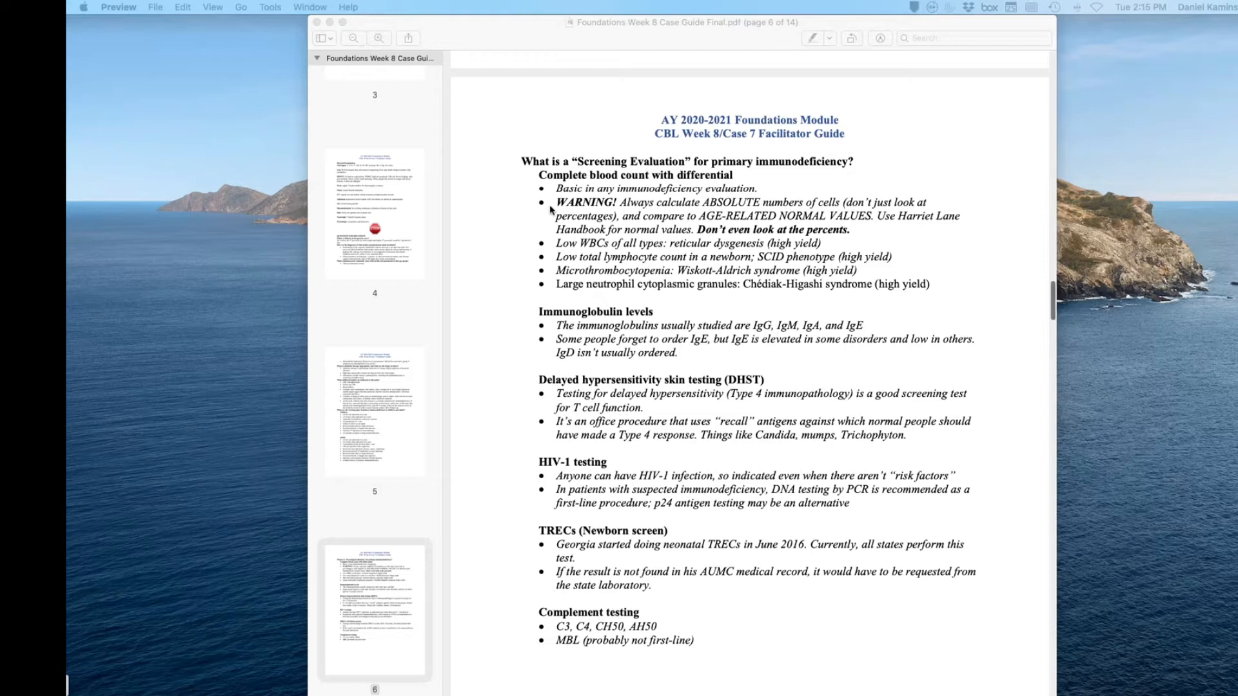
pyautogui.moveTo(627, 243)
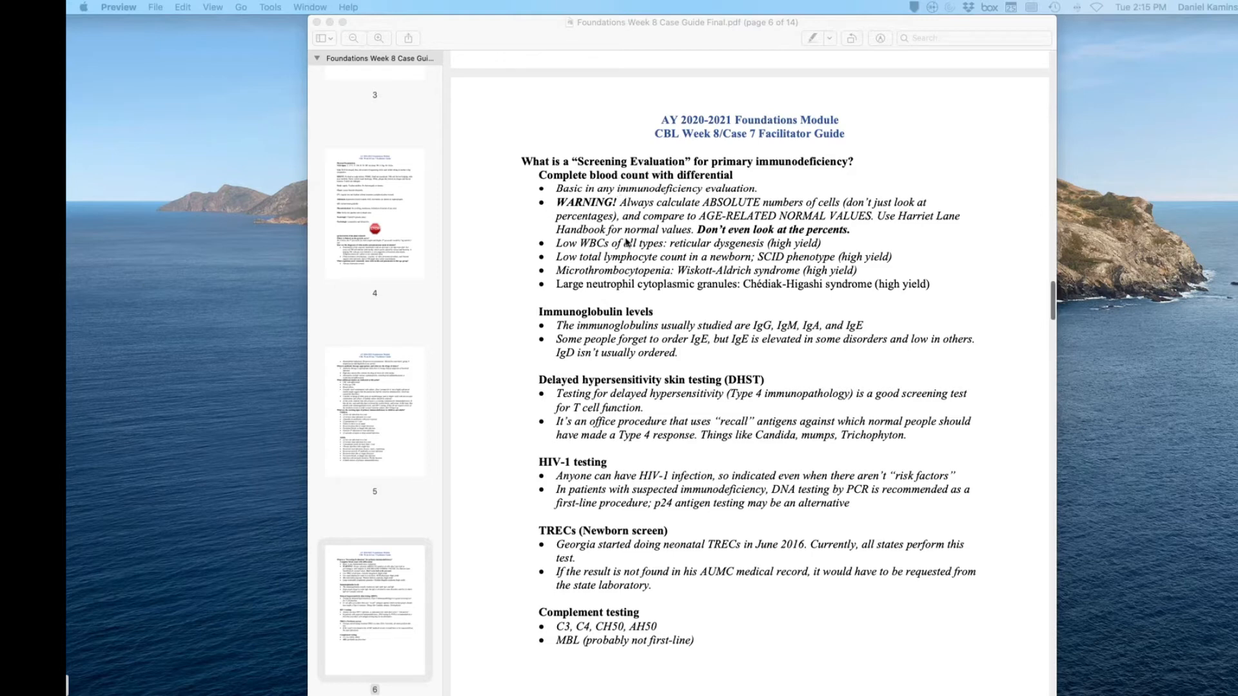
pyautogui.moveTo(577, 466)
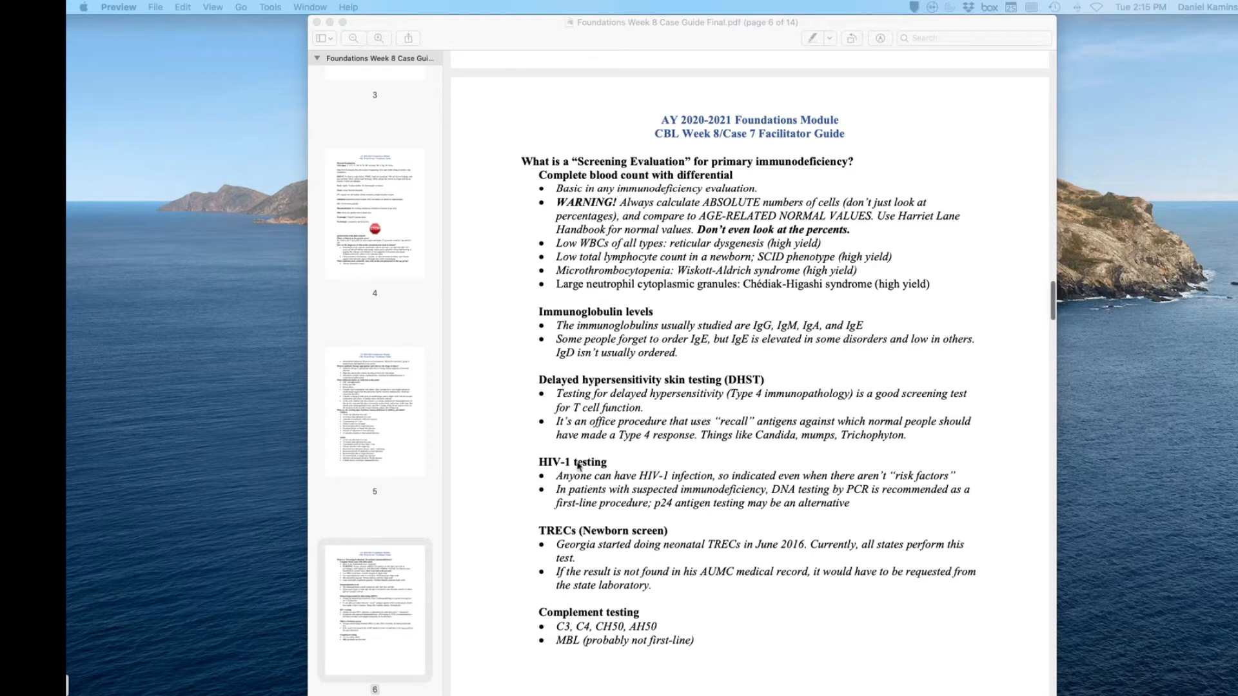
pyautogui.scroll(-3)
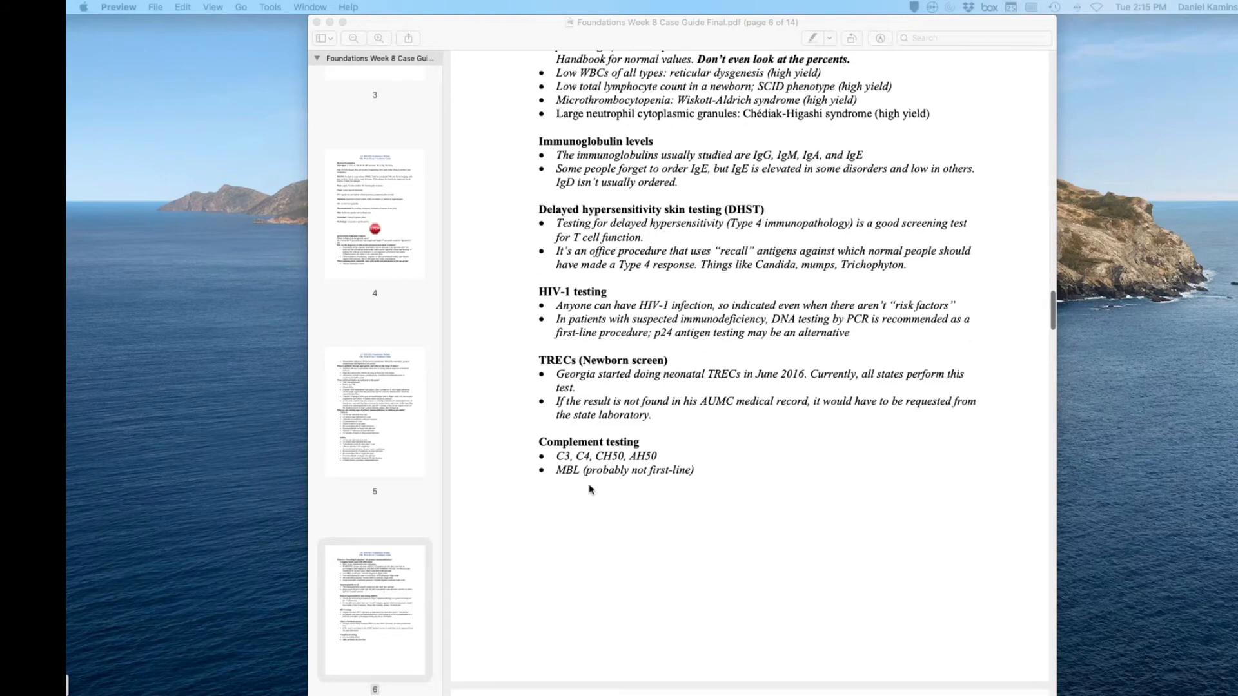
pyautogui.scroll(-3)
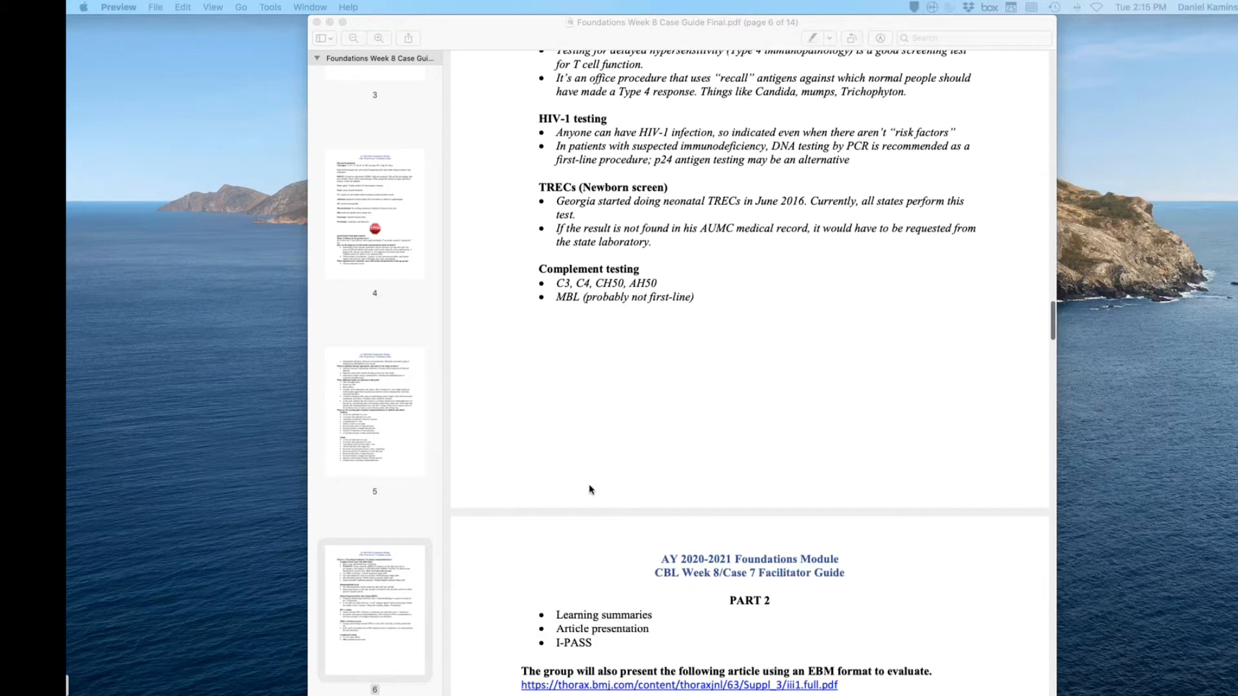
pyautogui.moveTo(577, 356)
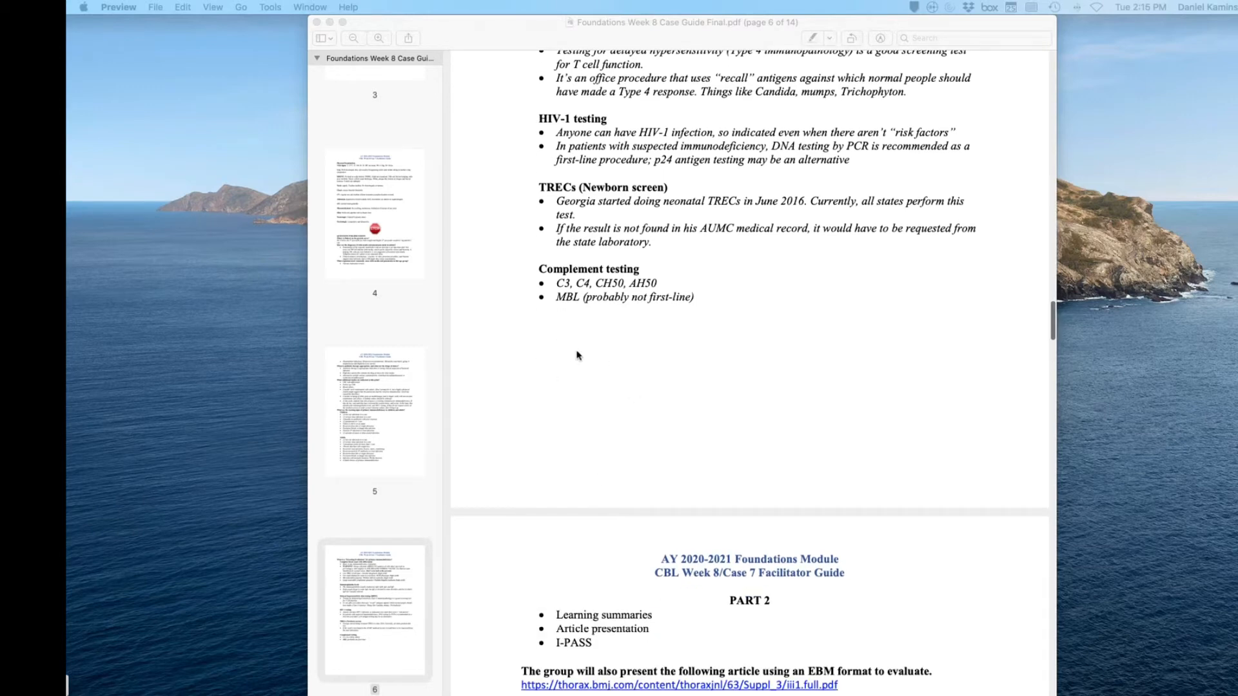
pyautogui.scroll(-3)
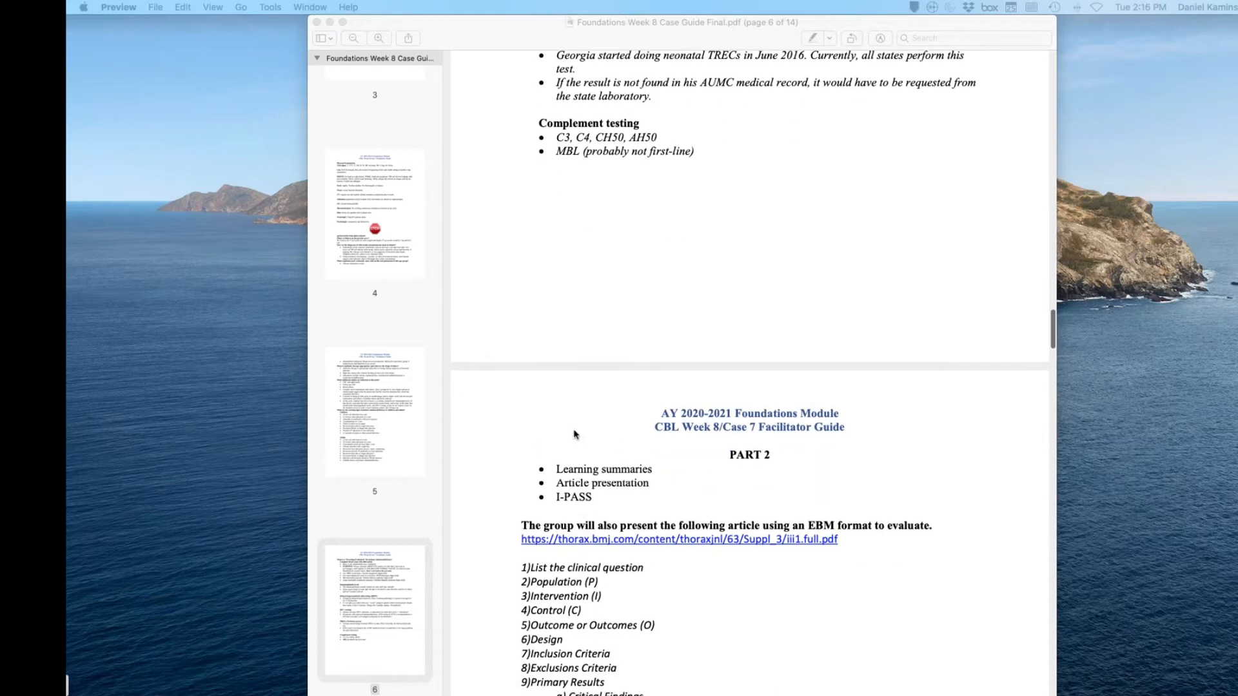
pyautogui.scroll(-3)
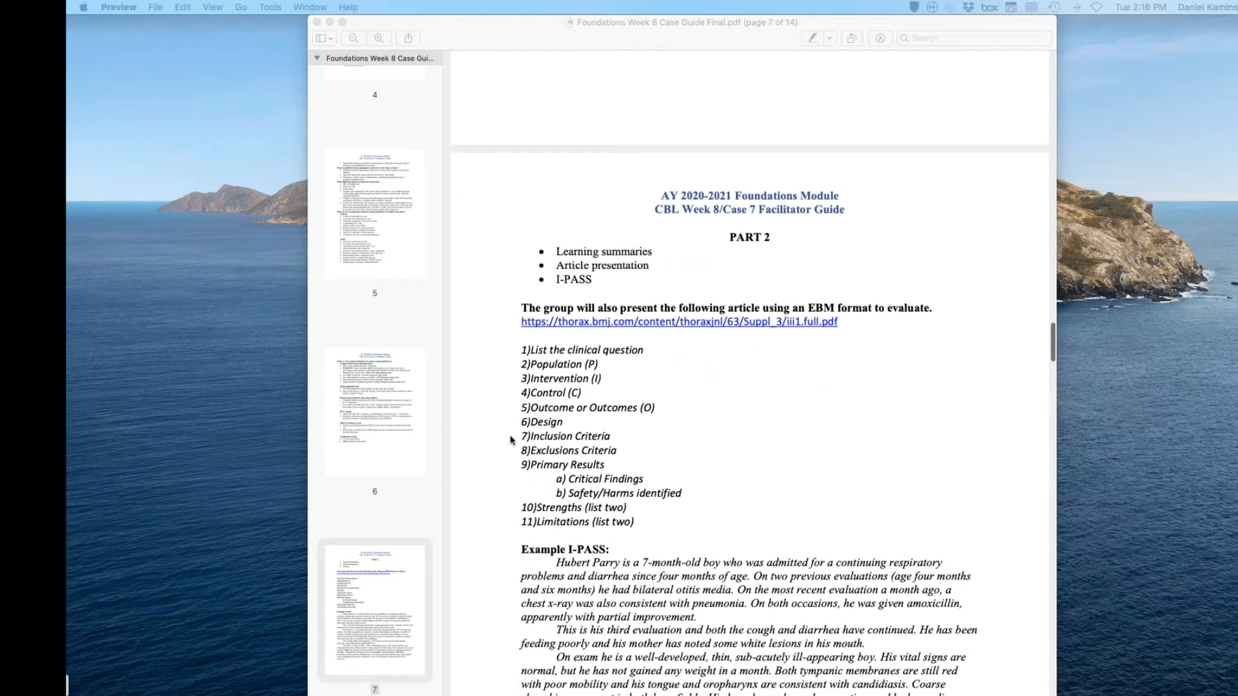
pyautogui.scroll(-3)
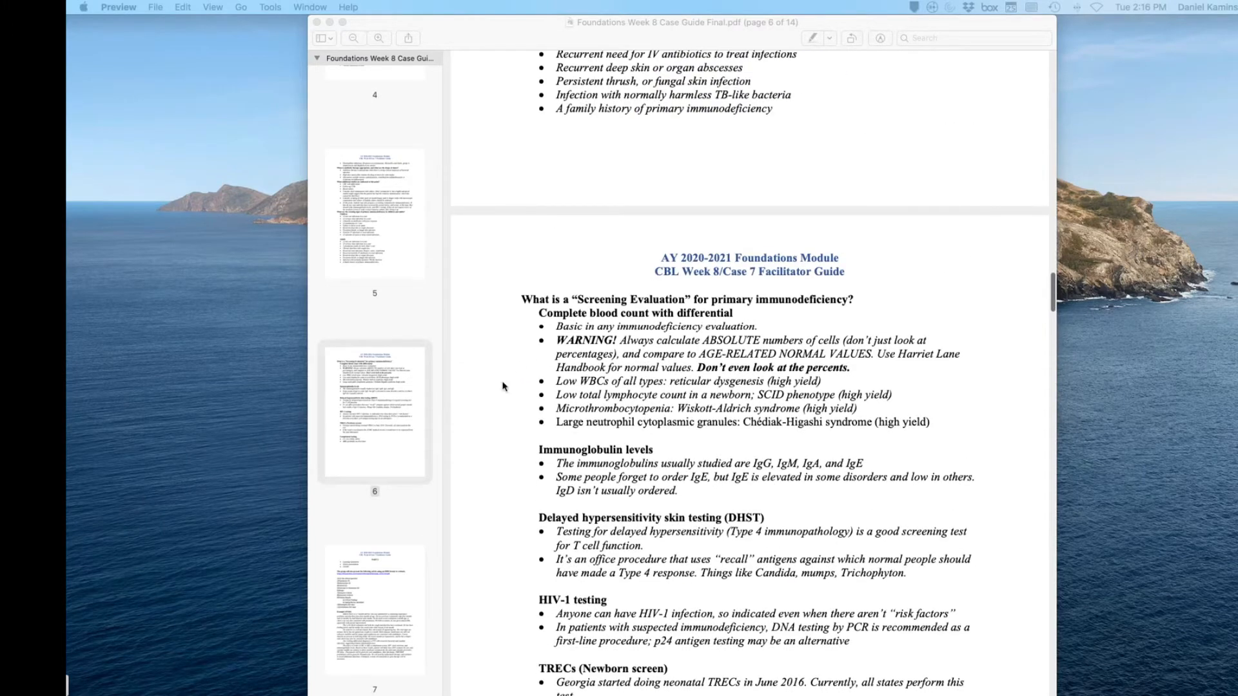
pyautogui.moveTo(557, 333)
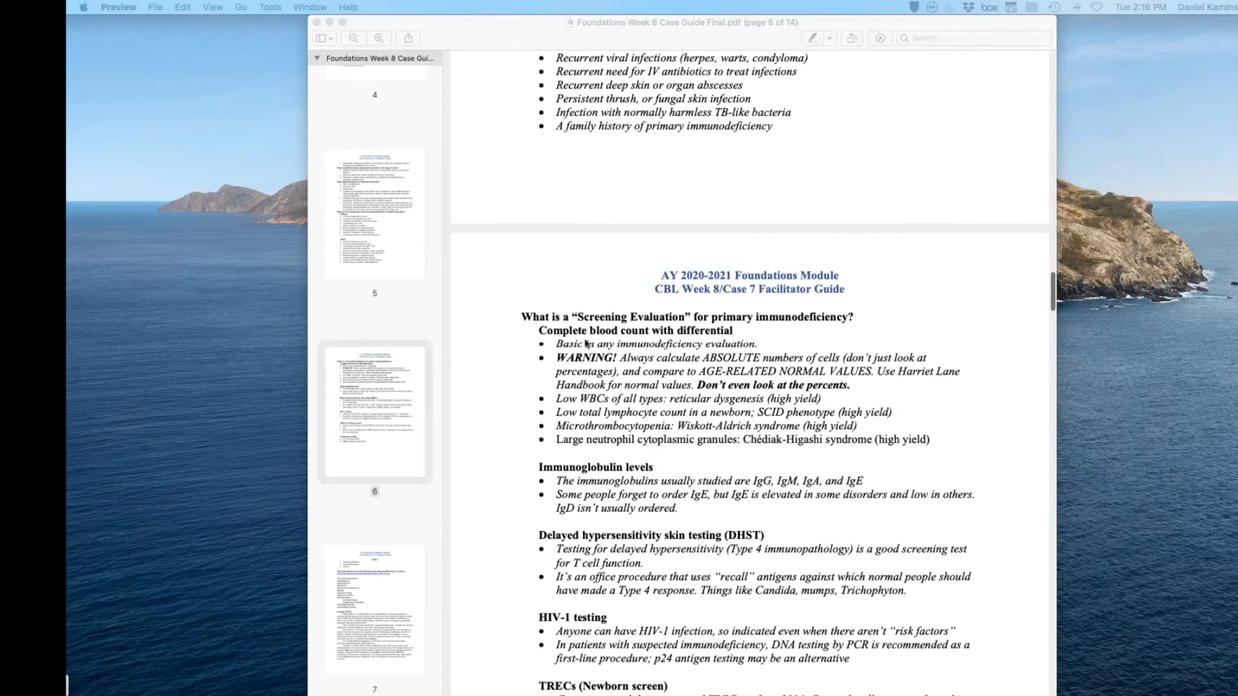
pyautogui.moveTo(523, 305)
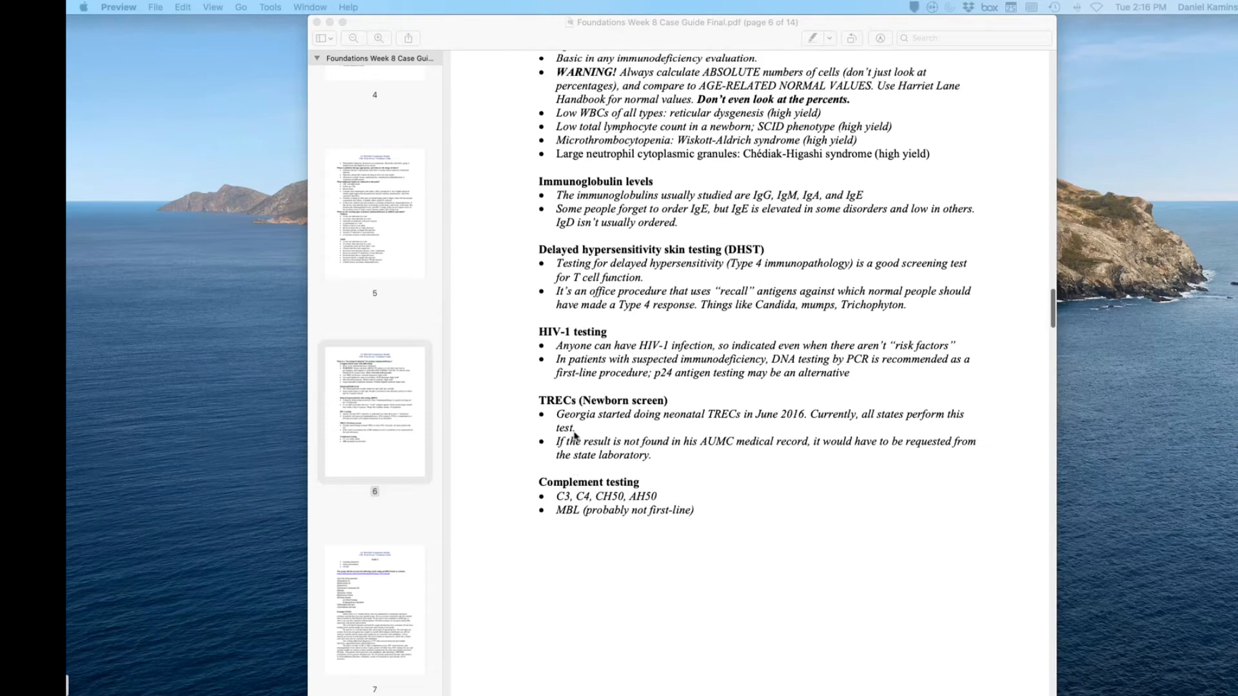
pyautogui.scroll(-3)
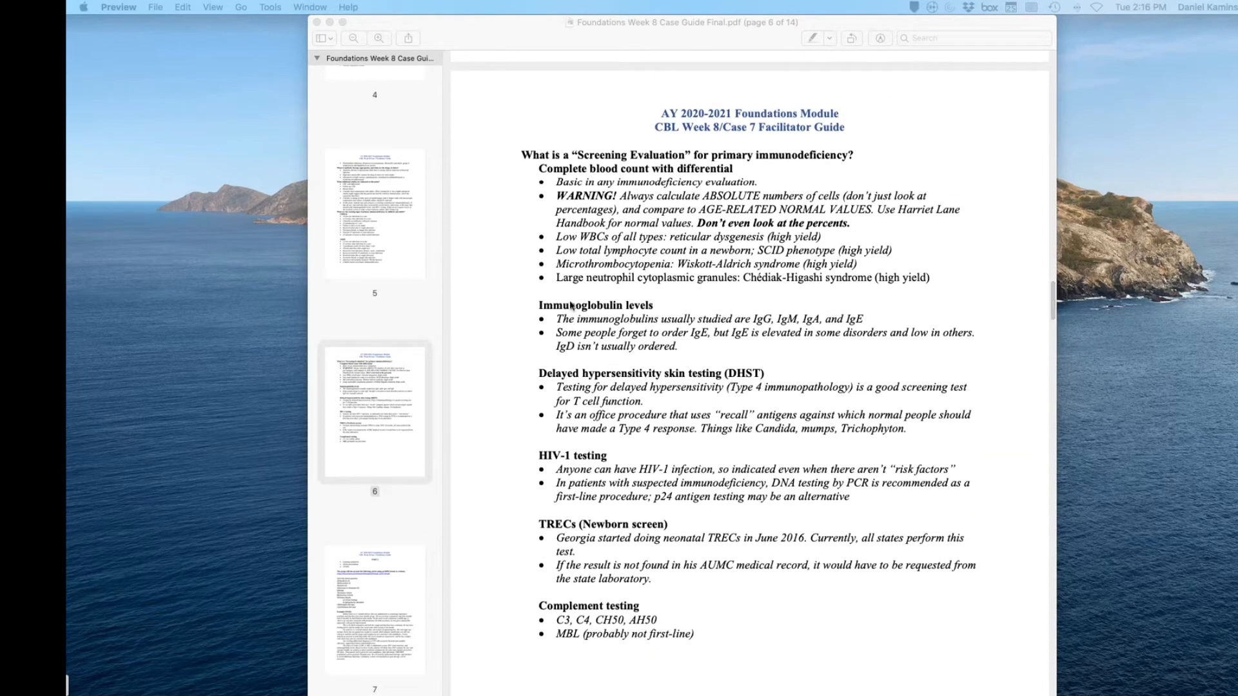
pyautogui.scroll(-3)
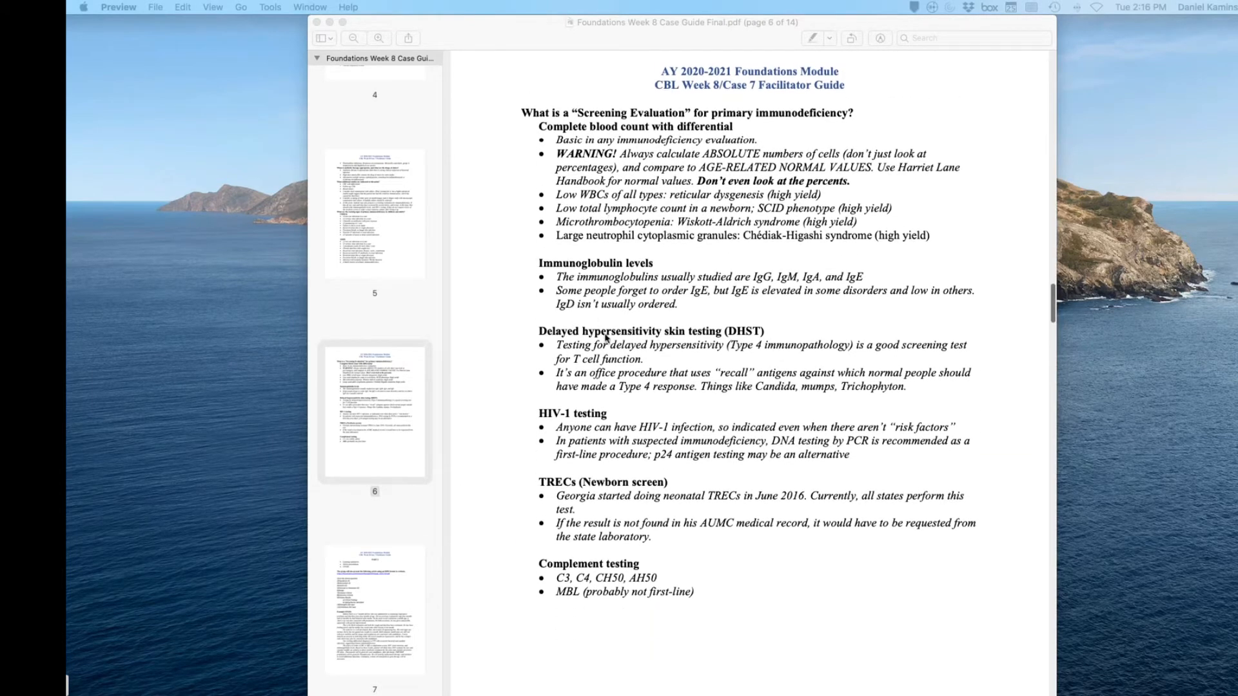
pyautogui.scroll(-3)
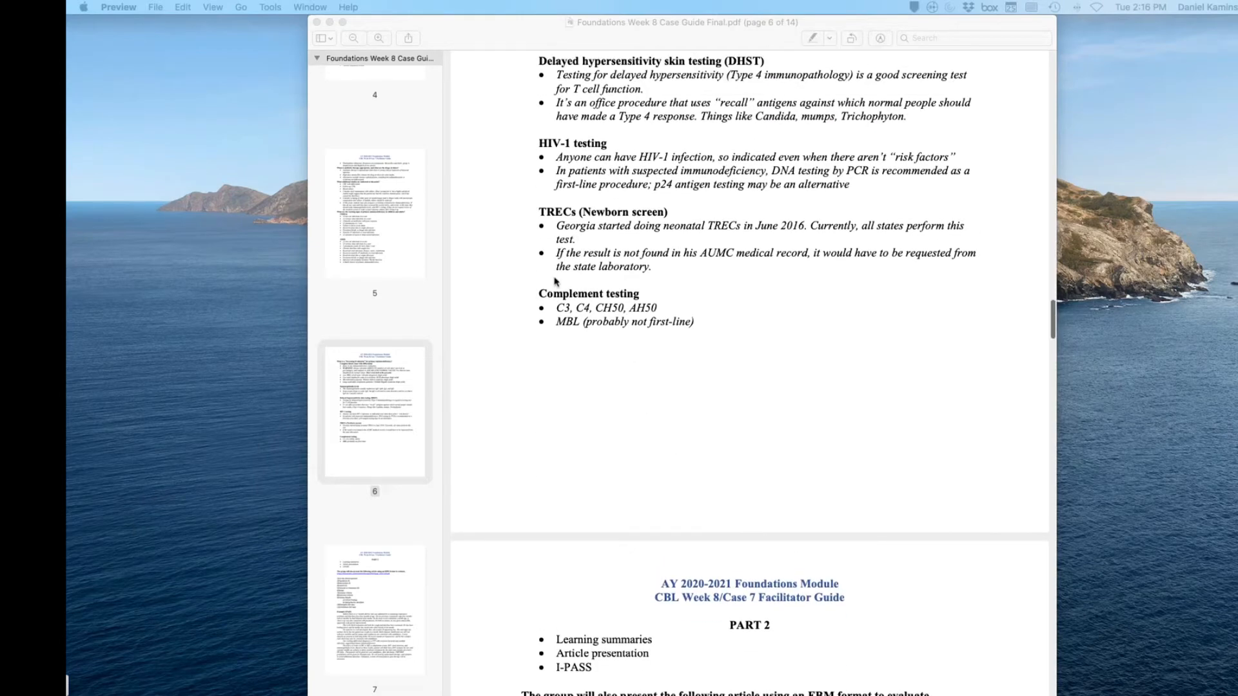
pyautogui.scroll(-3)
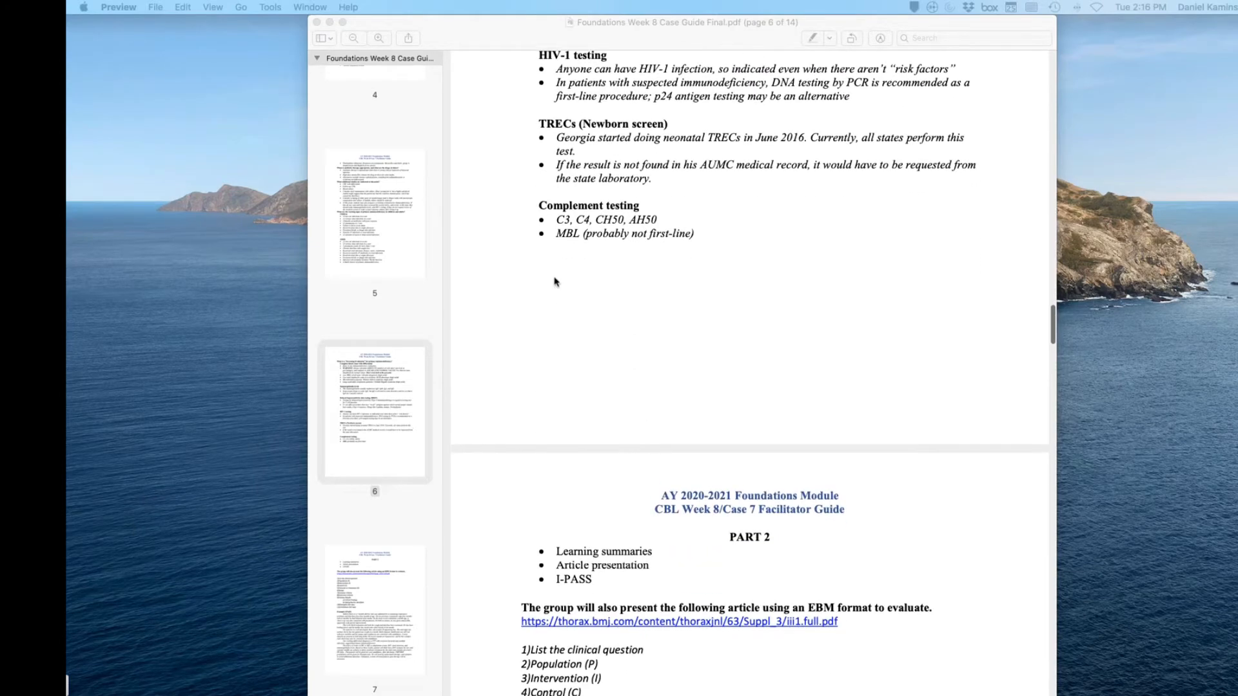
pyautogui.scroll(-3)
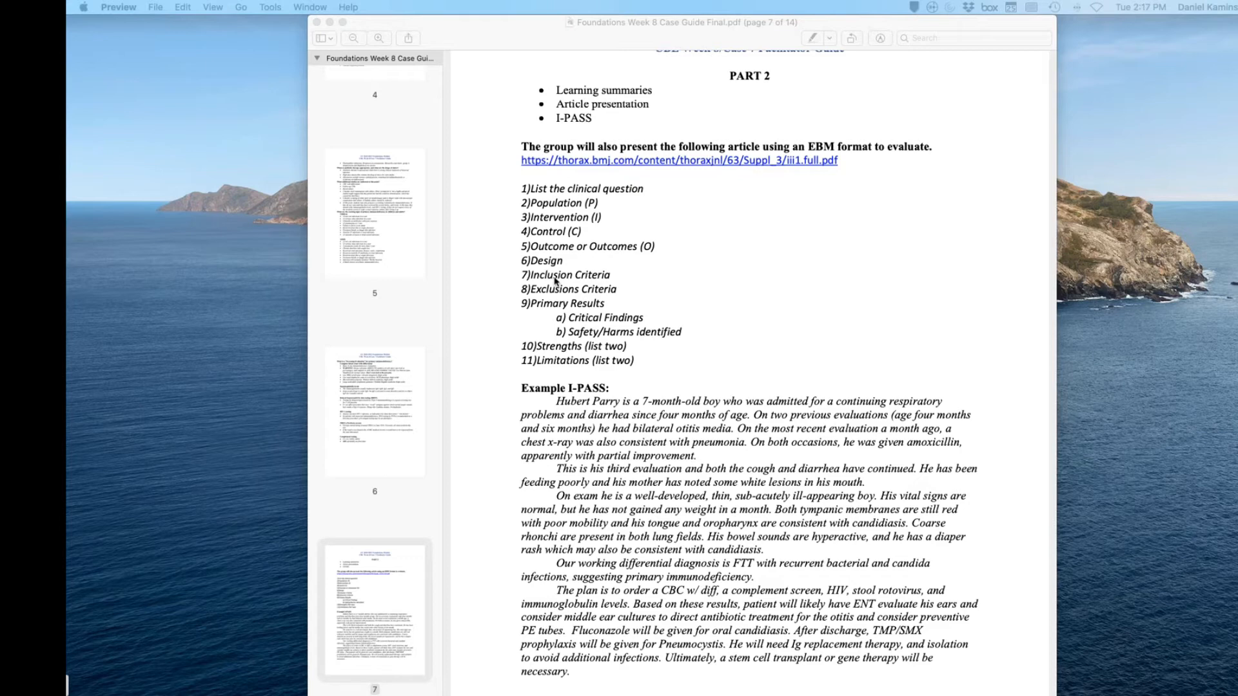
pyautogui.moveTo(557, 283)
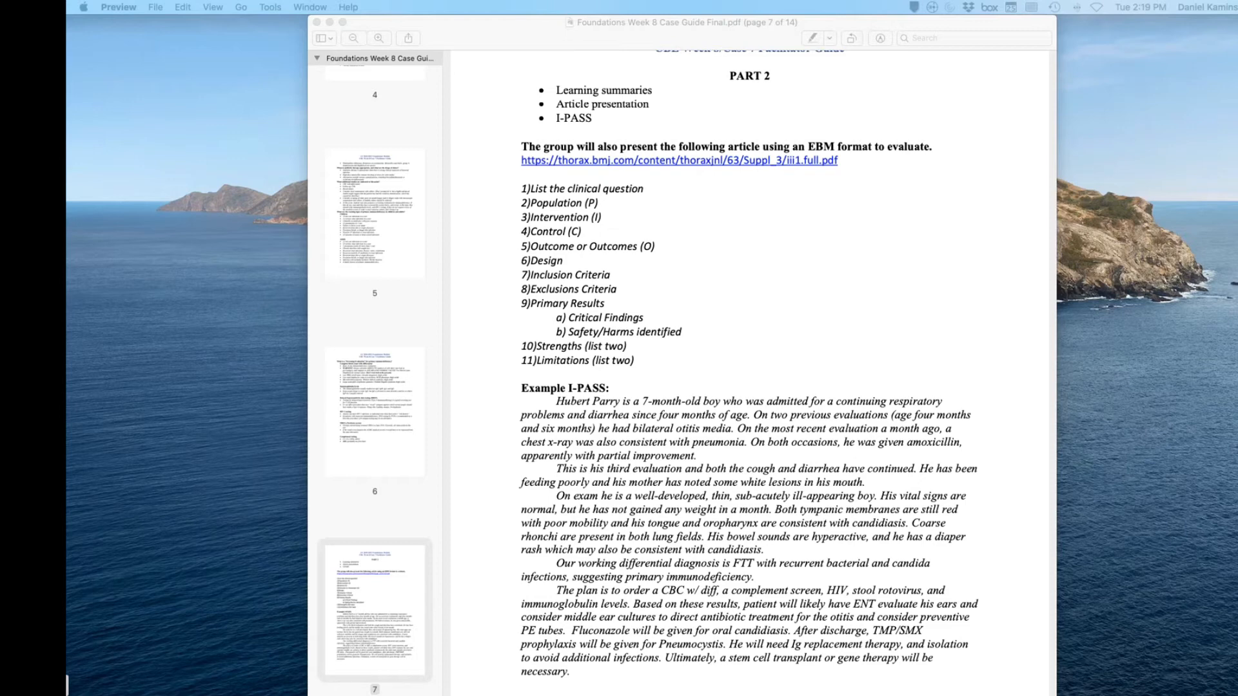
pyautogui.scroll(-3)
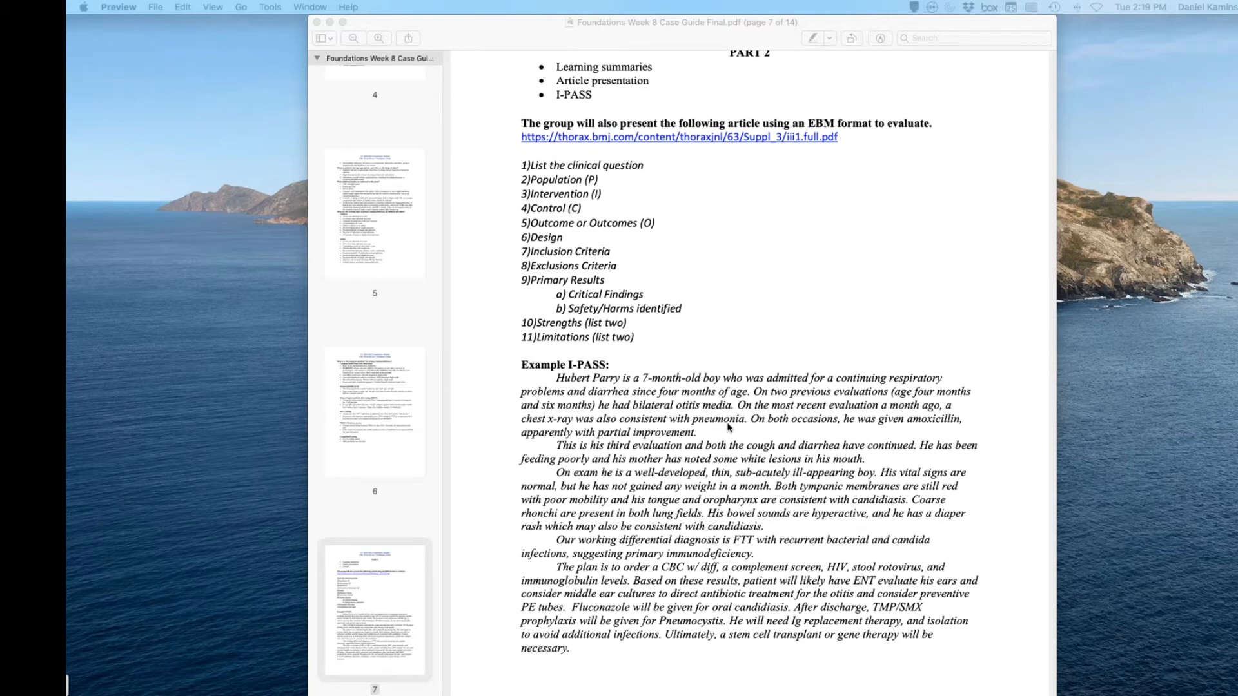
pyautogui.scroll(-3)
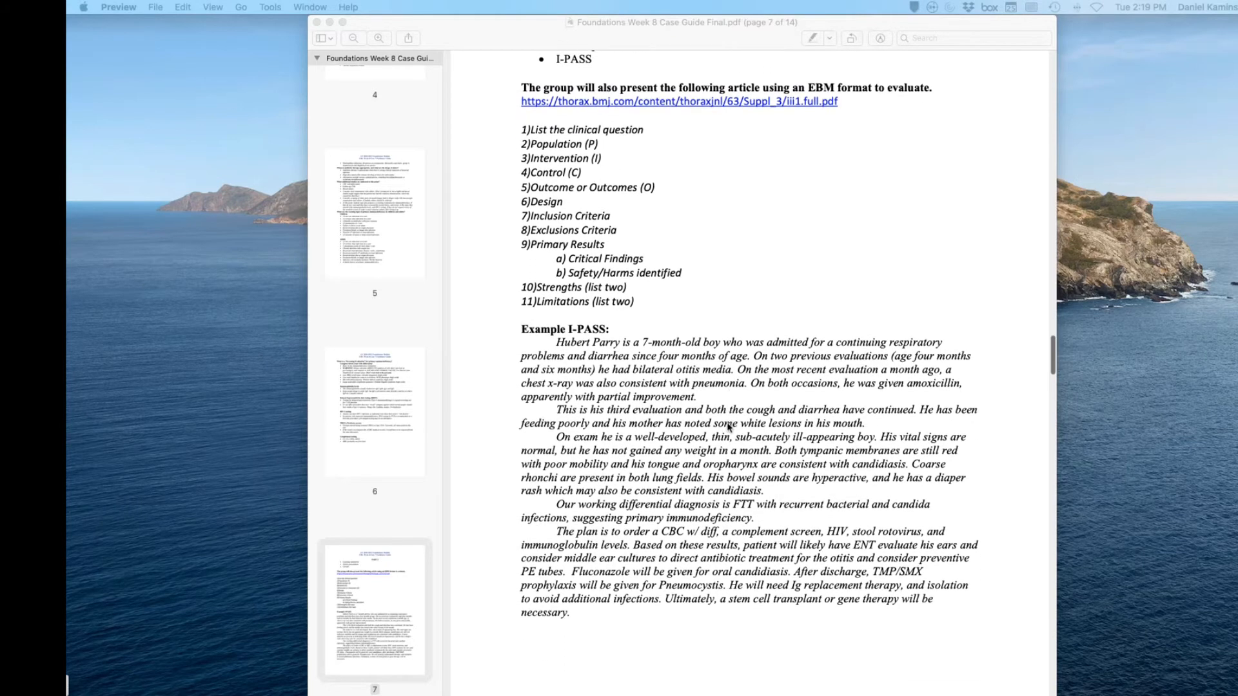
pyautogui.scroll(-3)
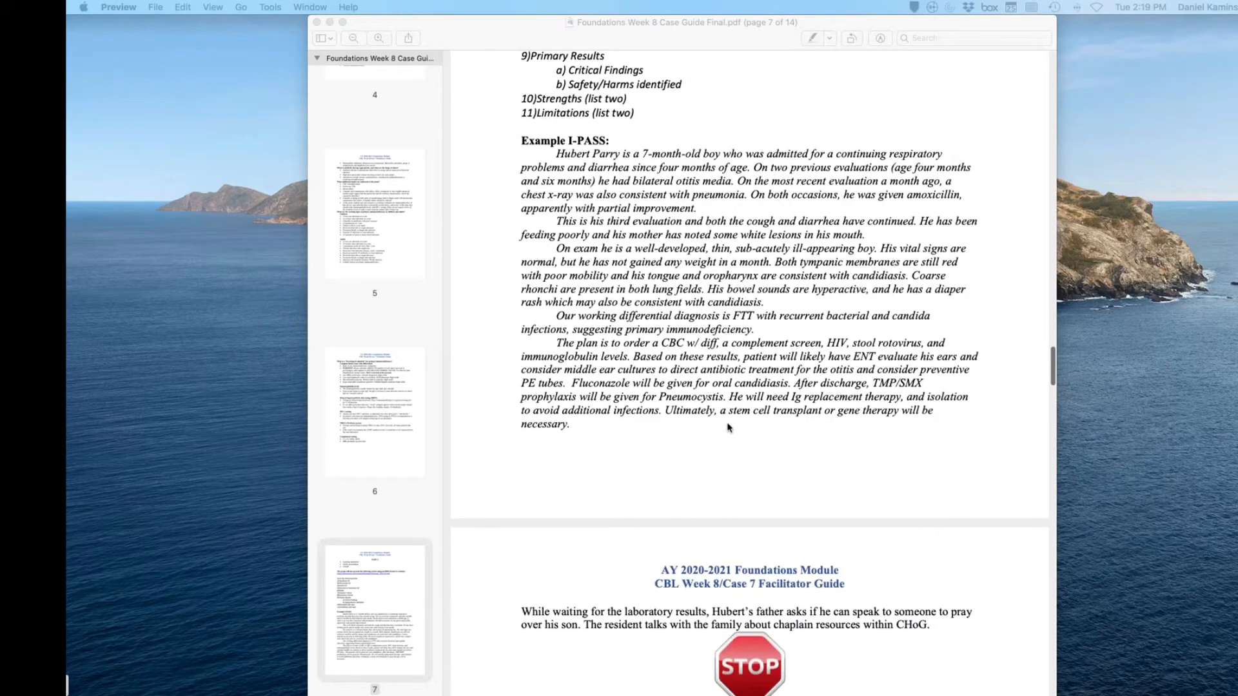
pyautogui.scroll(-3)
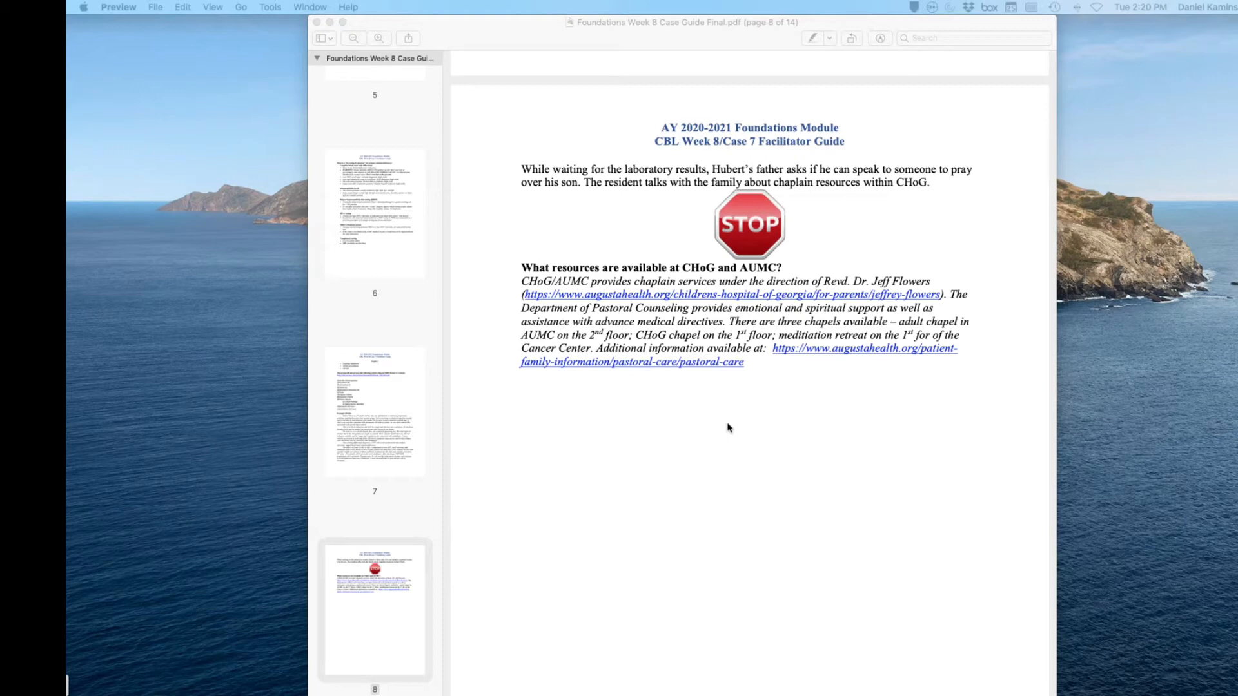
pyautogui.moveTo(292, 568)
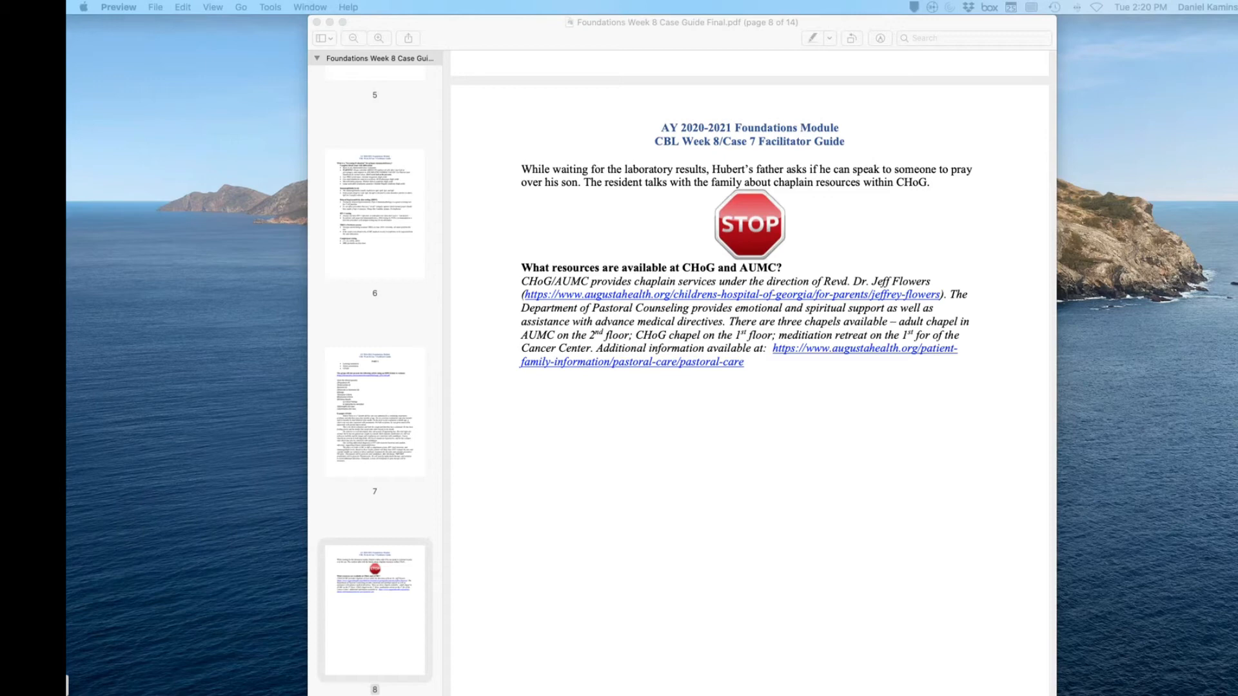
pyautogui.moveTo(156, 610)
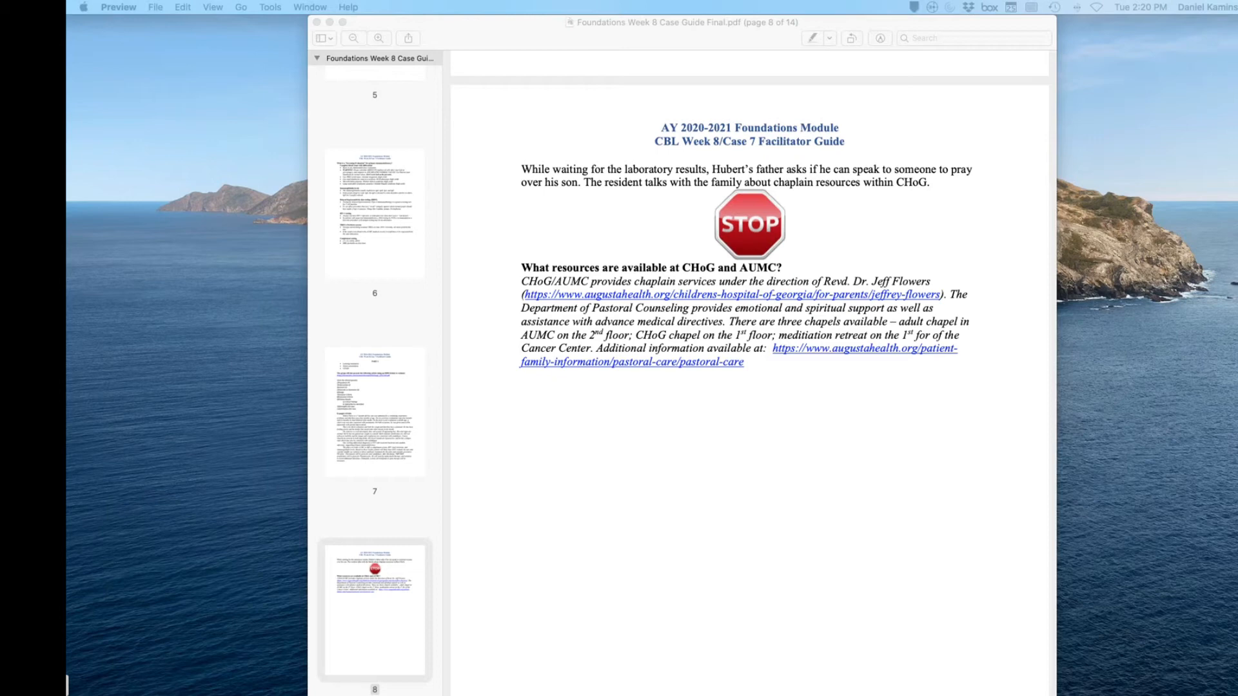
pyautogui.scroll(-3)
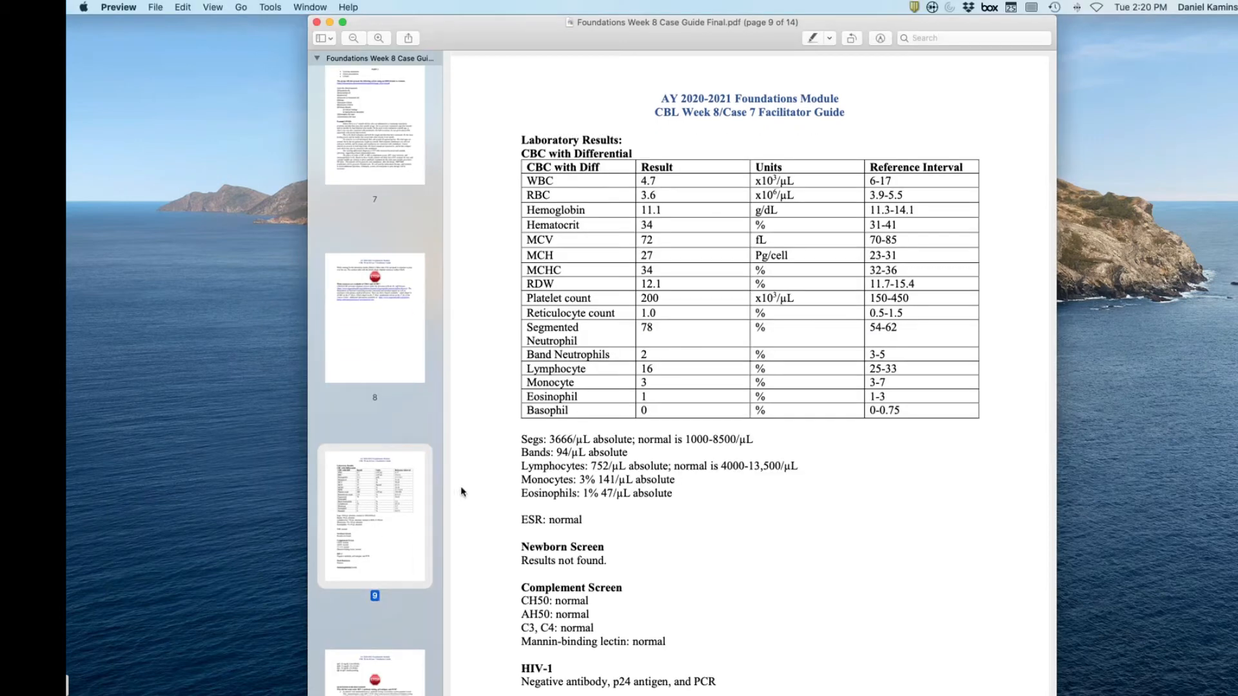
pyautogui.scroll(-3)
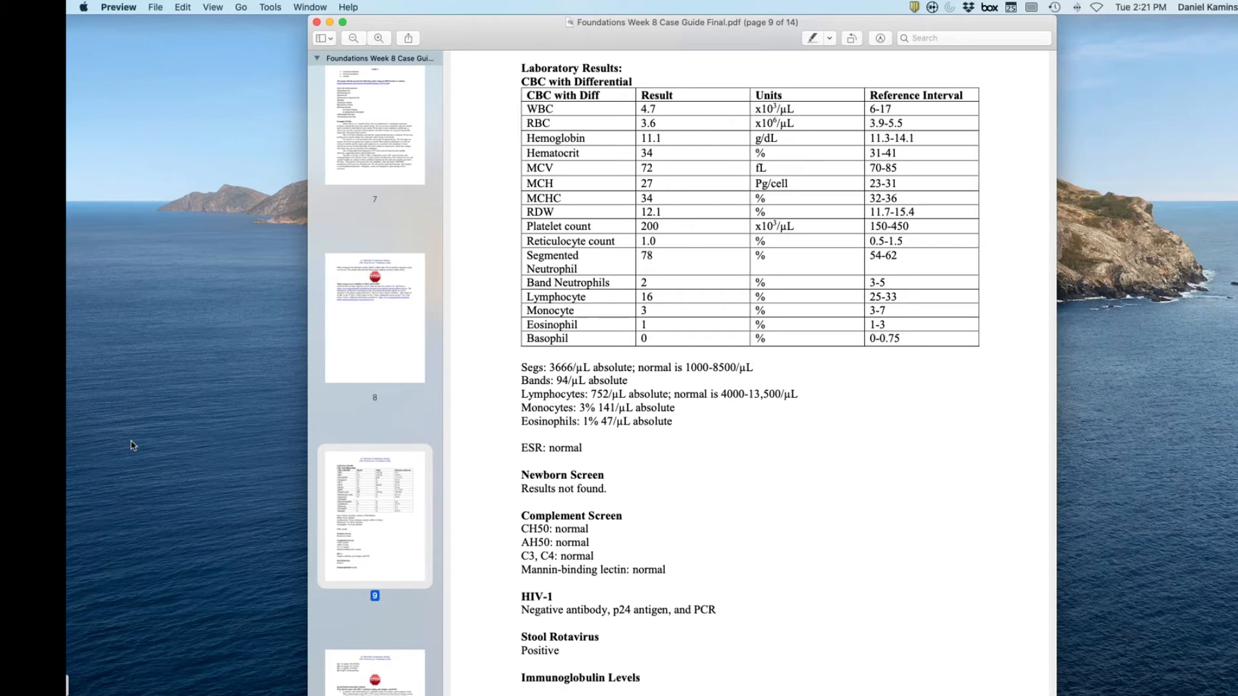
pyautogui.moveTo(136, 440)
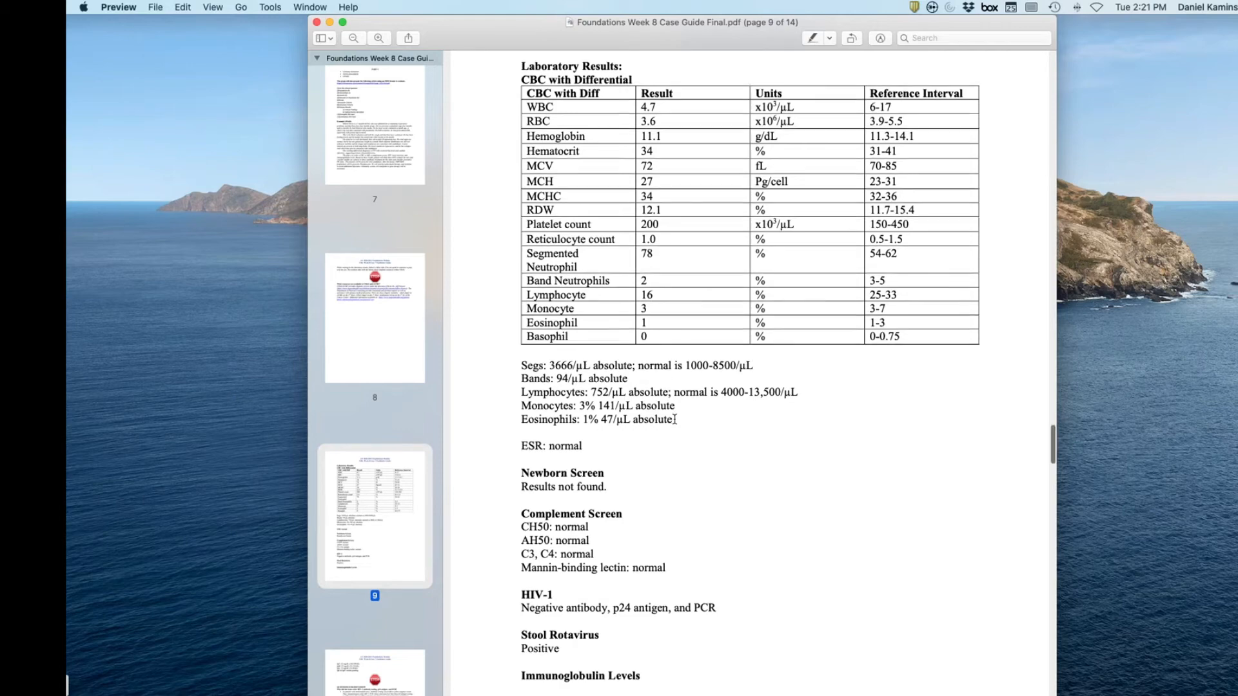
pyautogui.scroll(-3)
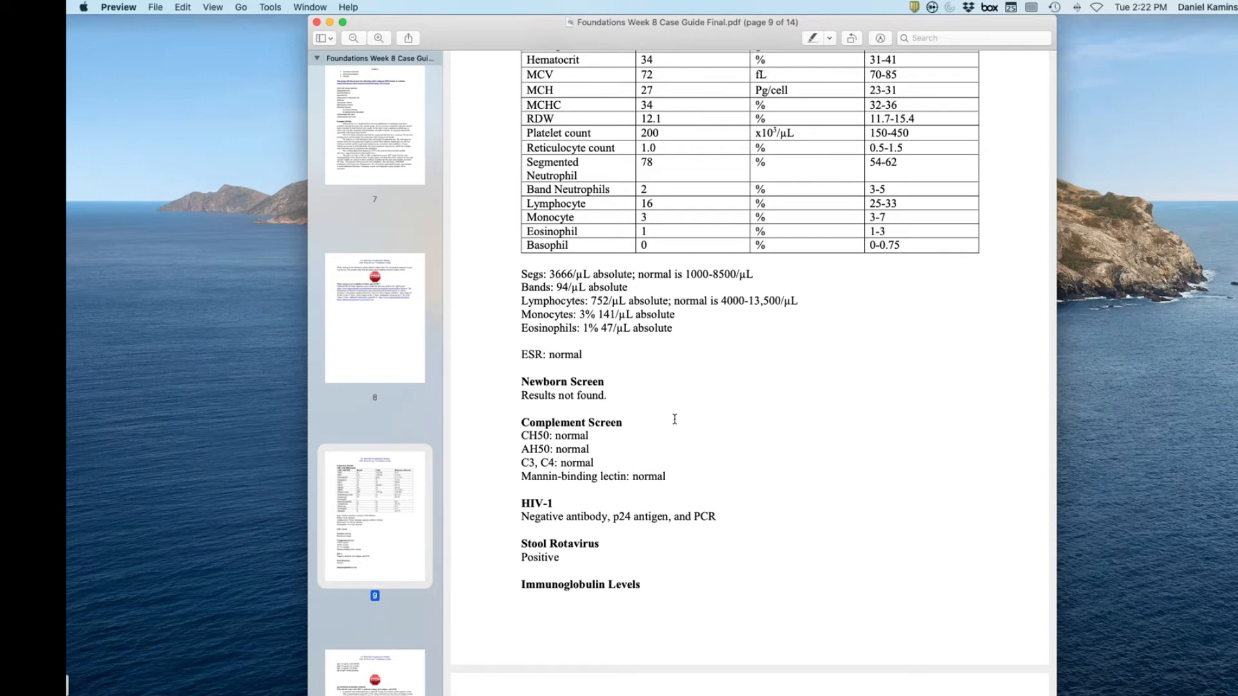
pyautogui.moveTo(663, 348)
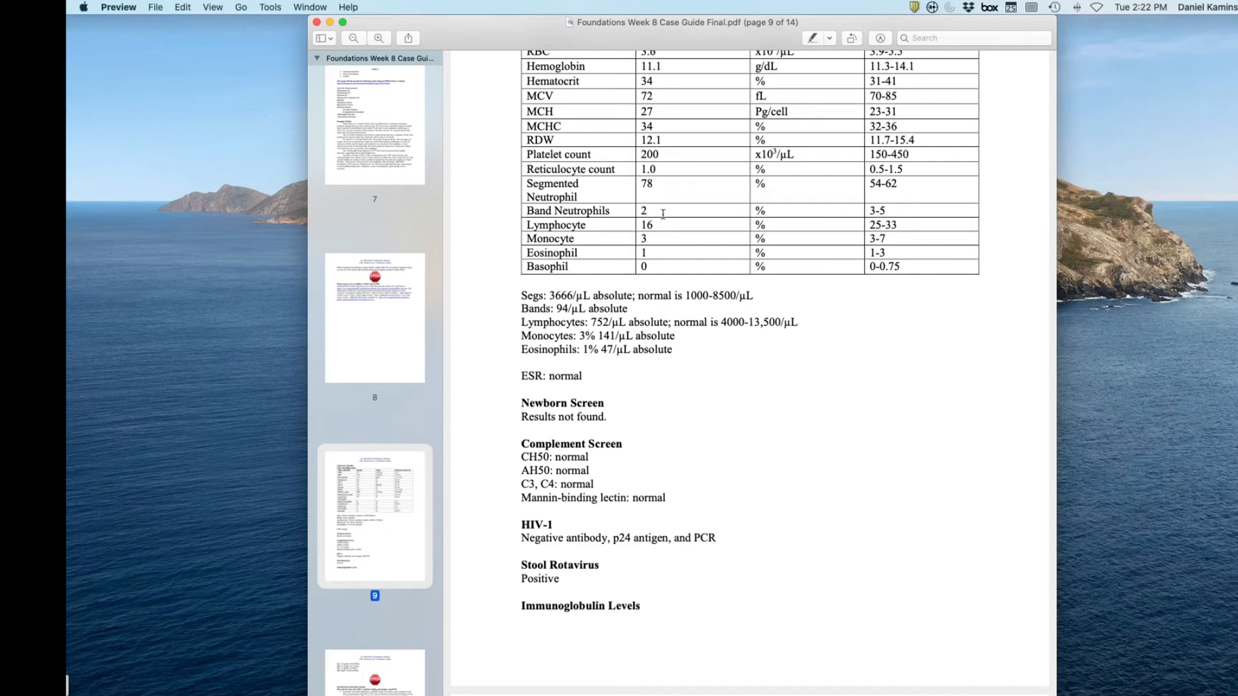
pyautogui.moveTo(567, 215)
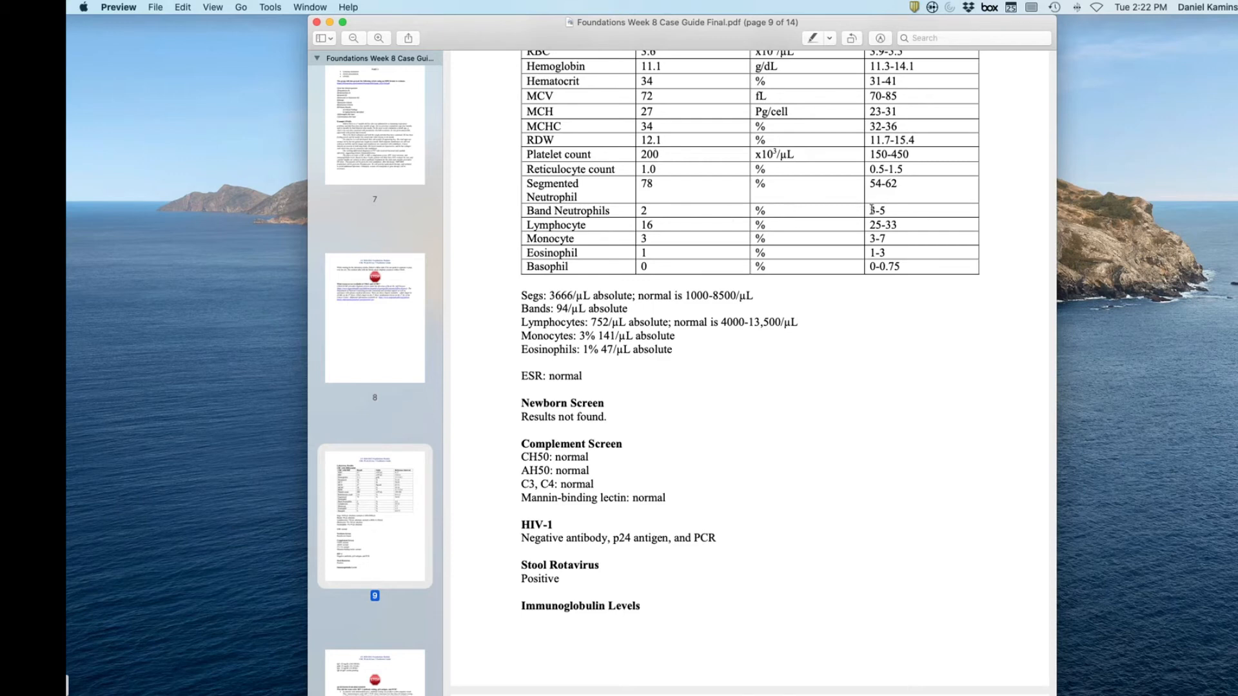
pyautogui.moveTo(669, 240)
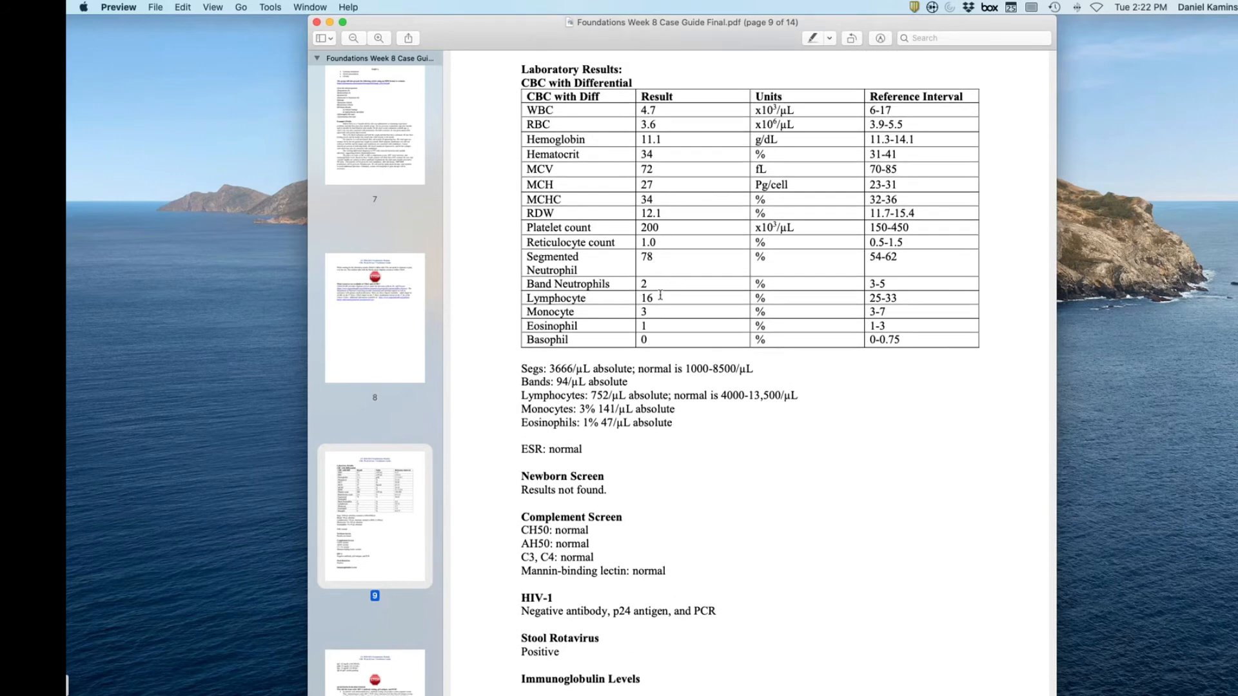
pyautogui.scroll(-3)
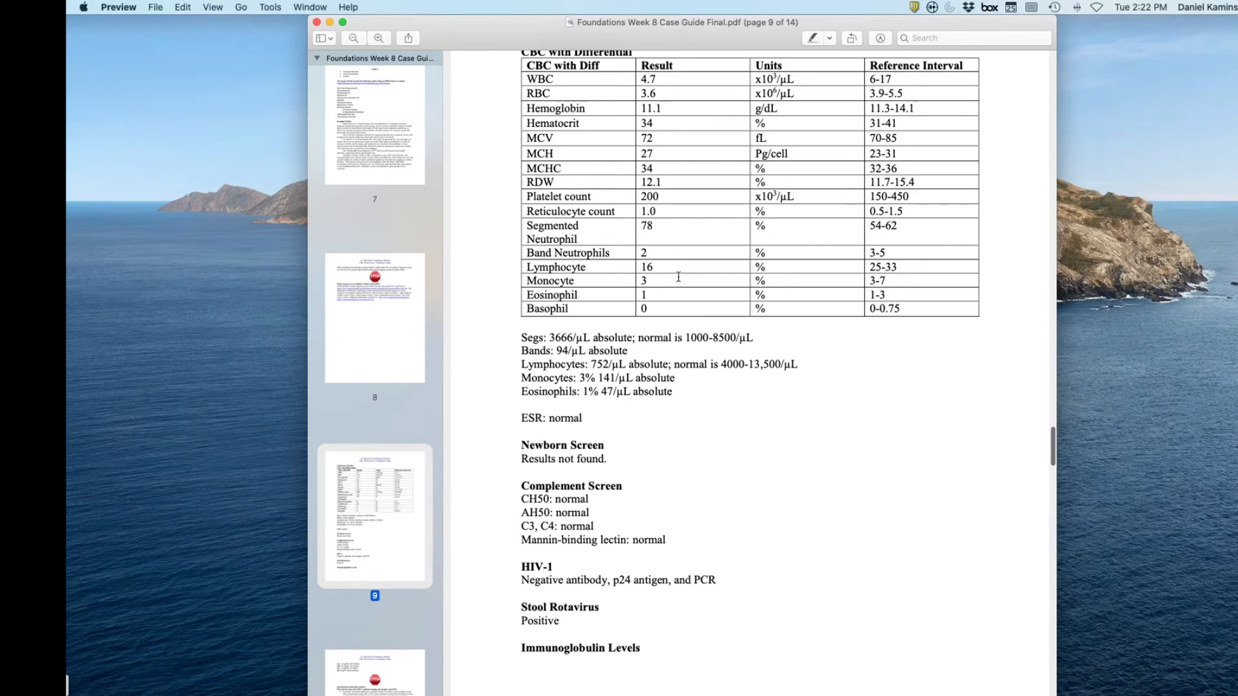
pyautogui.scroll(-3)
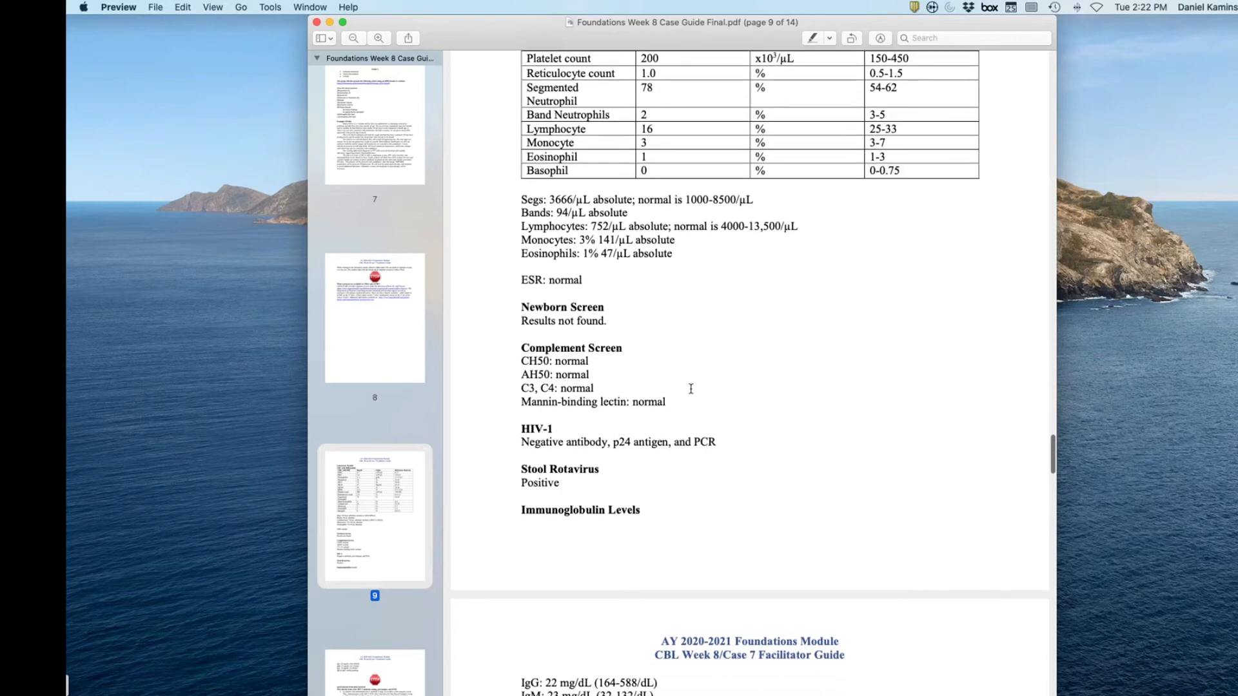
pyautogui.scroll(-3)
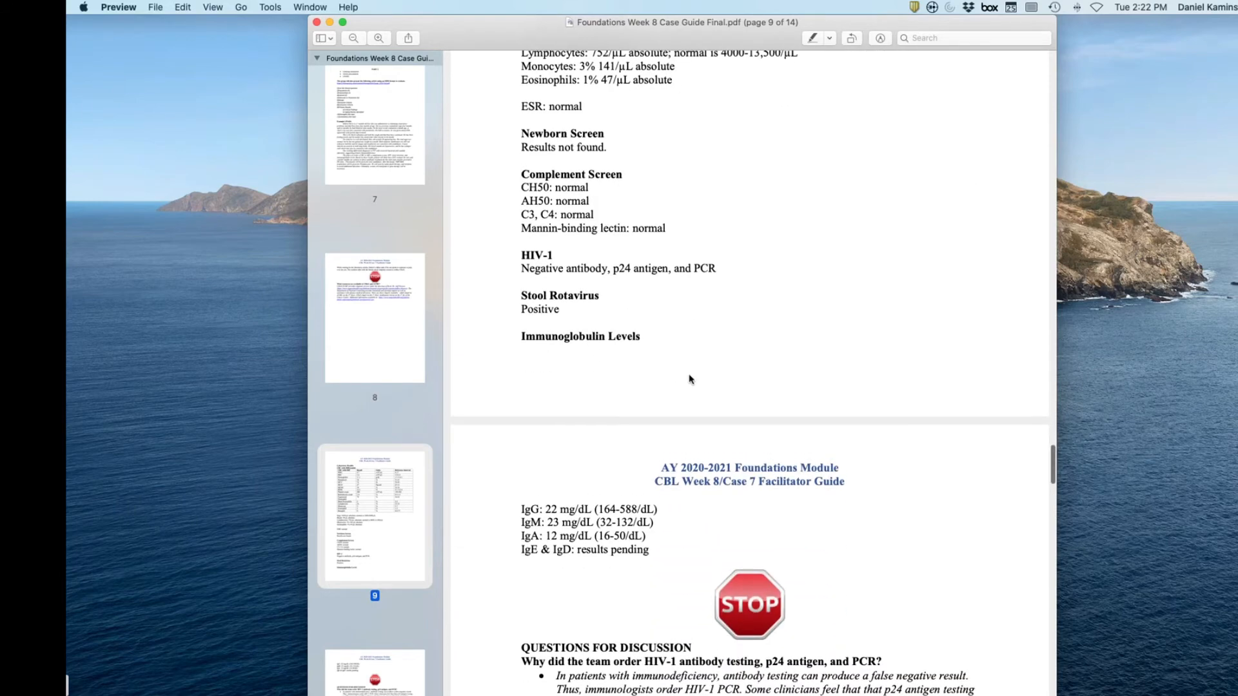
pyautogui.scroll(-3)
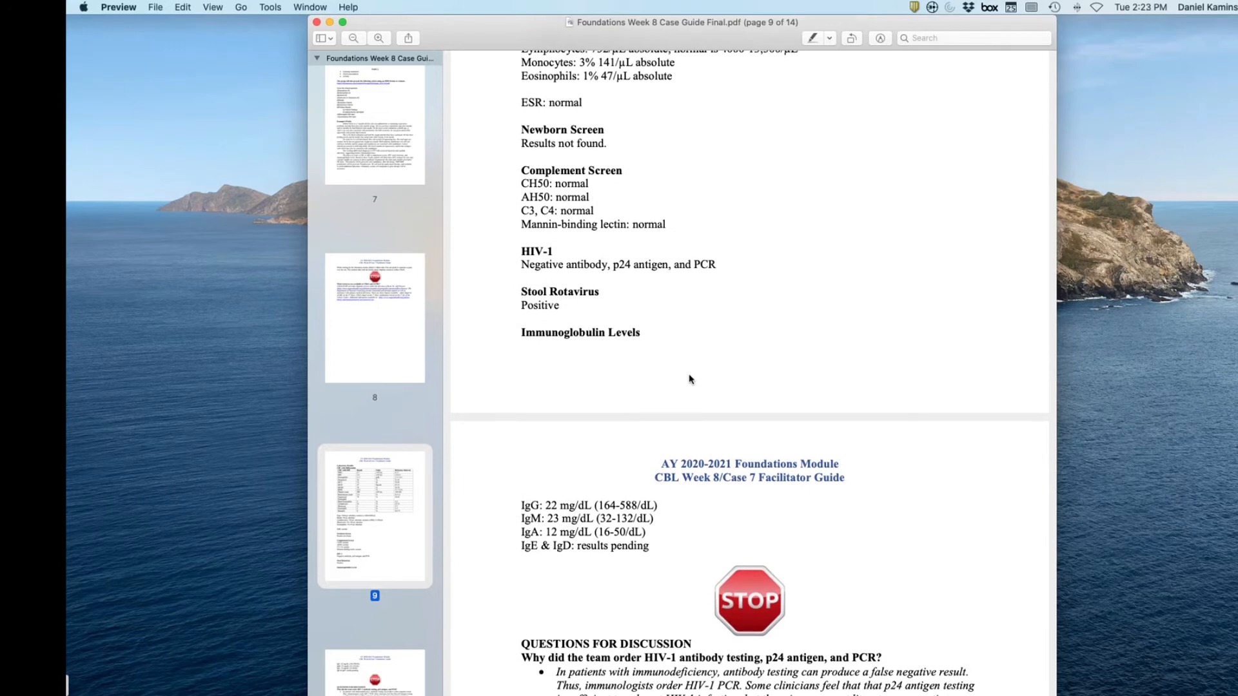
pyautogui.scroll(-3)
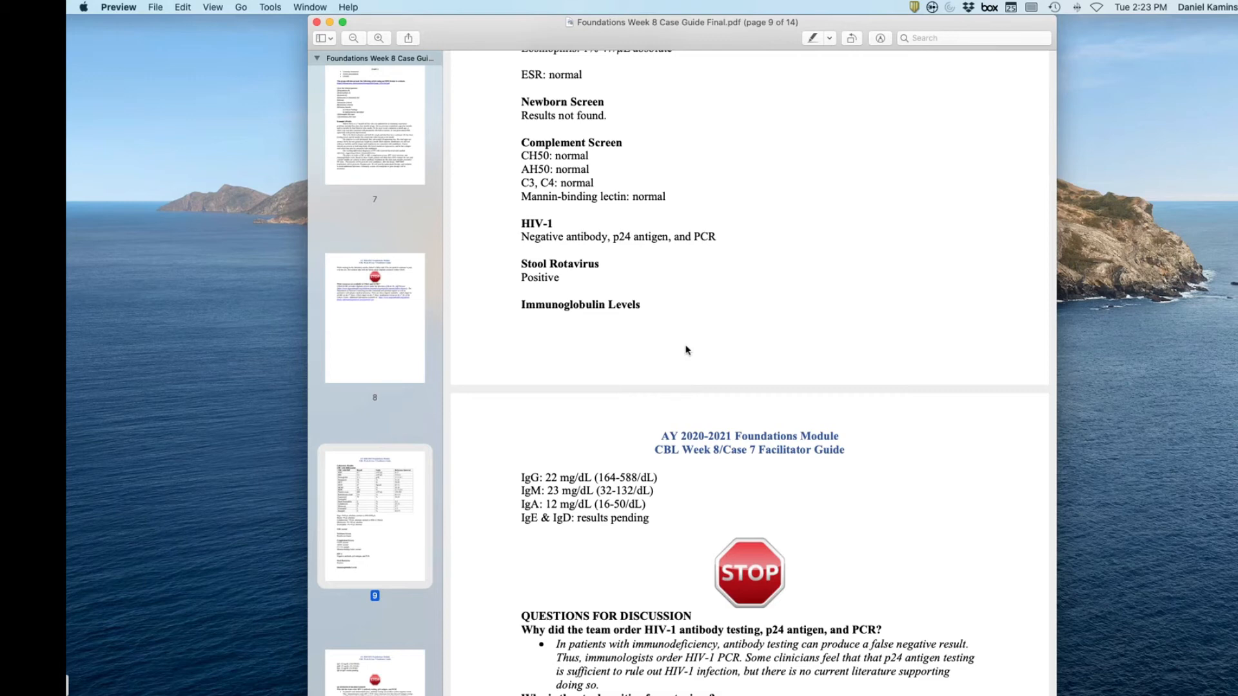
pyautogui.scroll(-3)
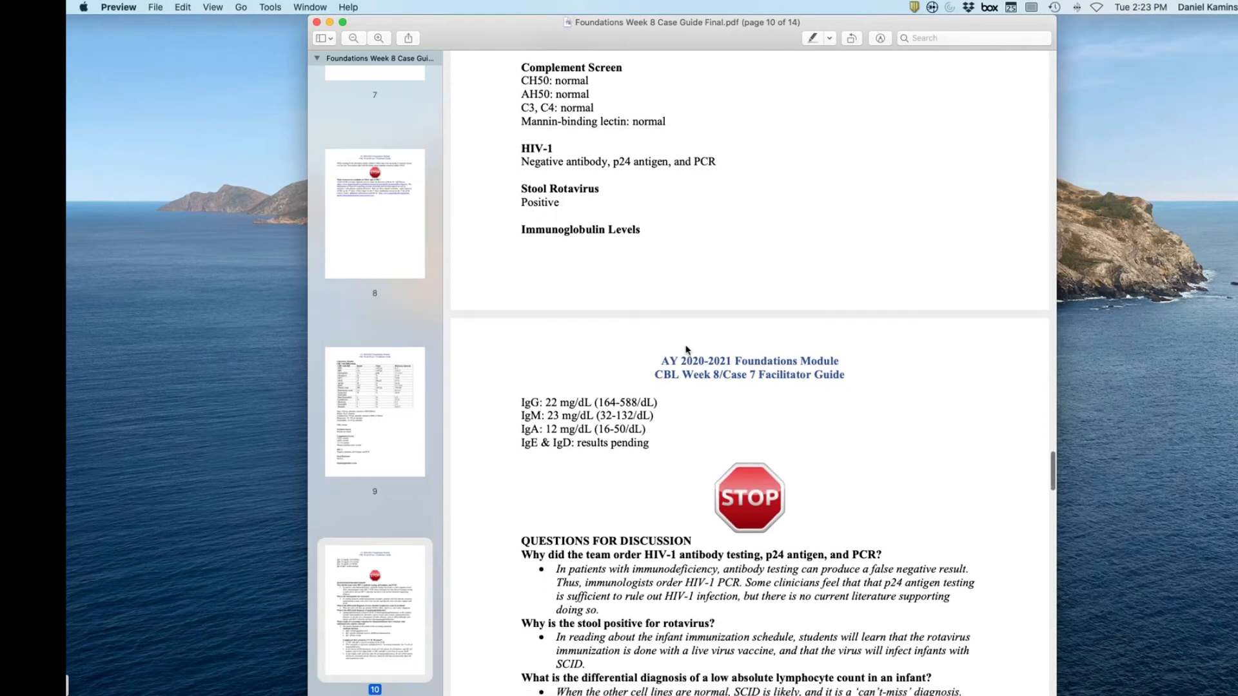
pyautogui.scroll(-3)
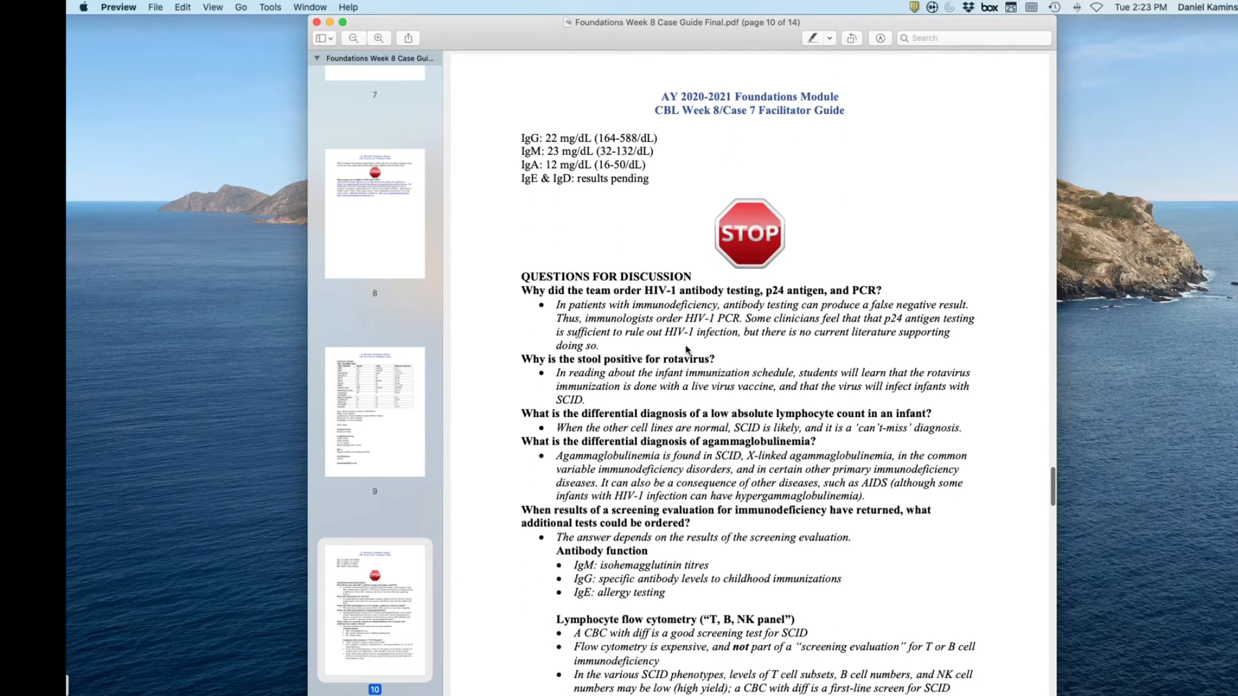
pyautogui.scroll(-3)
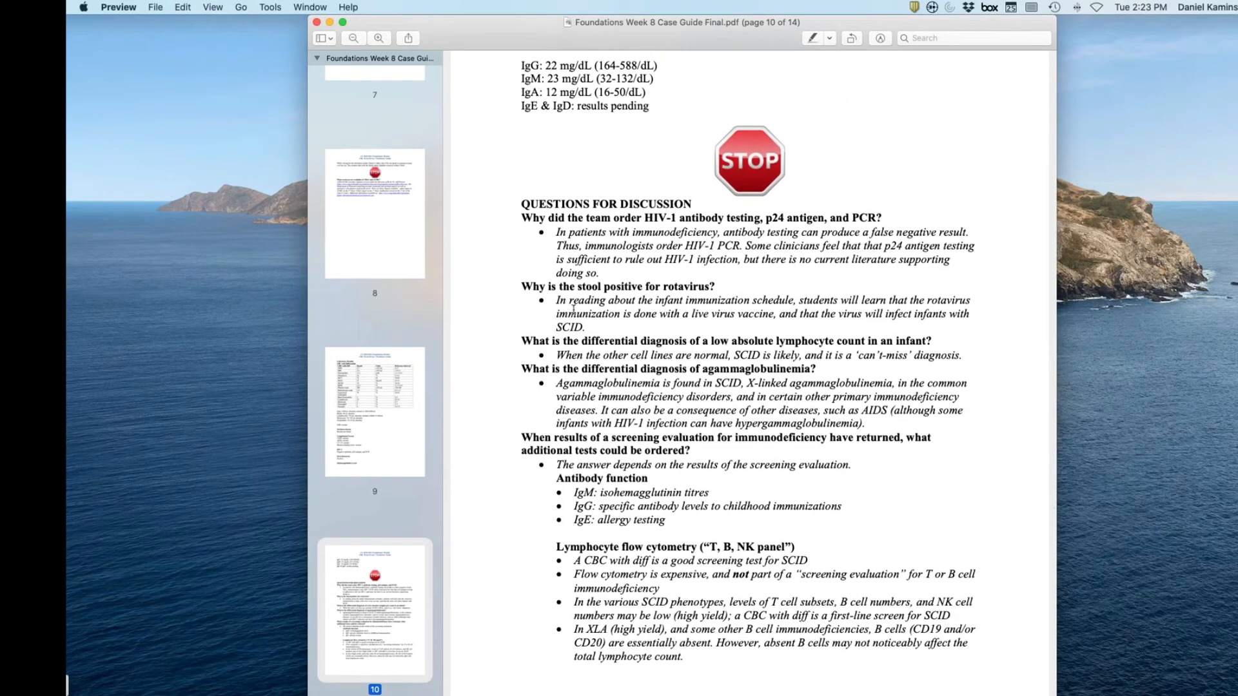
pyautogui.moveTo(642, 327)
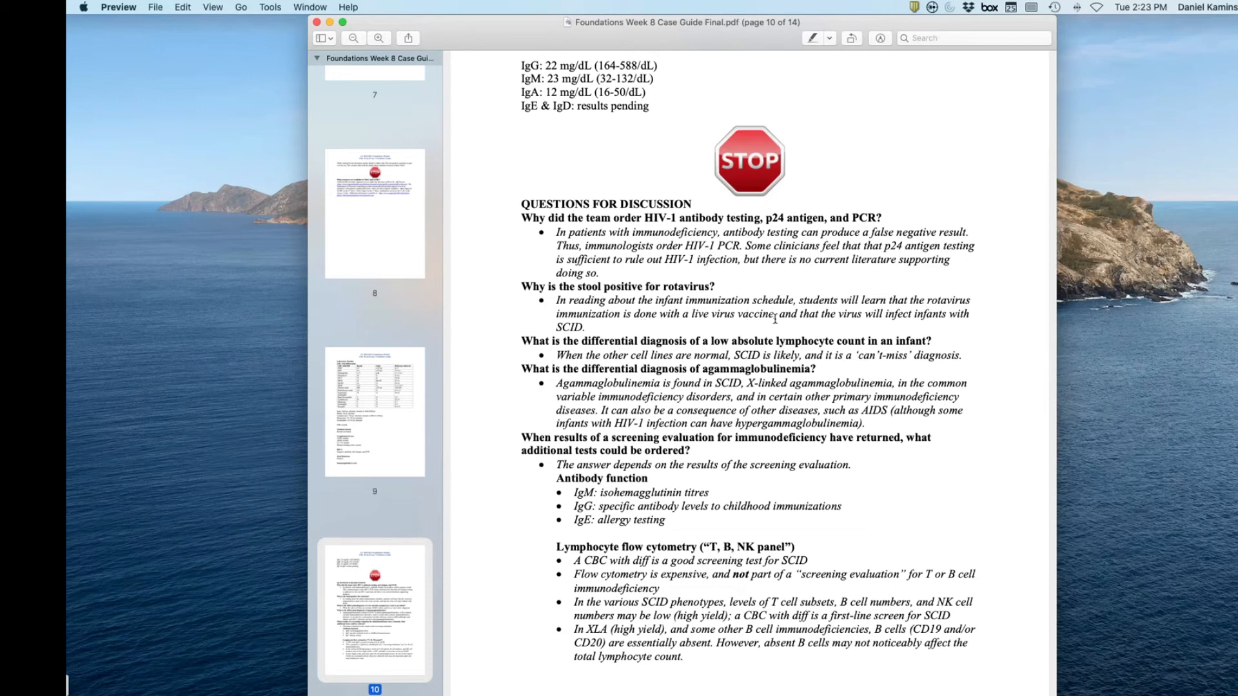
pyautogui.moveTo(878, 315)
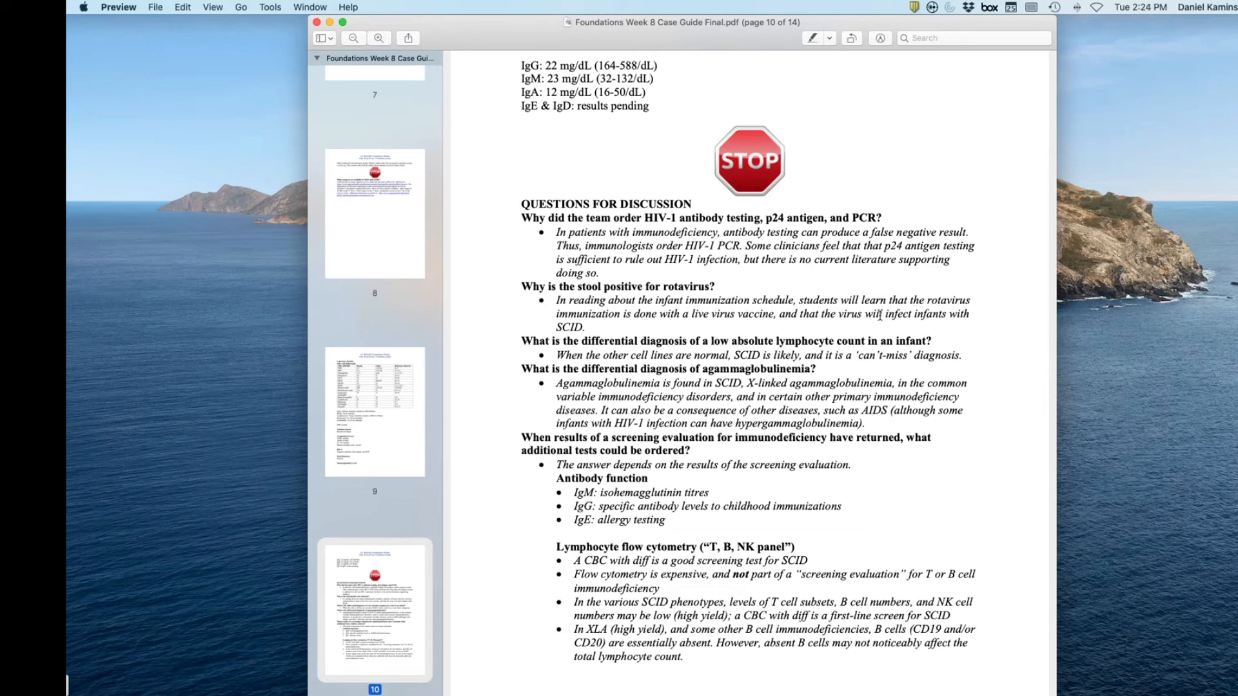
pyautogui.scroll(-3)
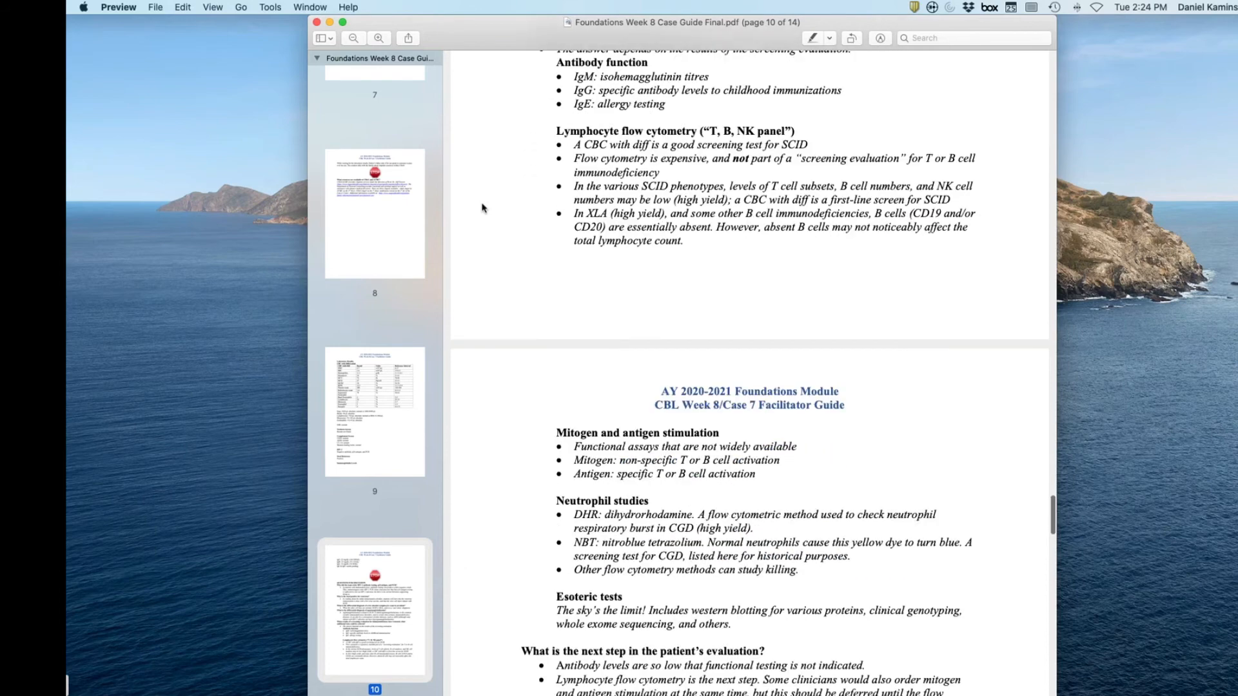
pyautogui.scroll(-3)
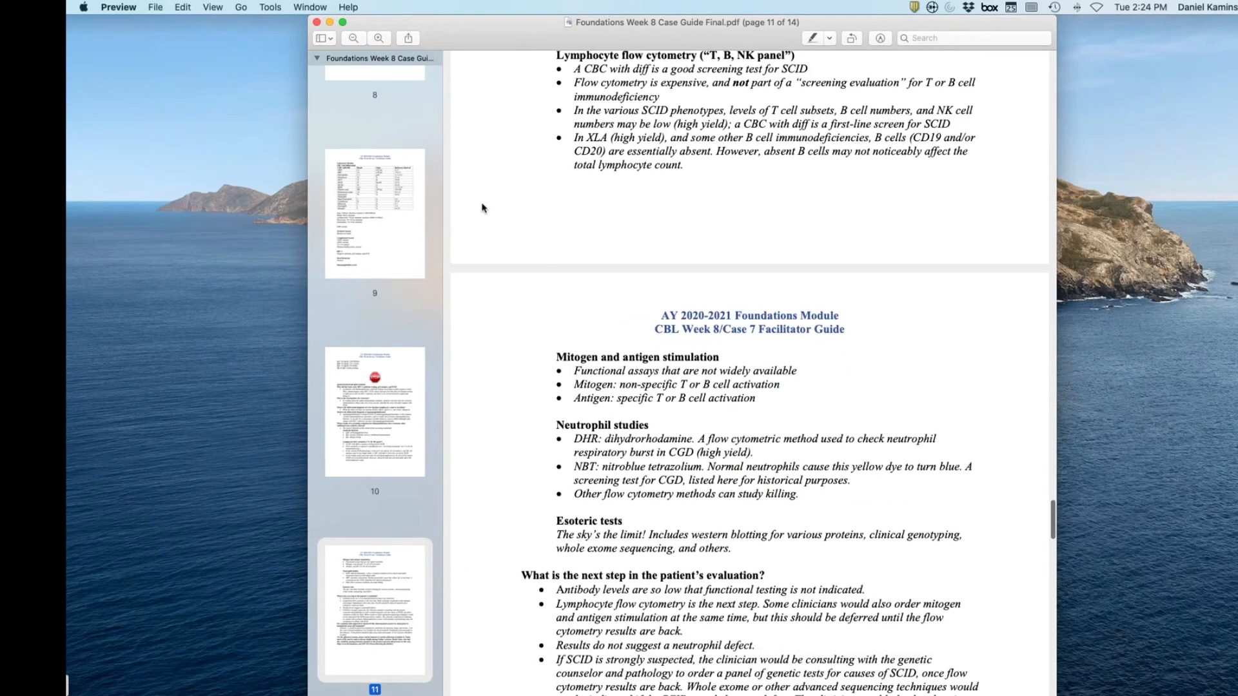
pyautogui.scroll(-3)
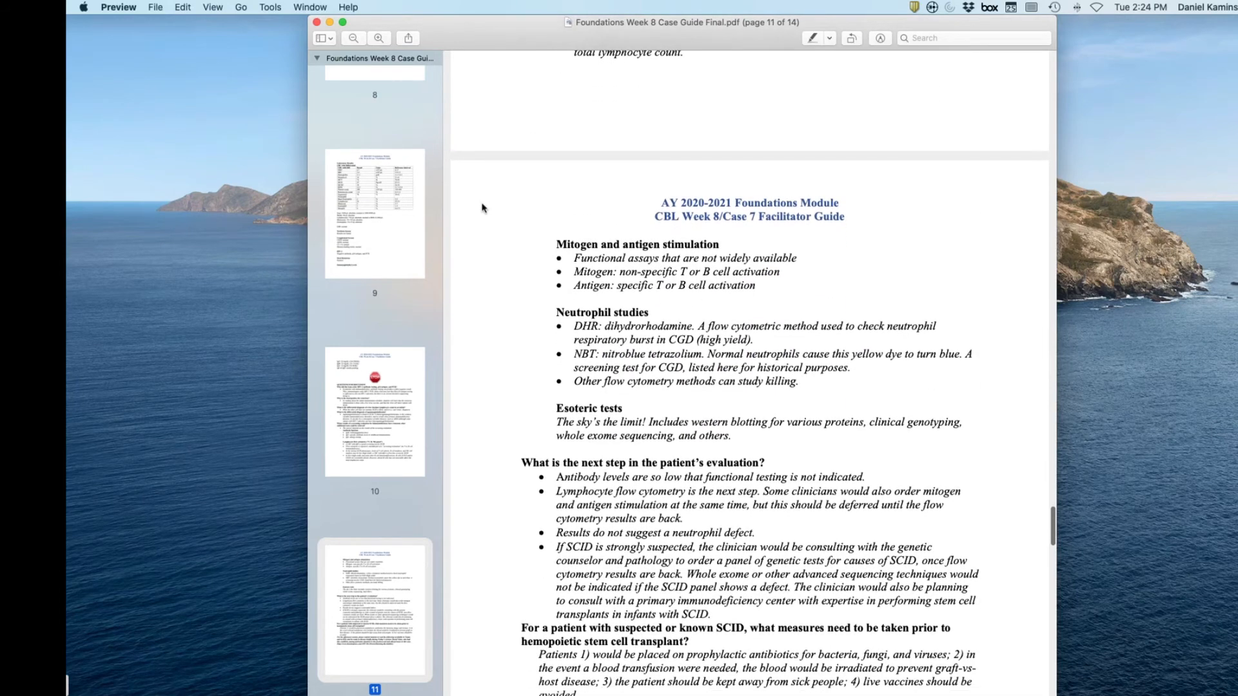
pyautogui.scroll(-3)
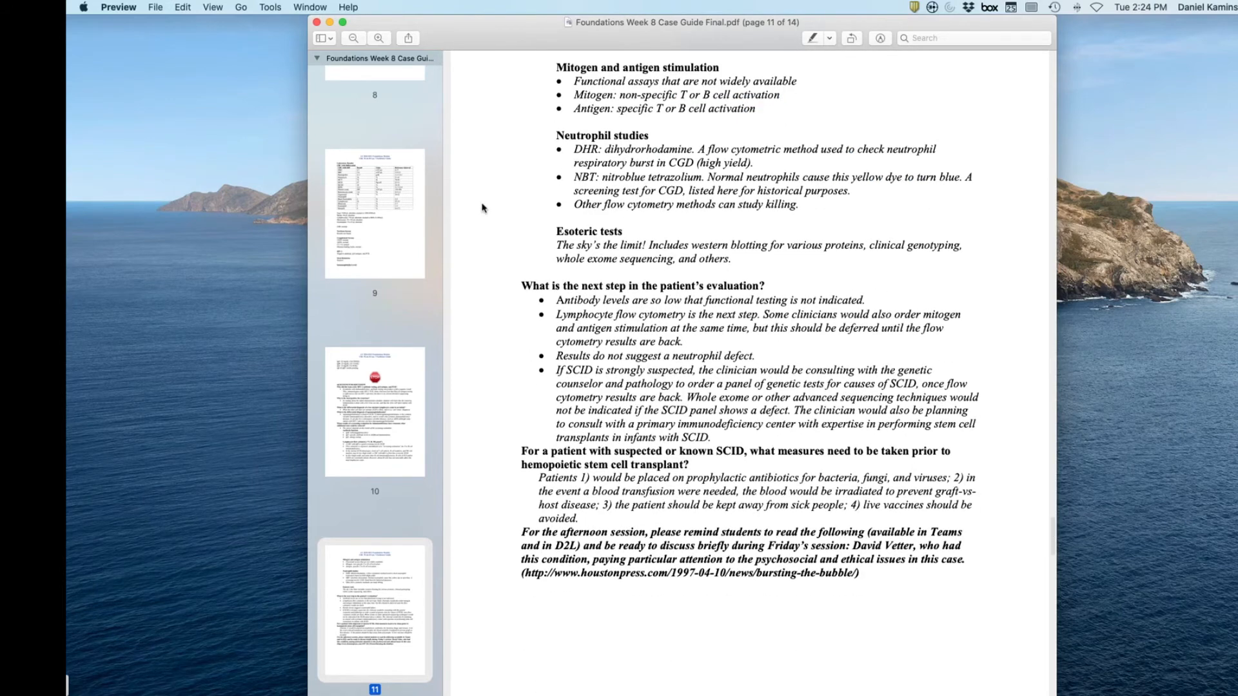
pyautogui.scroll(-3)
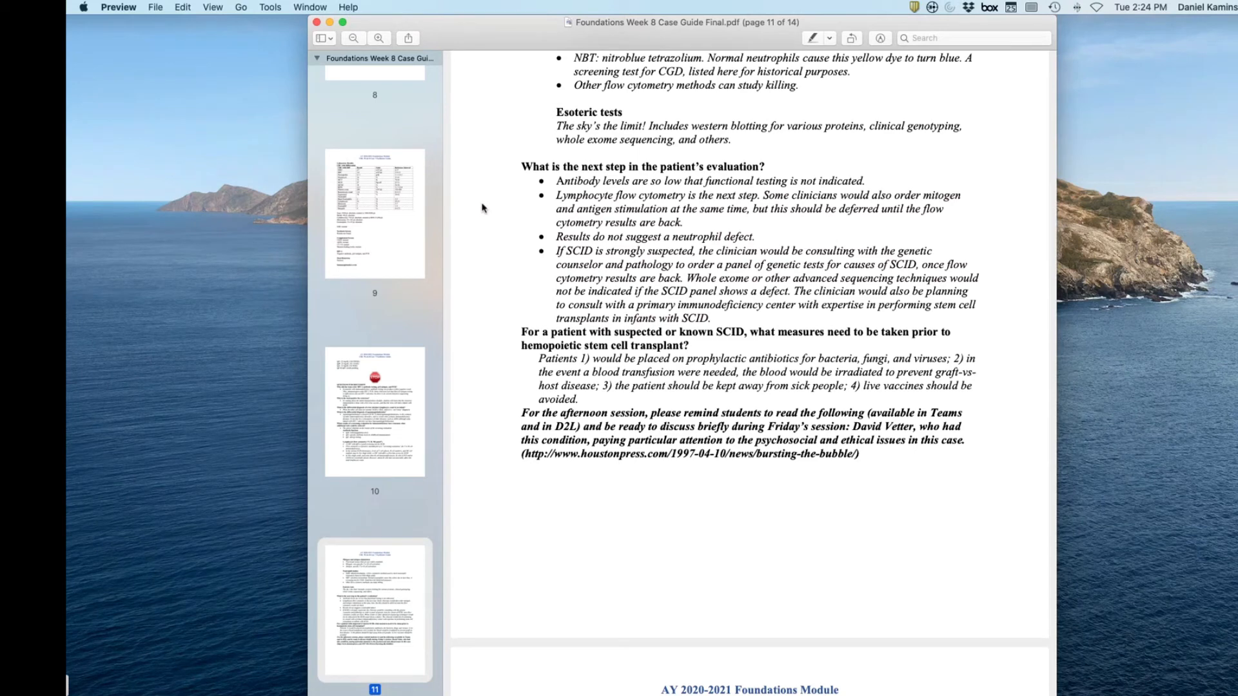
pyautogui.scroll(-3)
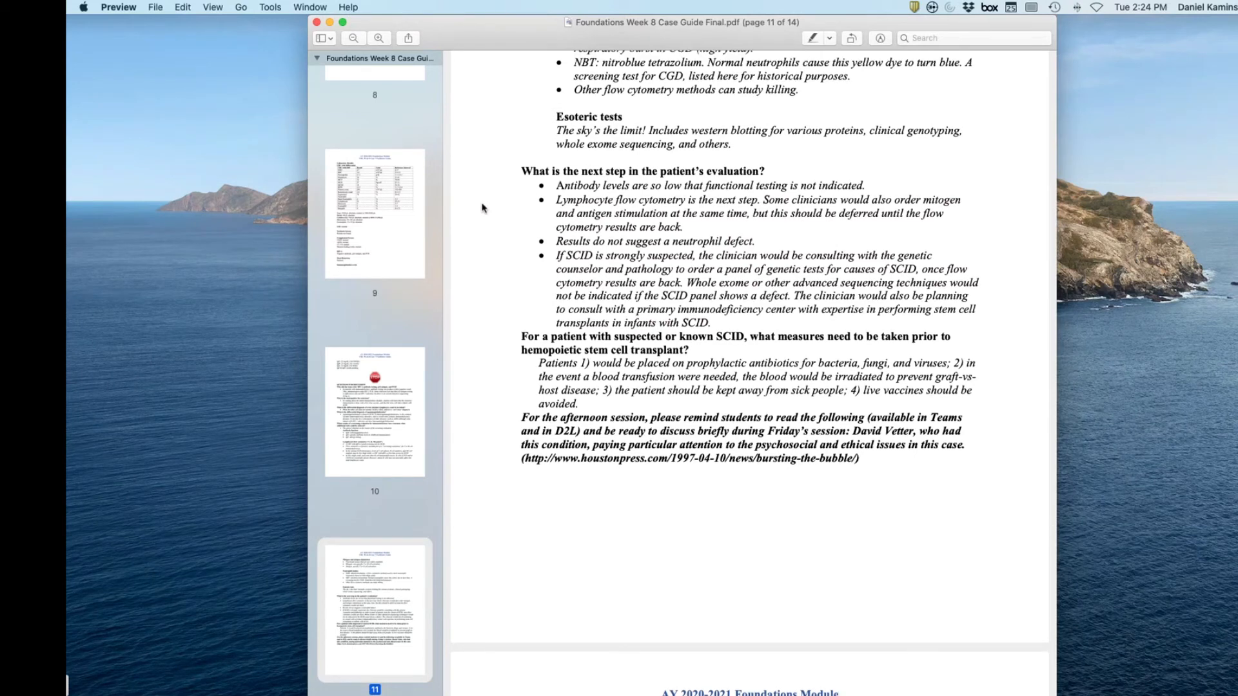
pyautogui.scroll(-3)
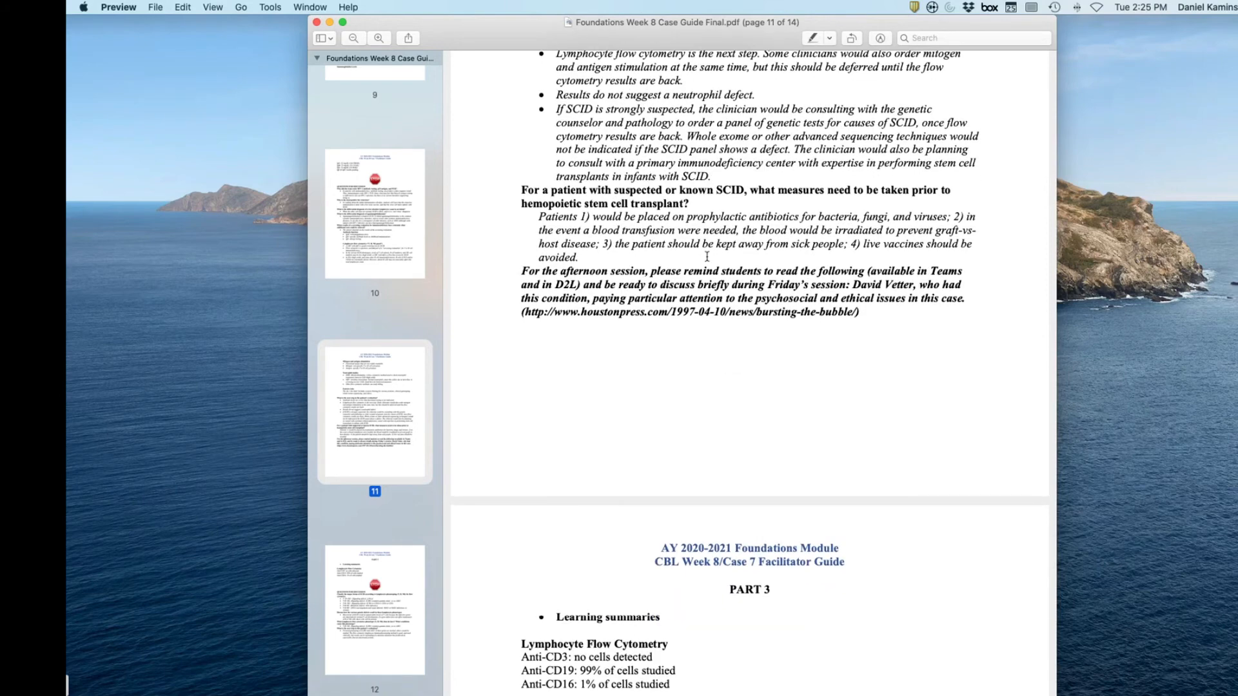
pyautogui.moveTo(677, 278)
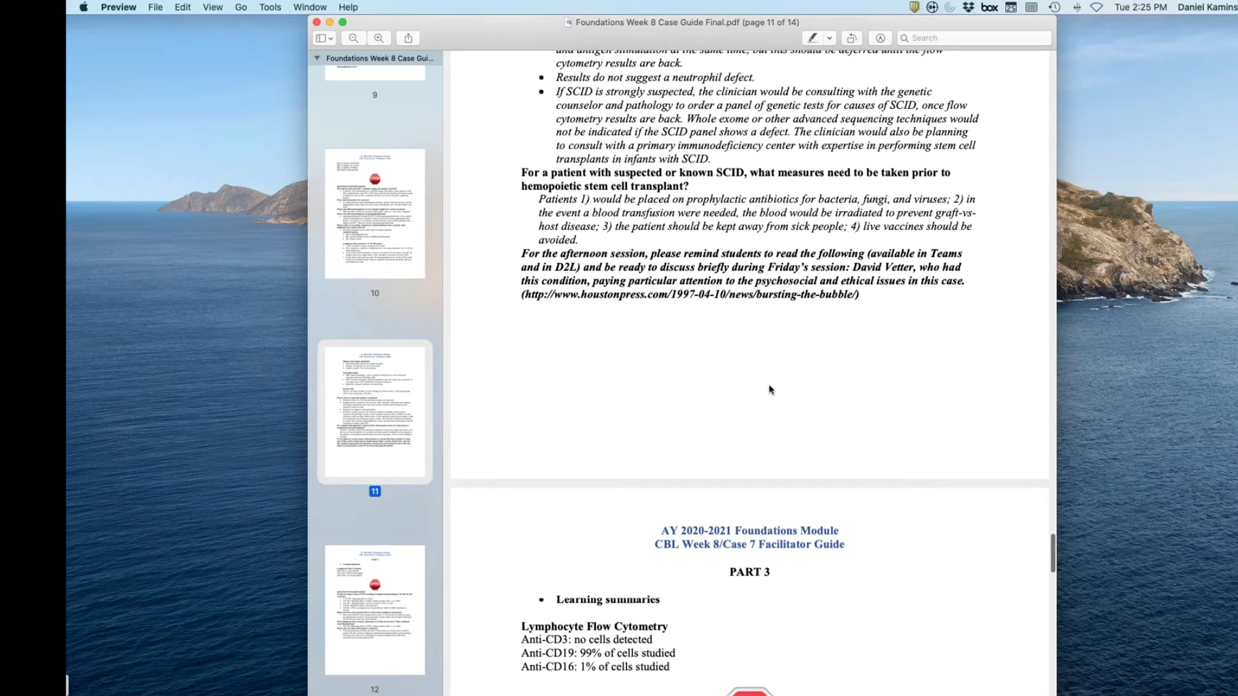
pyautogui.moveTo(741, 392)
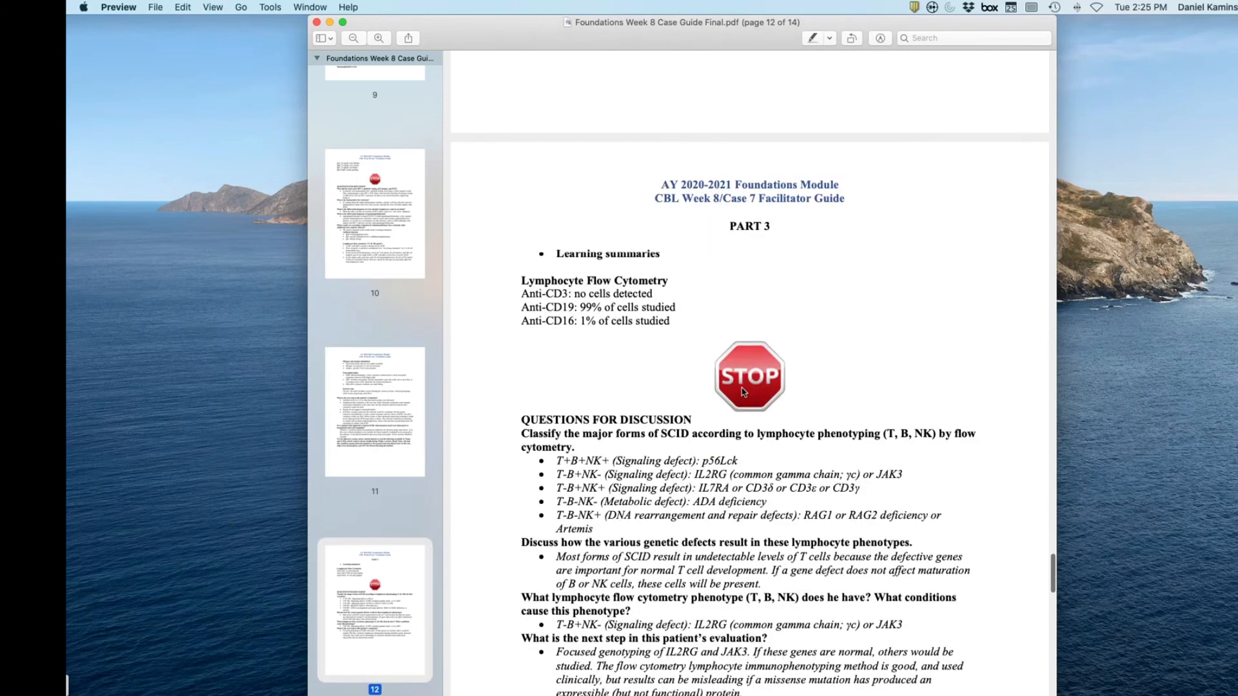
pyautogui.scroll(-3)
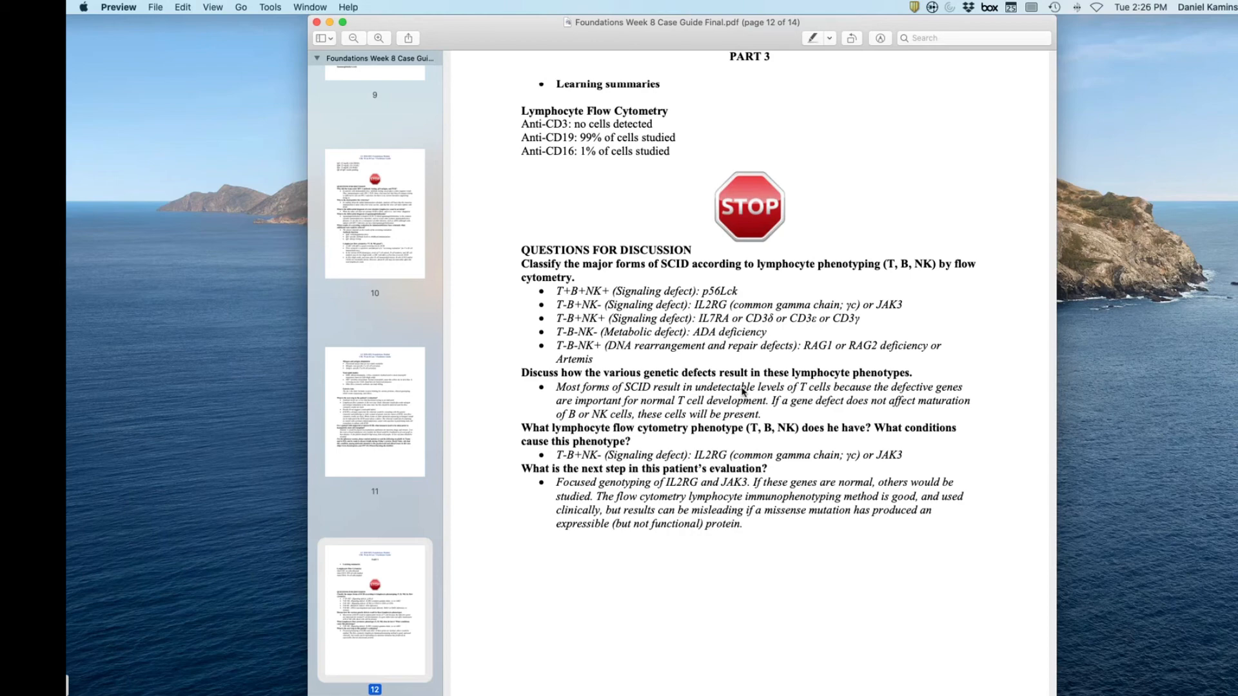
pyautogui.scroll(-3)
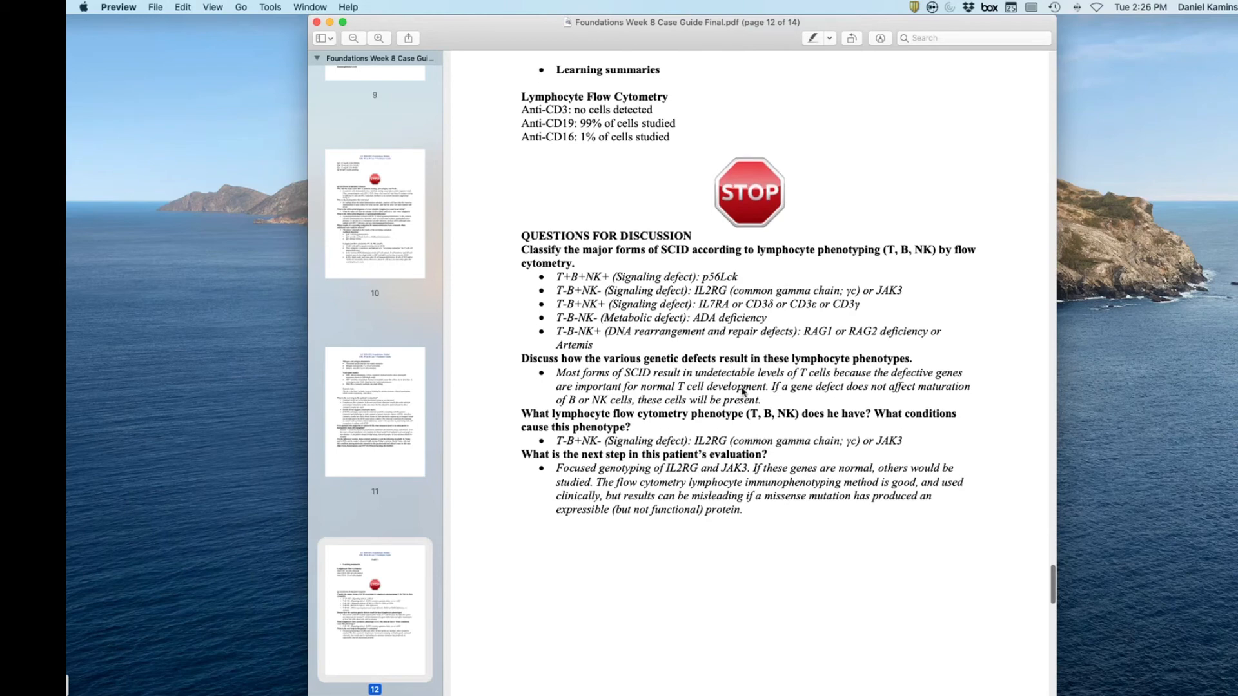
pyautogui.scroll(-3)
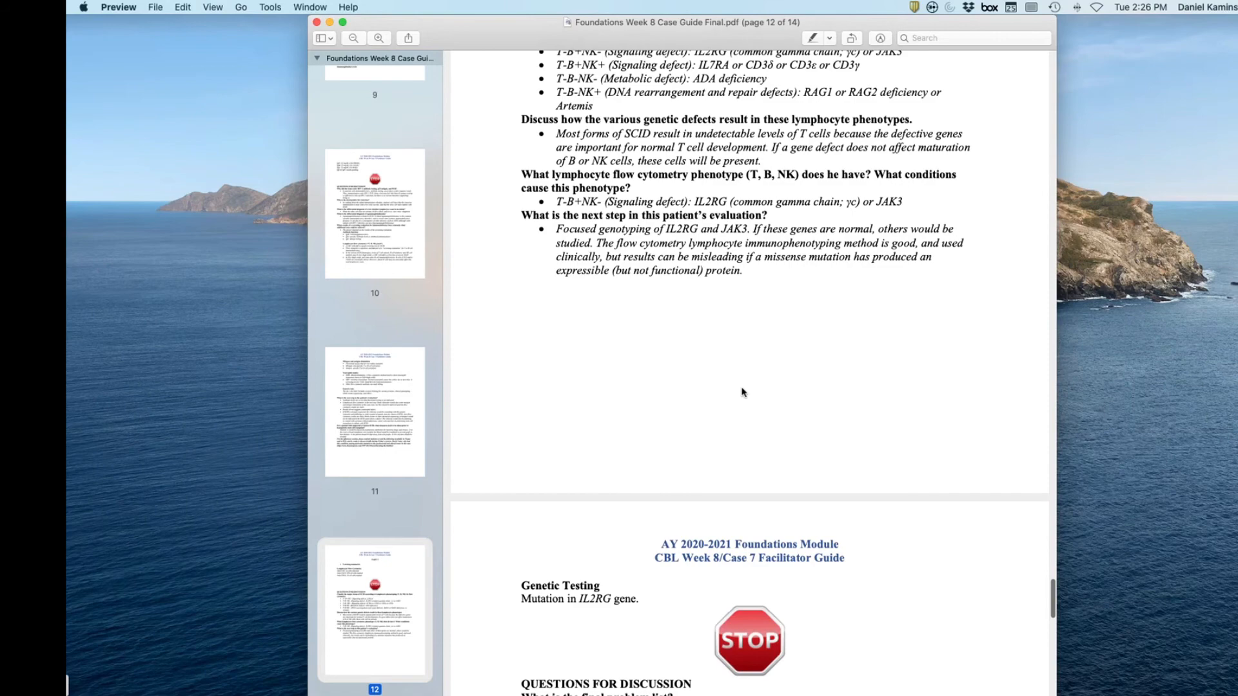
pyautogui.scroll(-3)
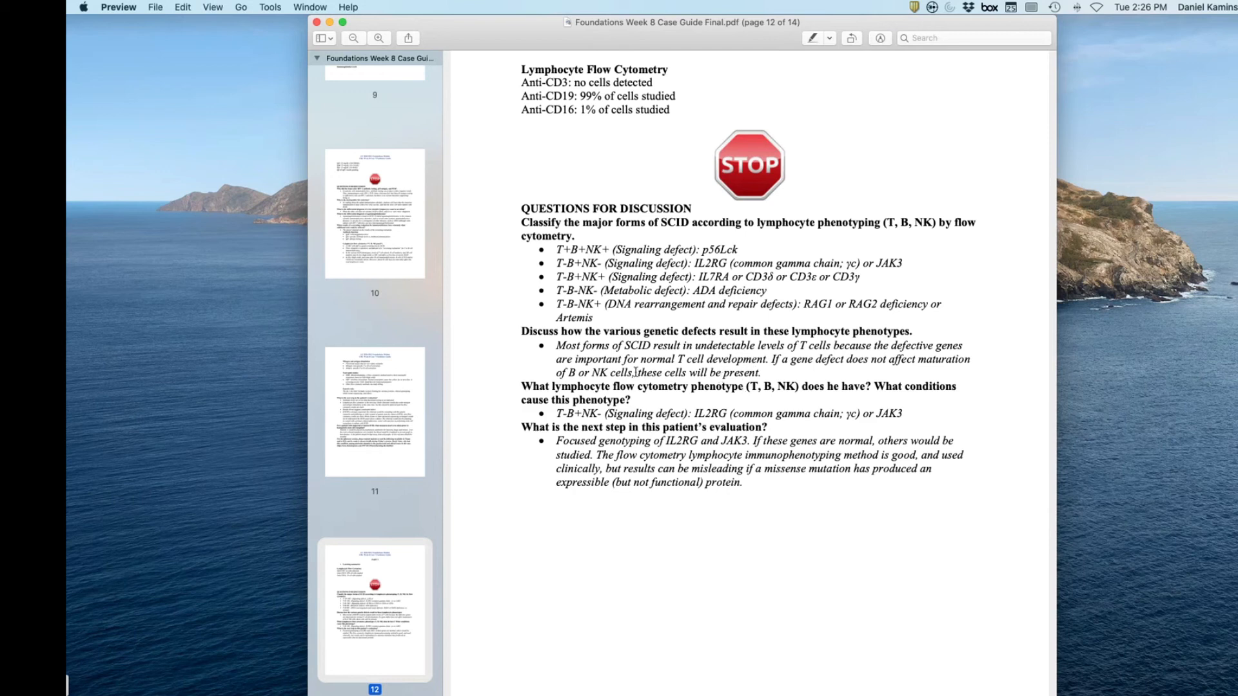
pyautogui.scroll(-3)
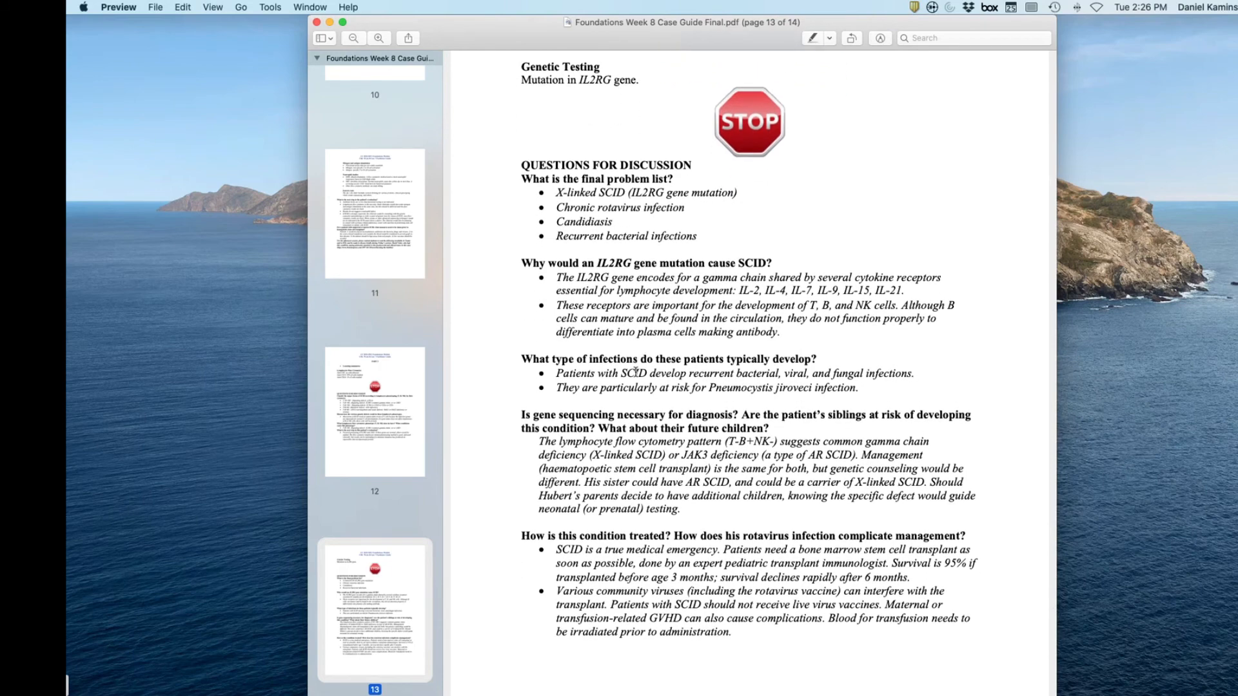
pyautogui.scroll(-3)
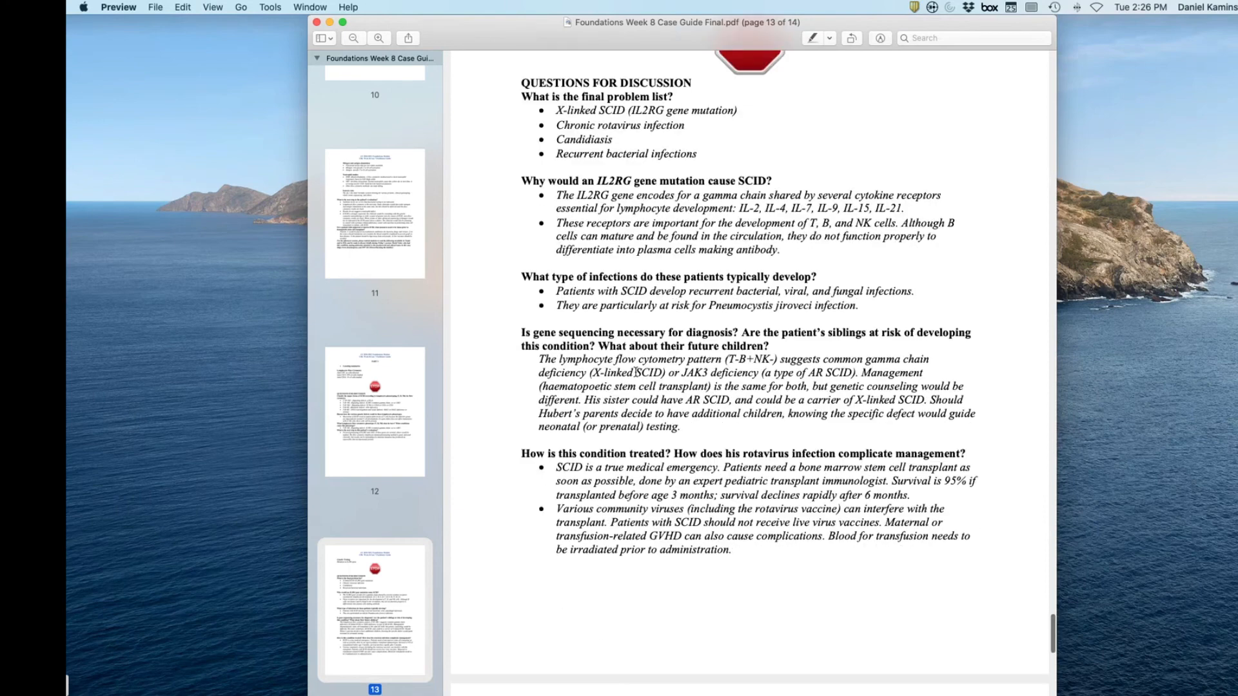
pyautogui.scroll(3)
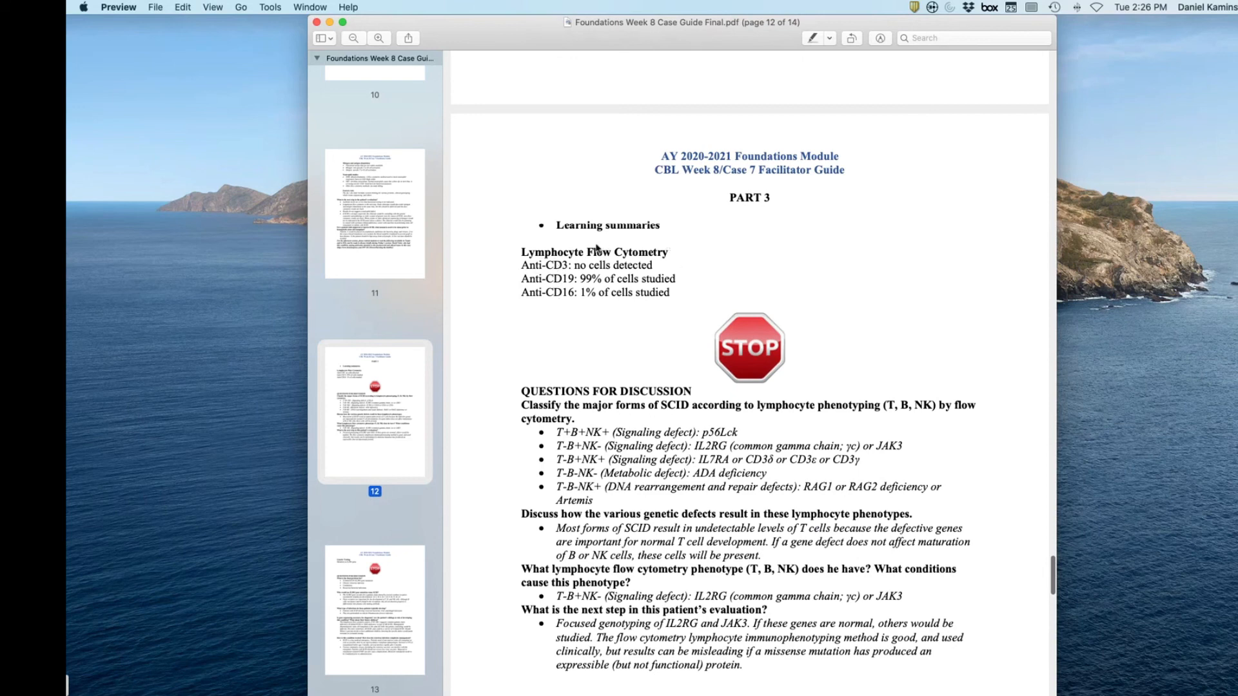
pyautogui.moveTo(590, 267)
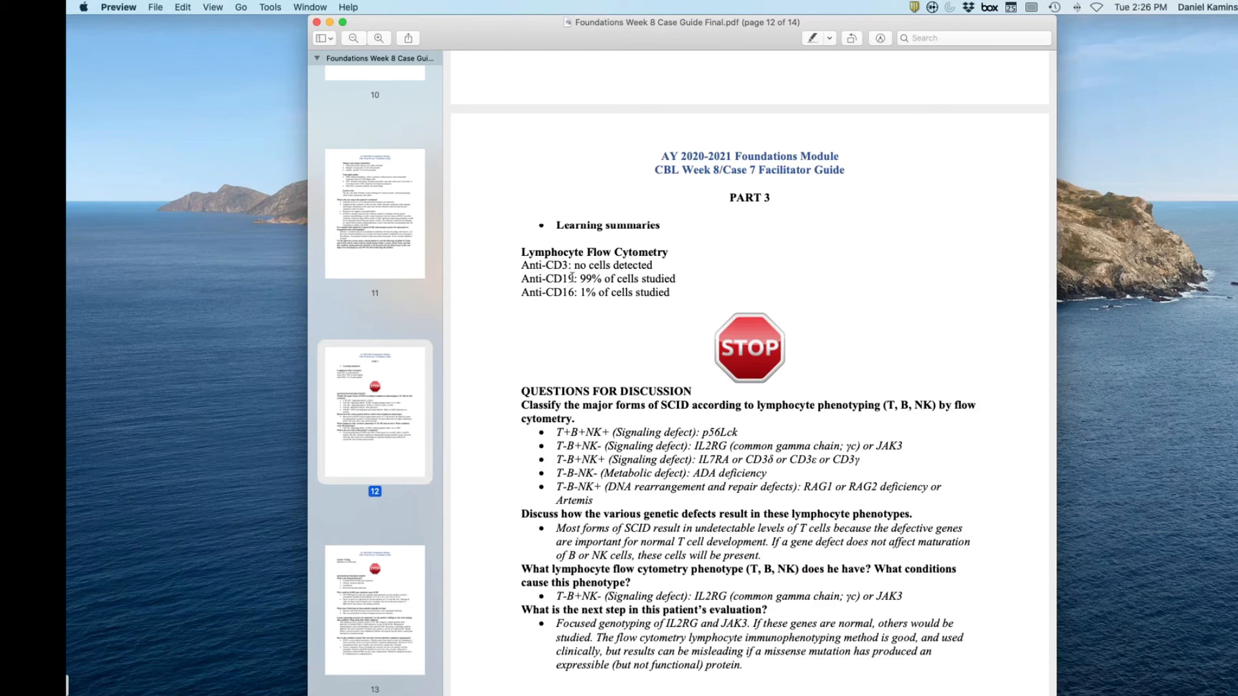
pyautogui.scroll(-3)
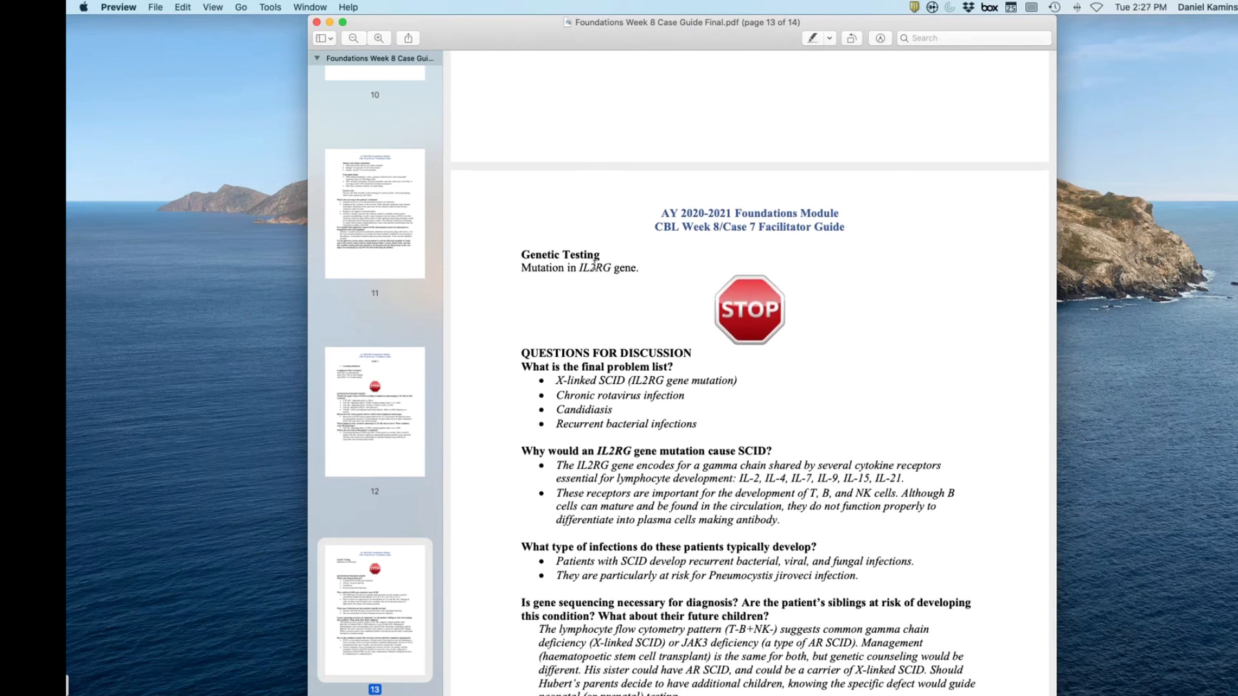
pyautogui.scroll(-3)
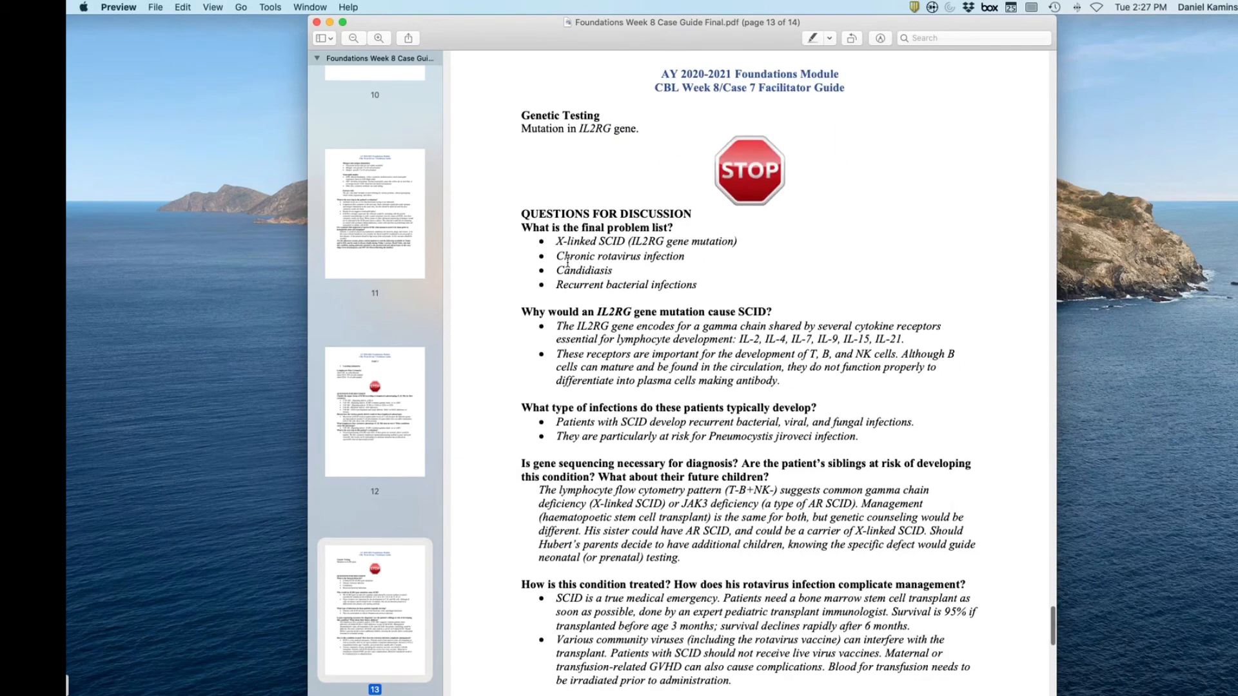
pyautogui.scroll(-3)
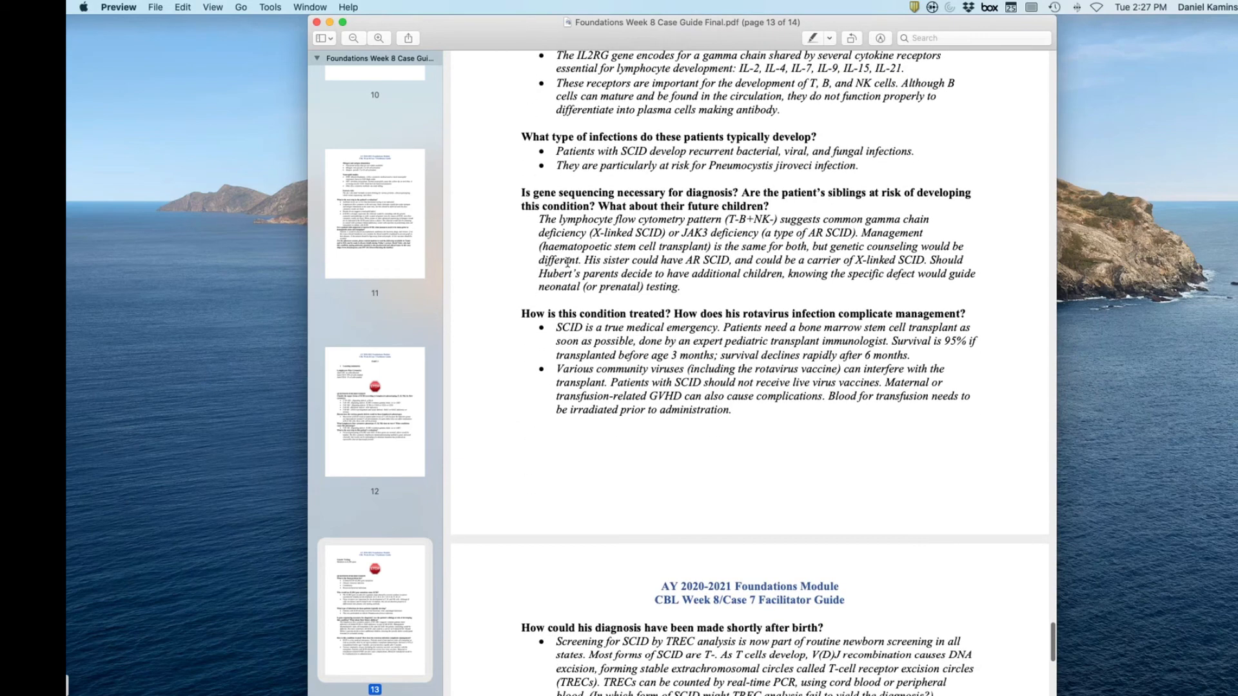
pyautogui.scroll(-3)
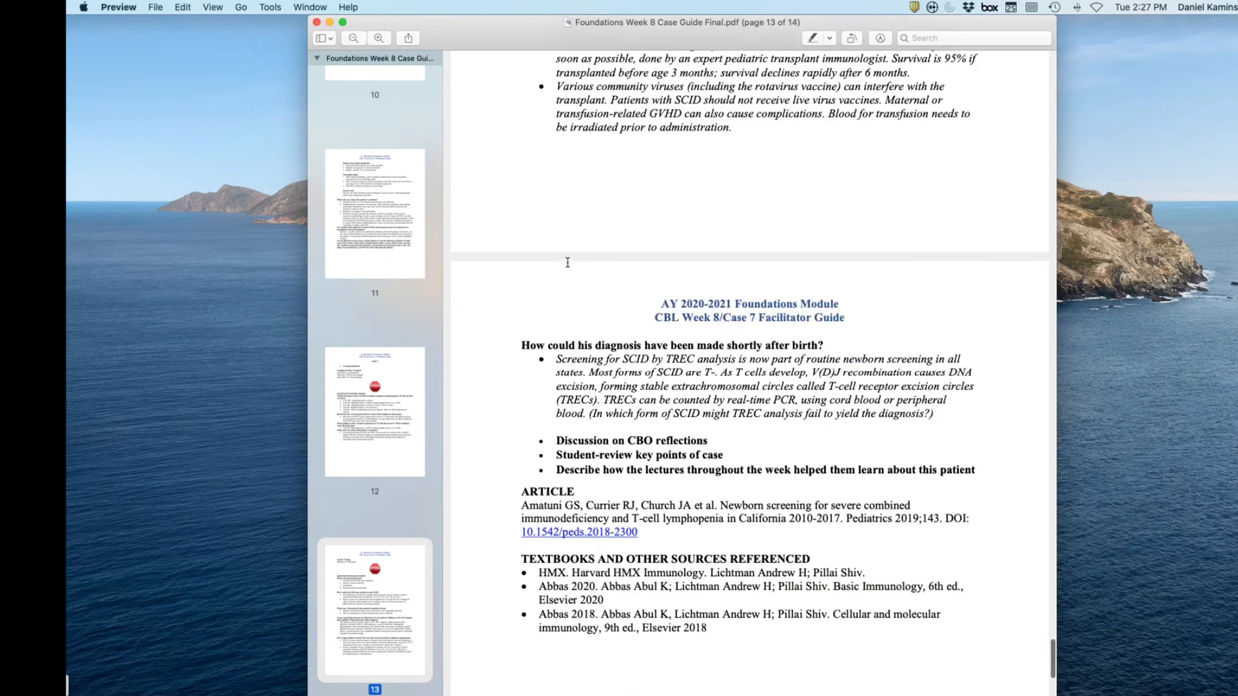
pyautogui.scroll(-3)
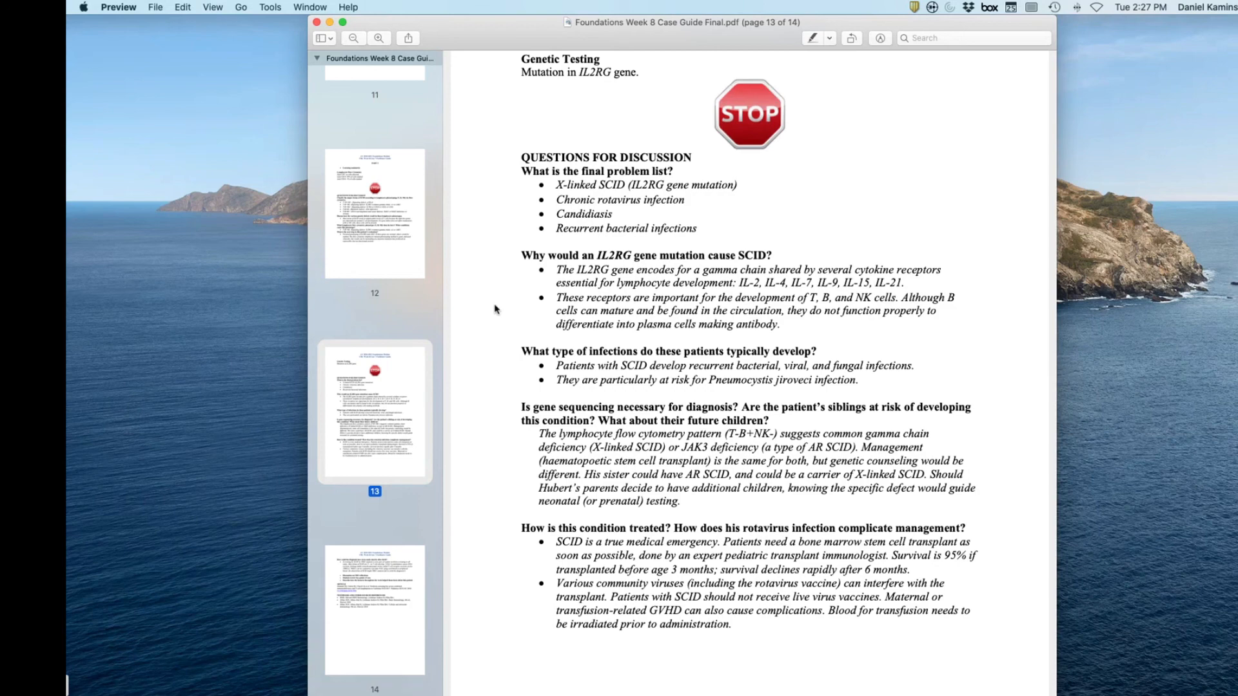
pyautogui.moveTo(492, 307)
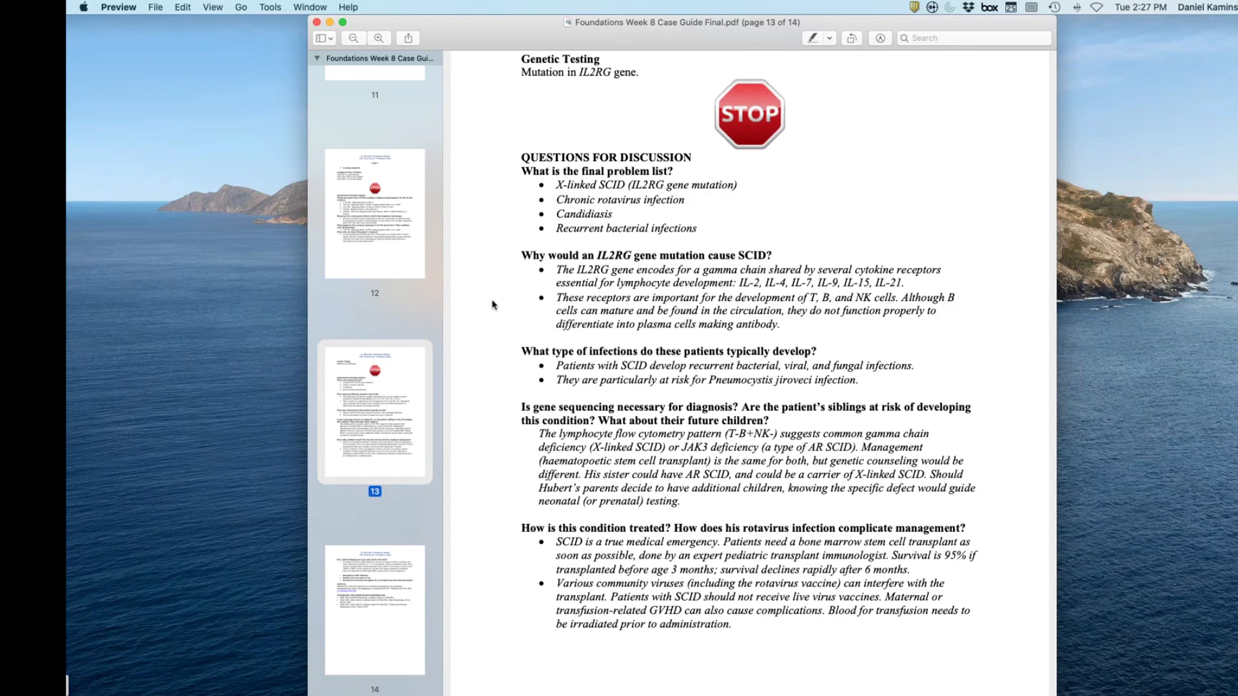
pyautogui.moveTo(489, 299)
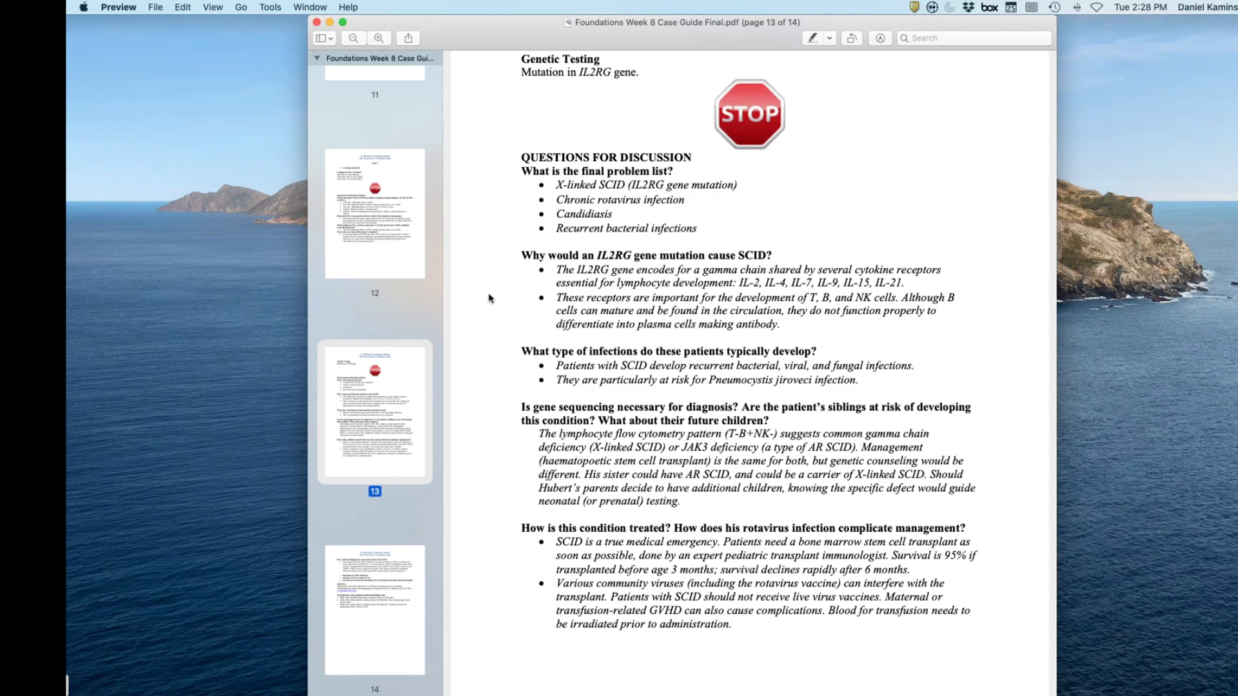
pyautogui.moveTo(501, 286)
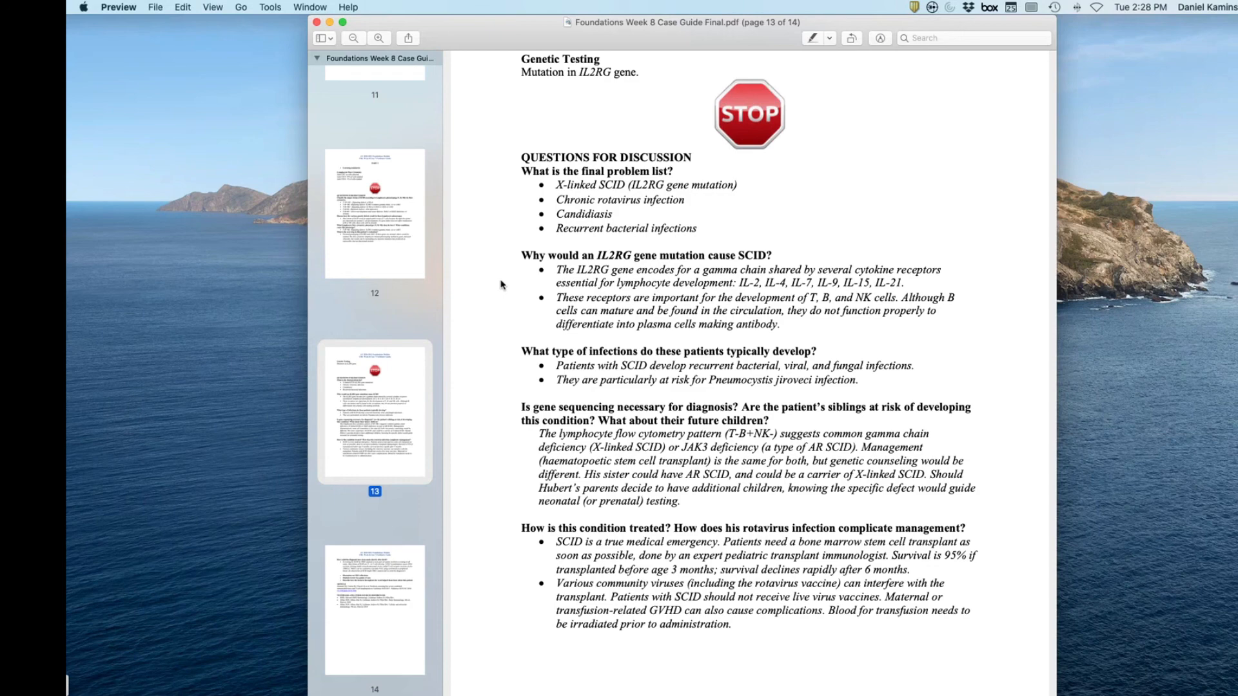
pyautogui.scroll(-3)
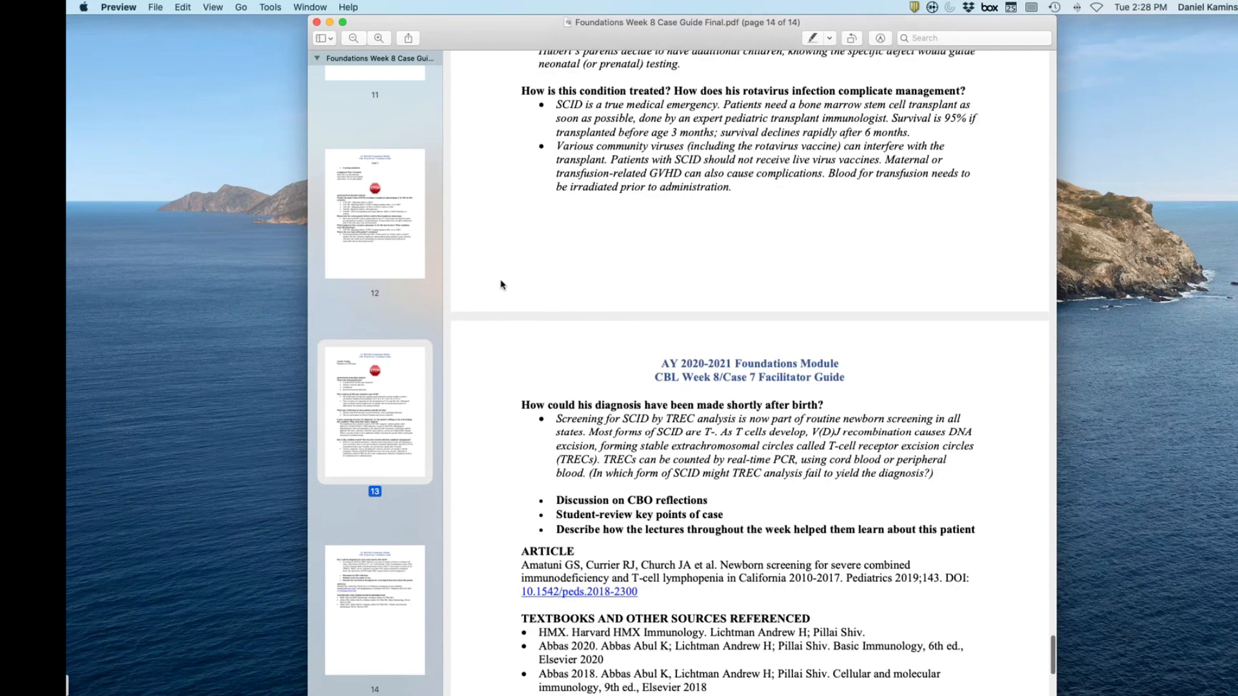
pyautogui.scroll(-3)
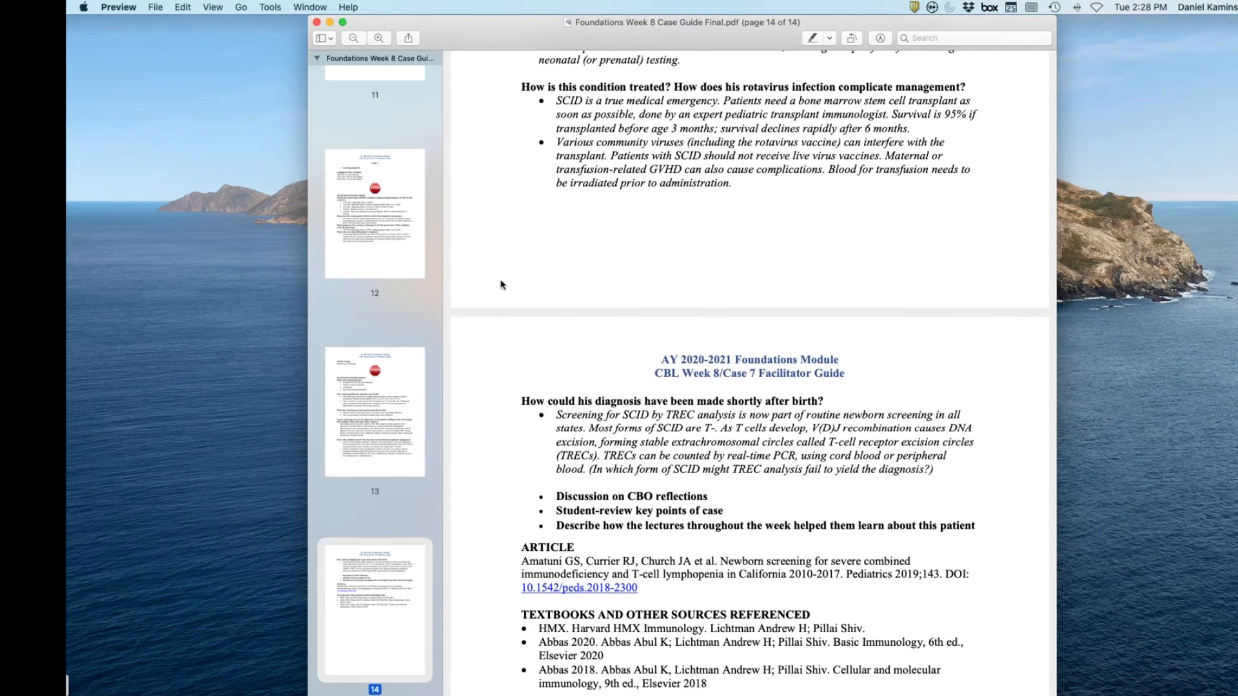